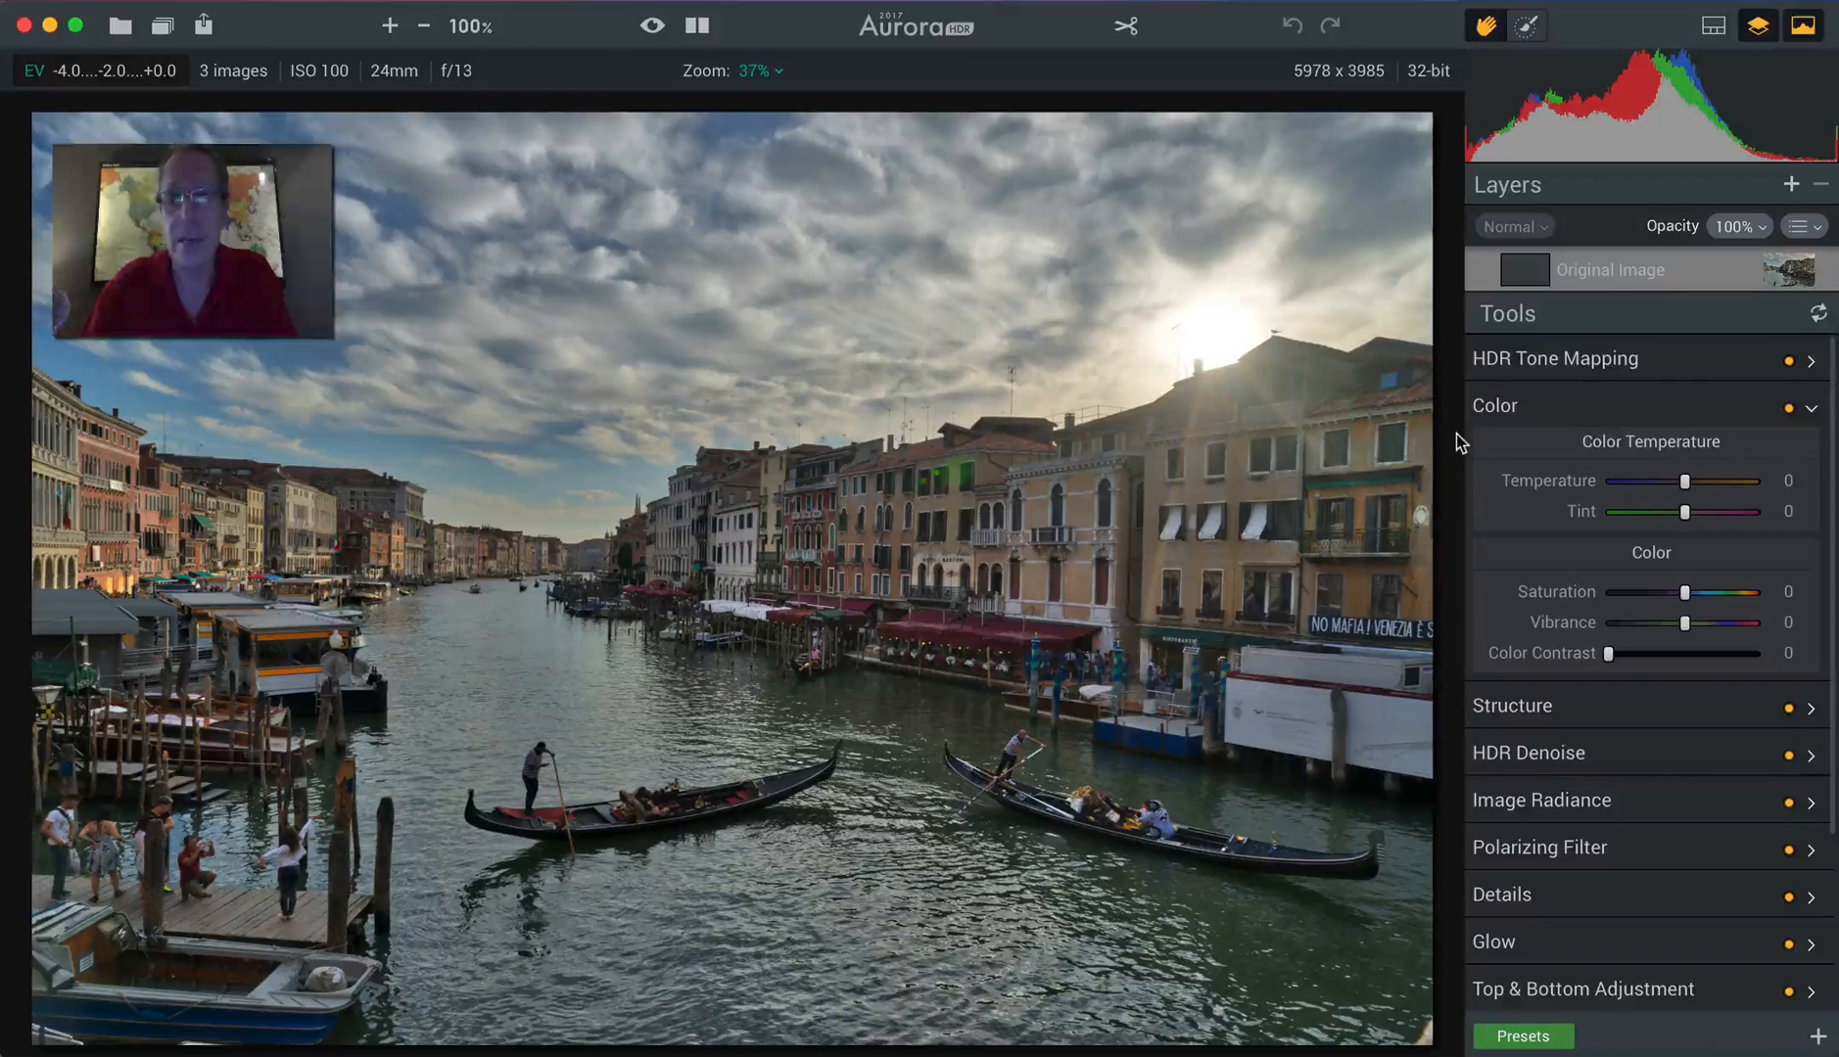
Collapse the Color section to make room for the Presets panel.
left_click(1494, 405)
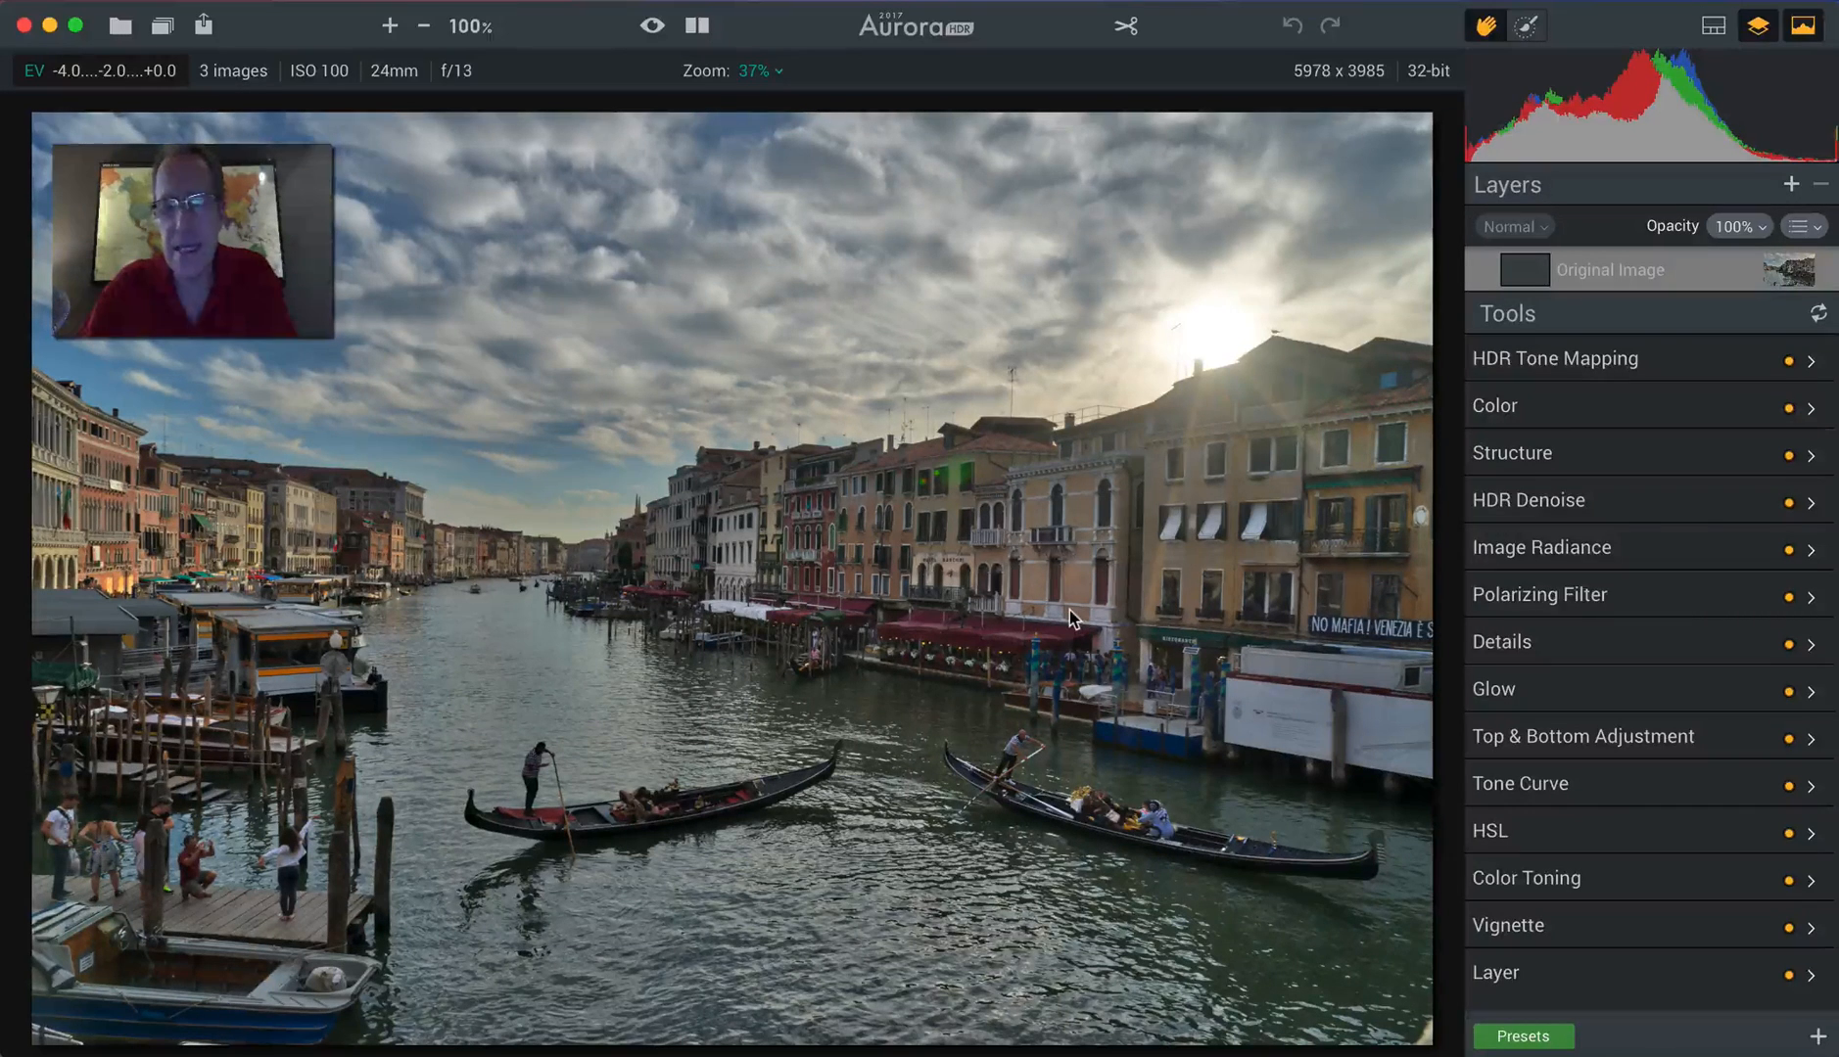
mouse_move(994, 568)
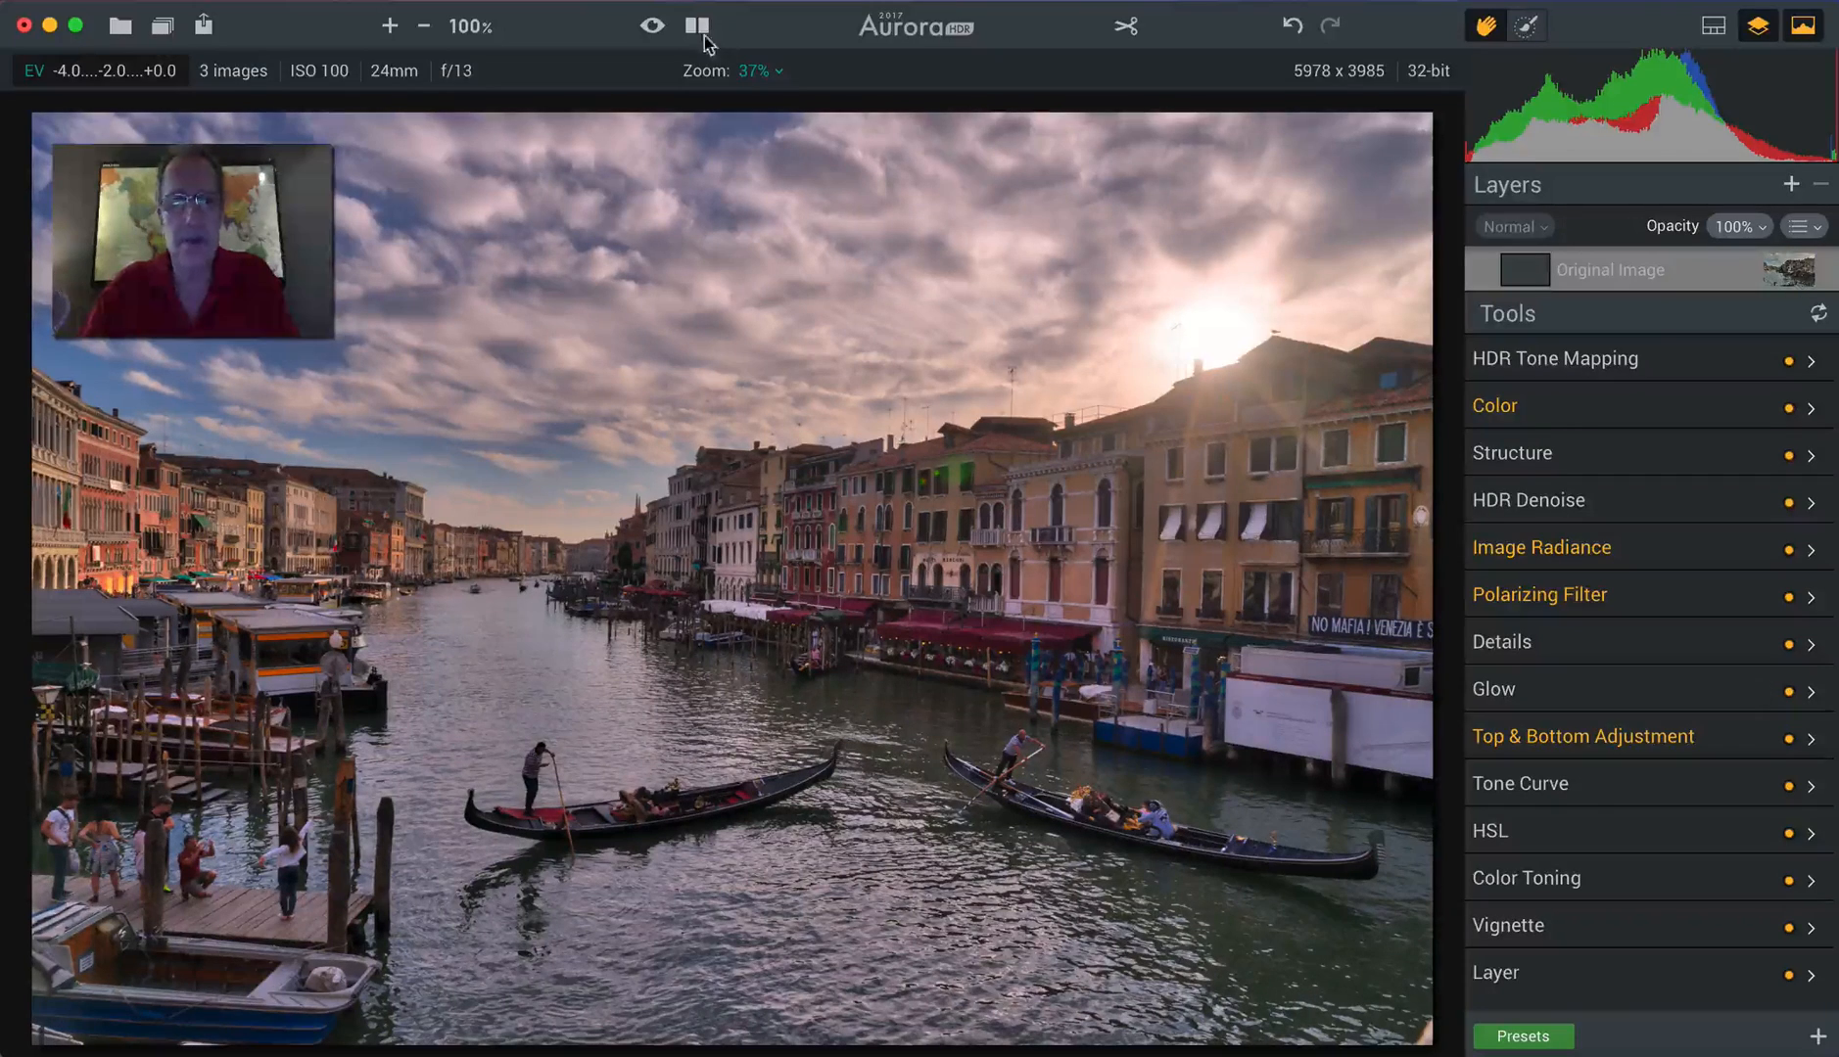
left_click(697, 26)
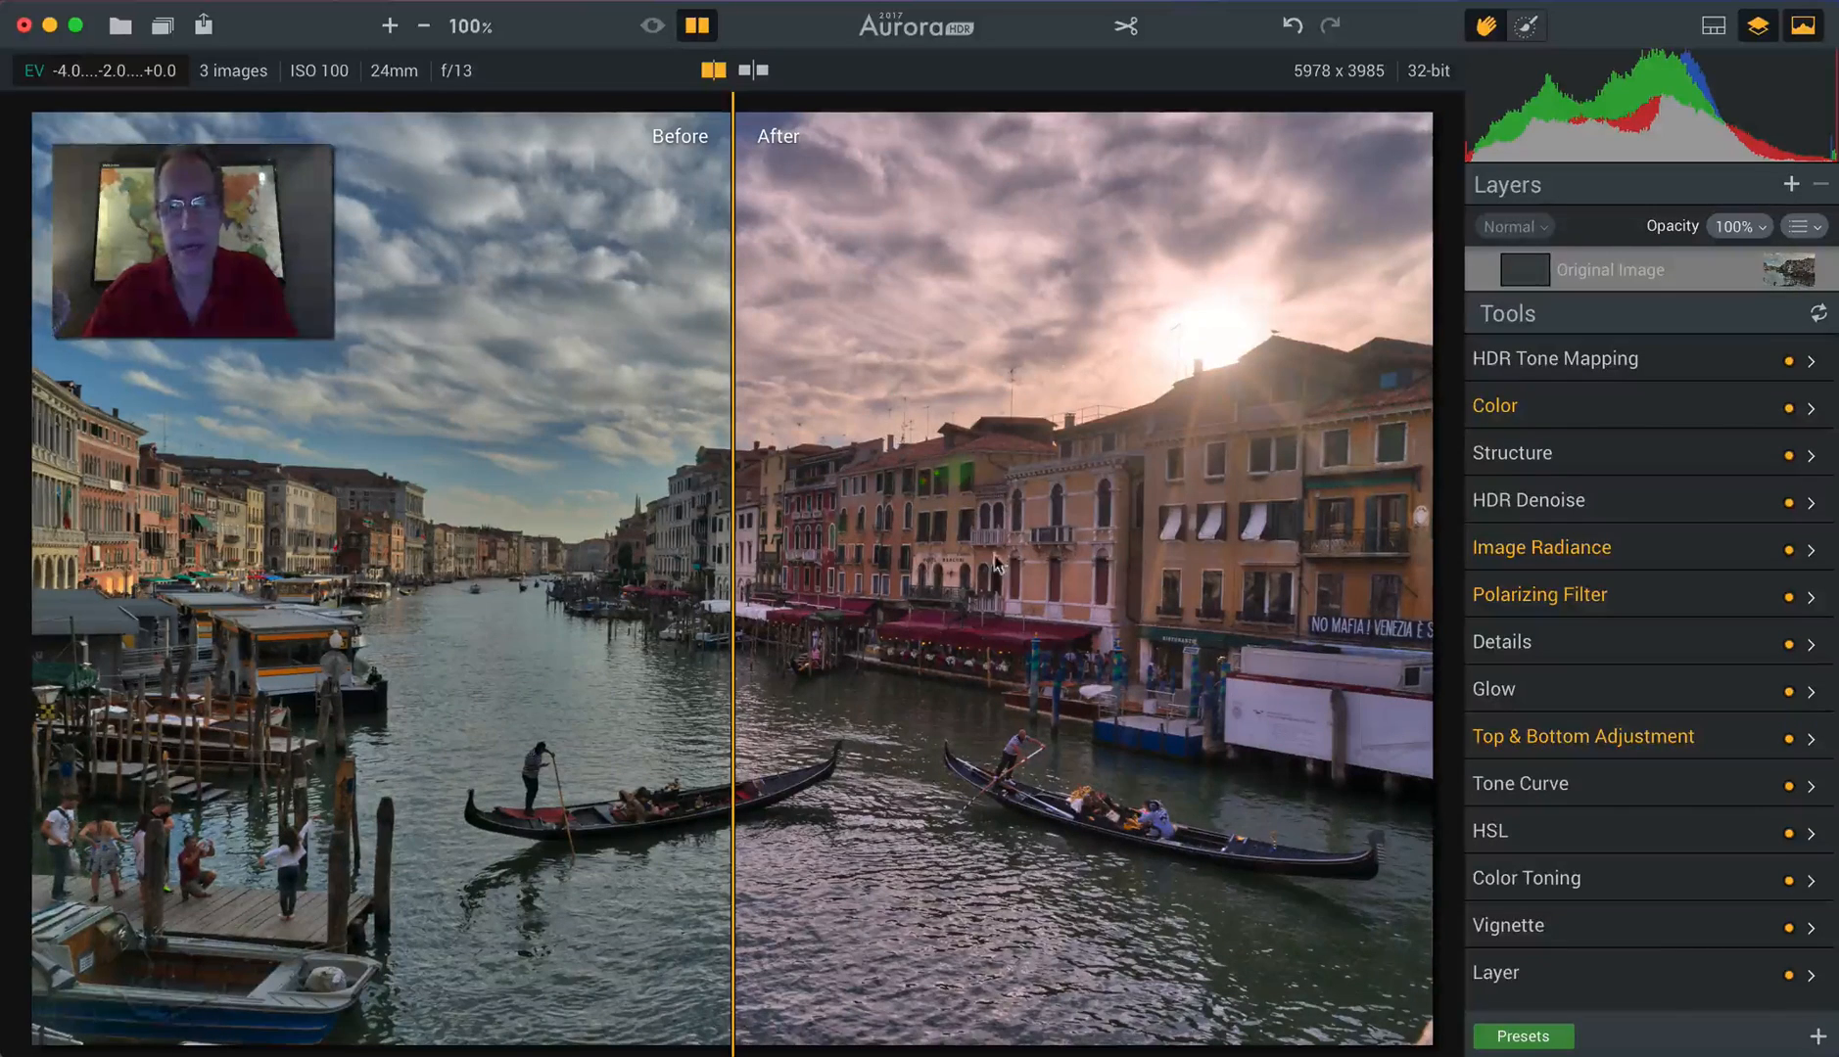
left_click(697, 26)
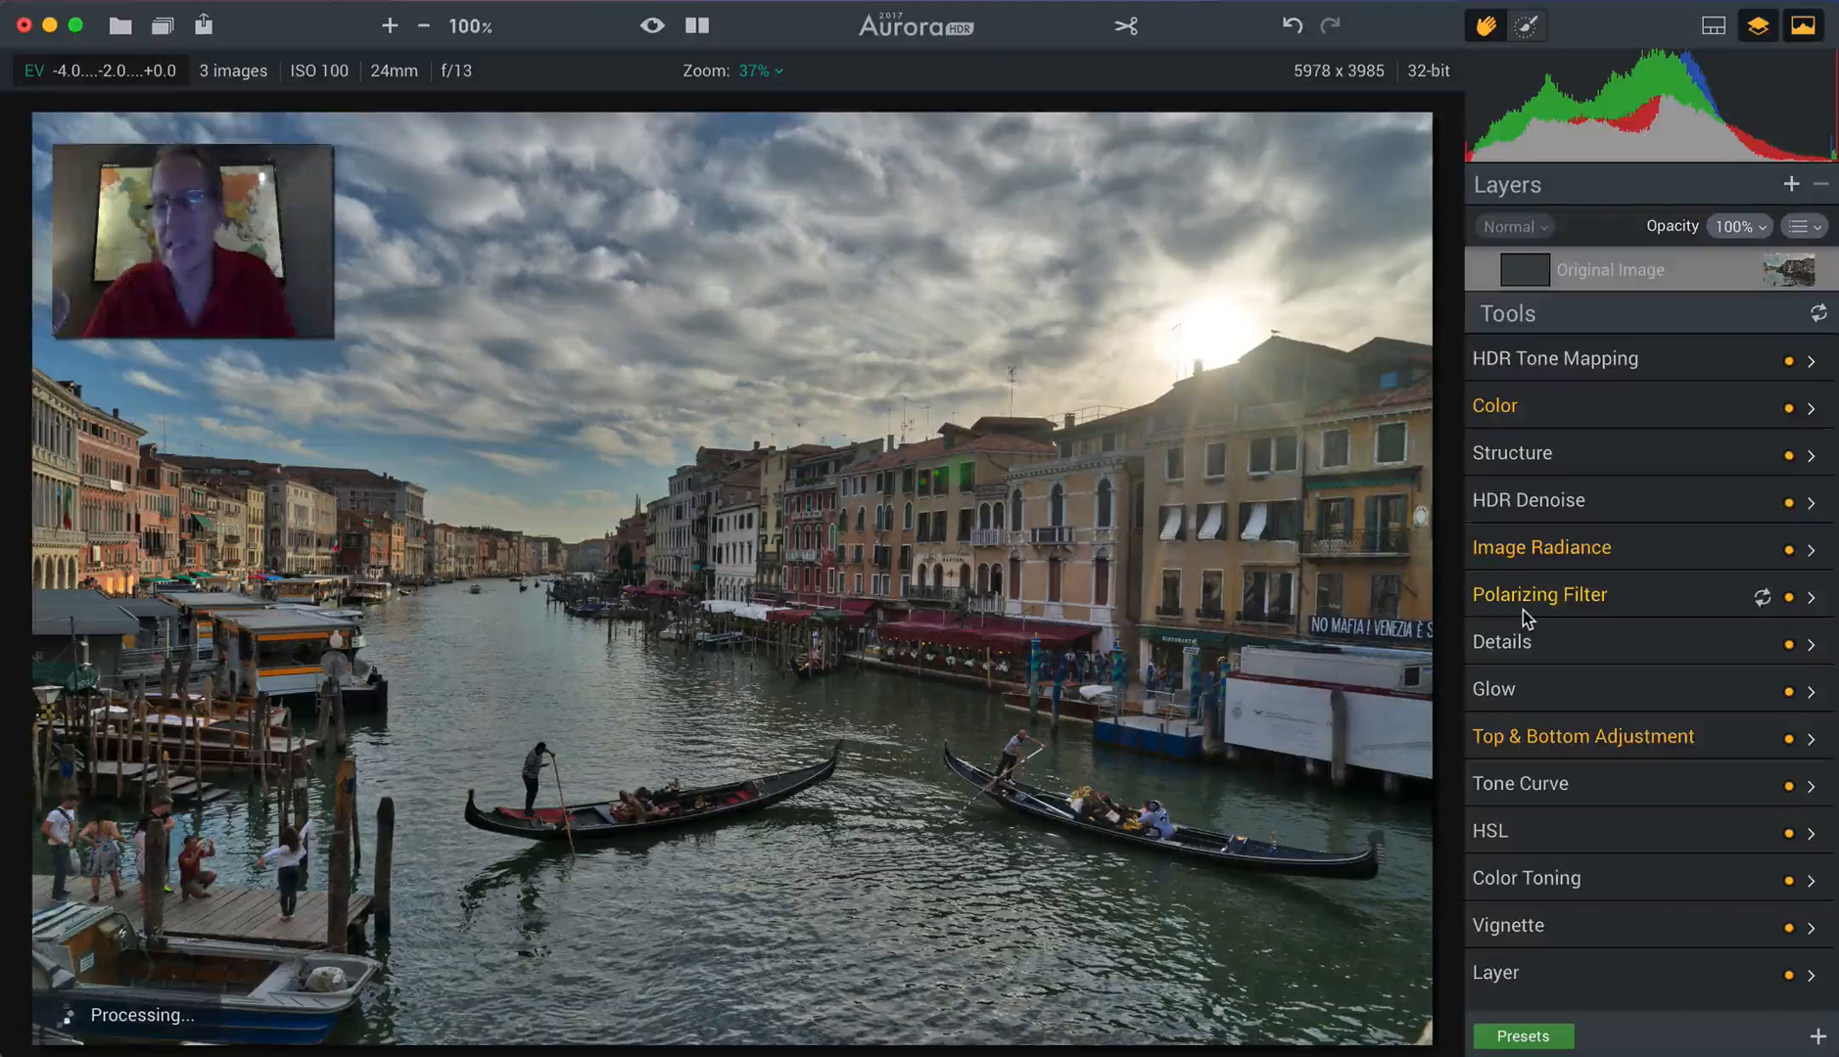
left_click(1790, 184)
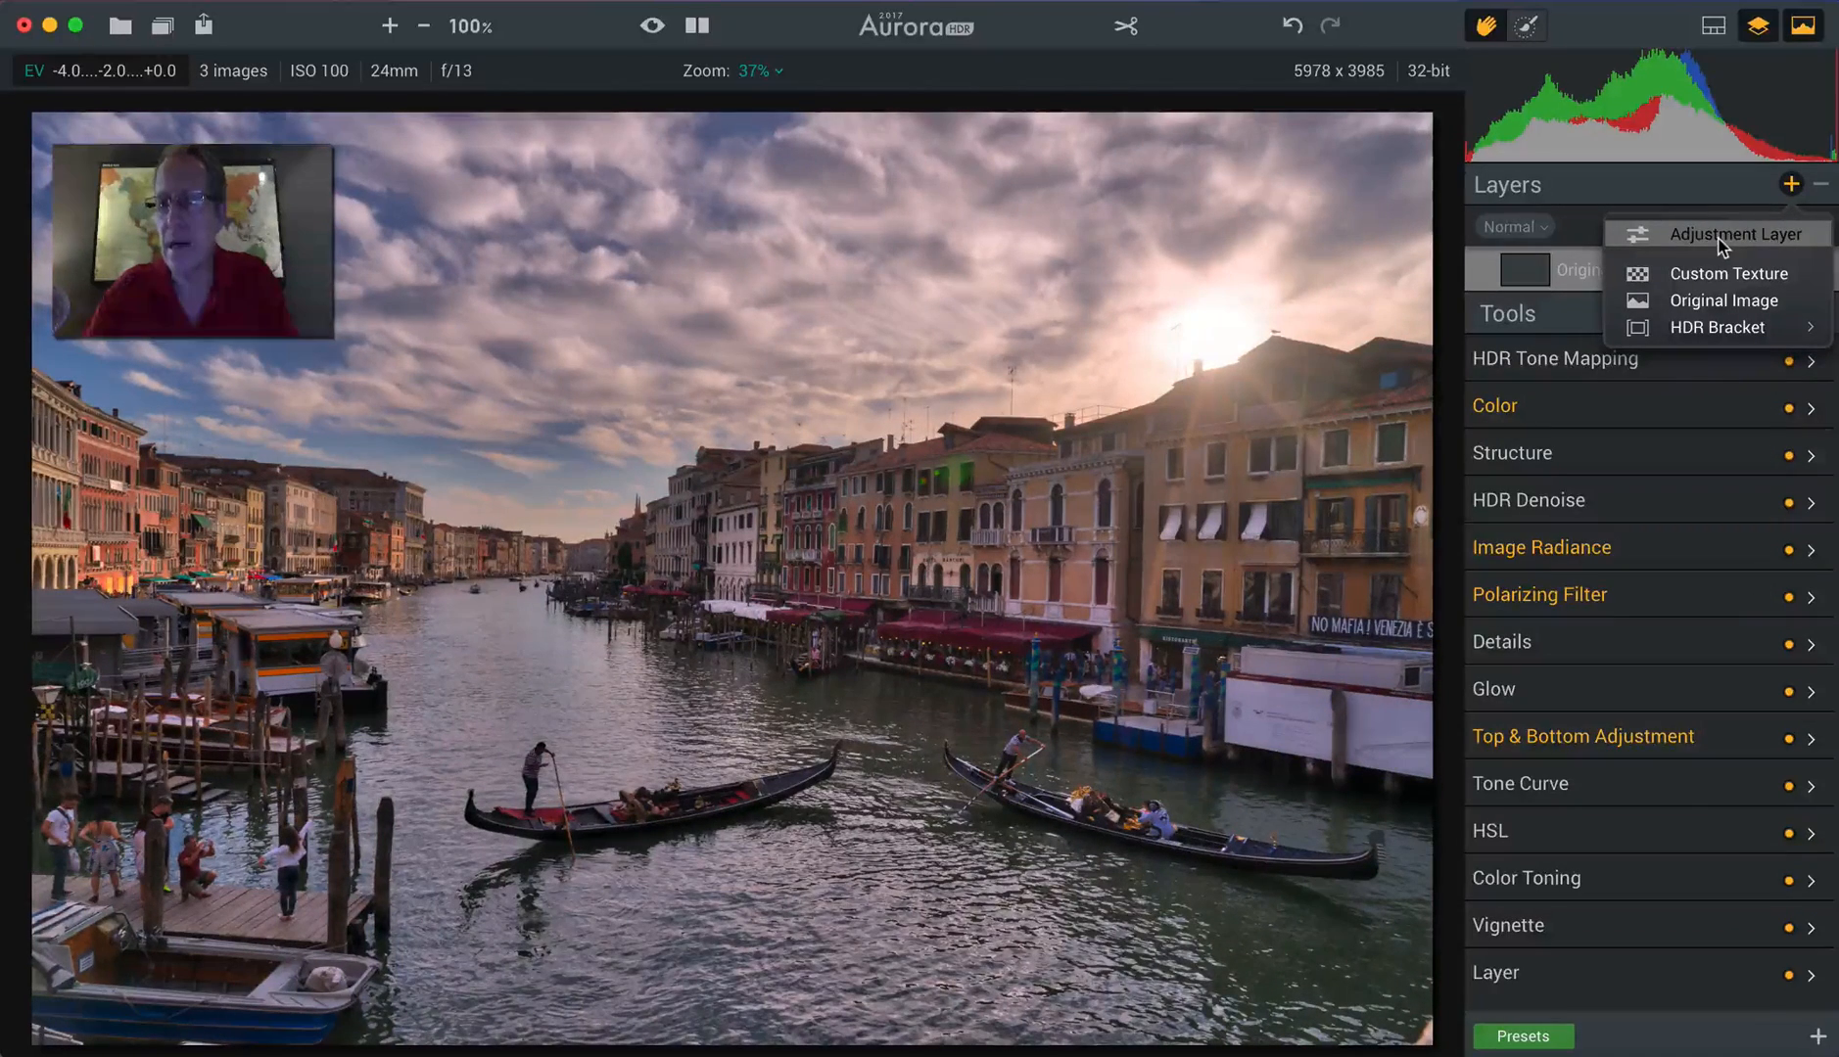
Add an adjustment layer and raise Clarity to +62, HDR Structure to +61 and HDR Detail to +39.
left_click(1725, 233)
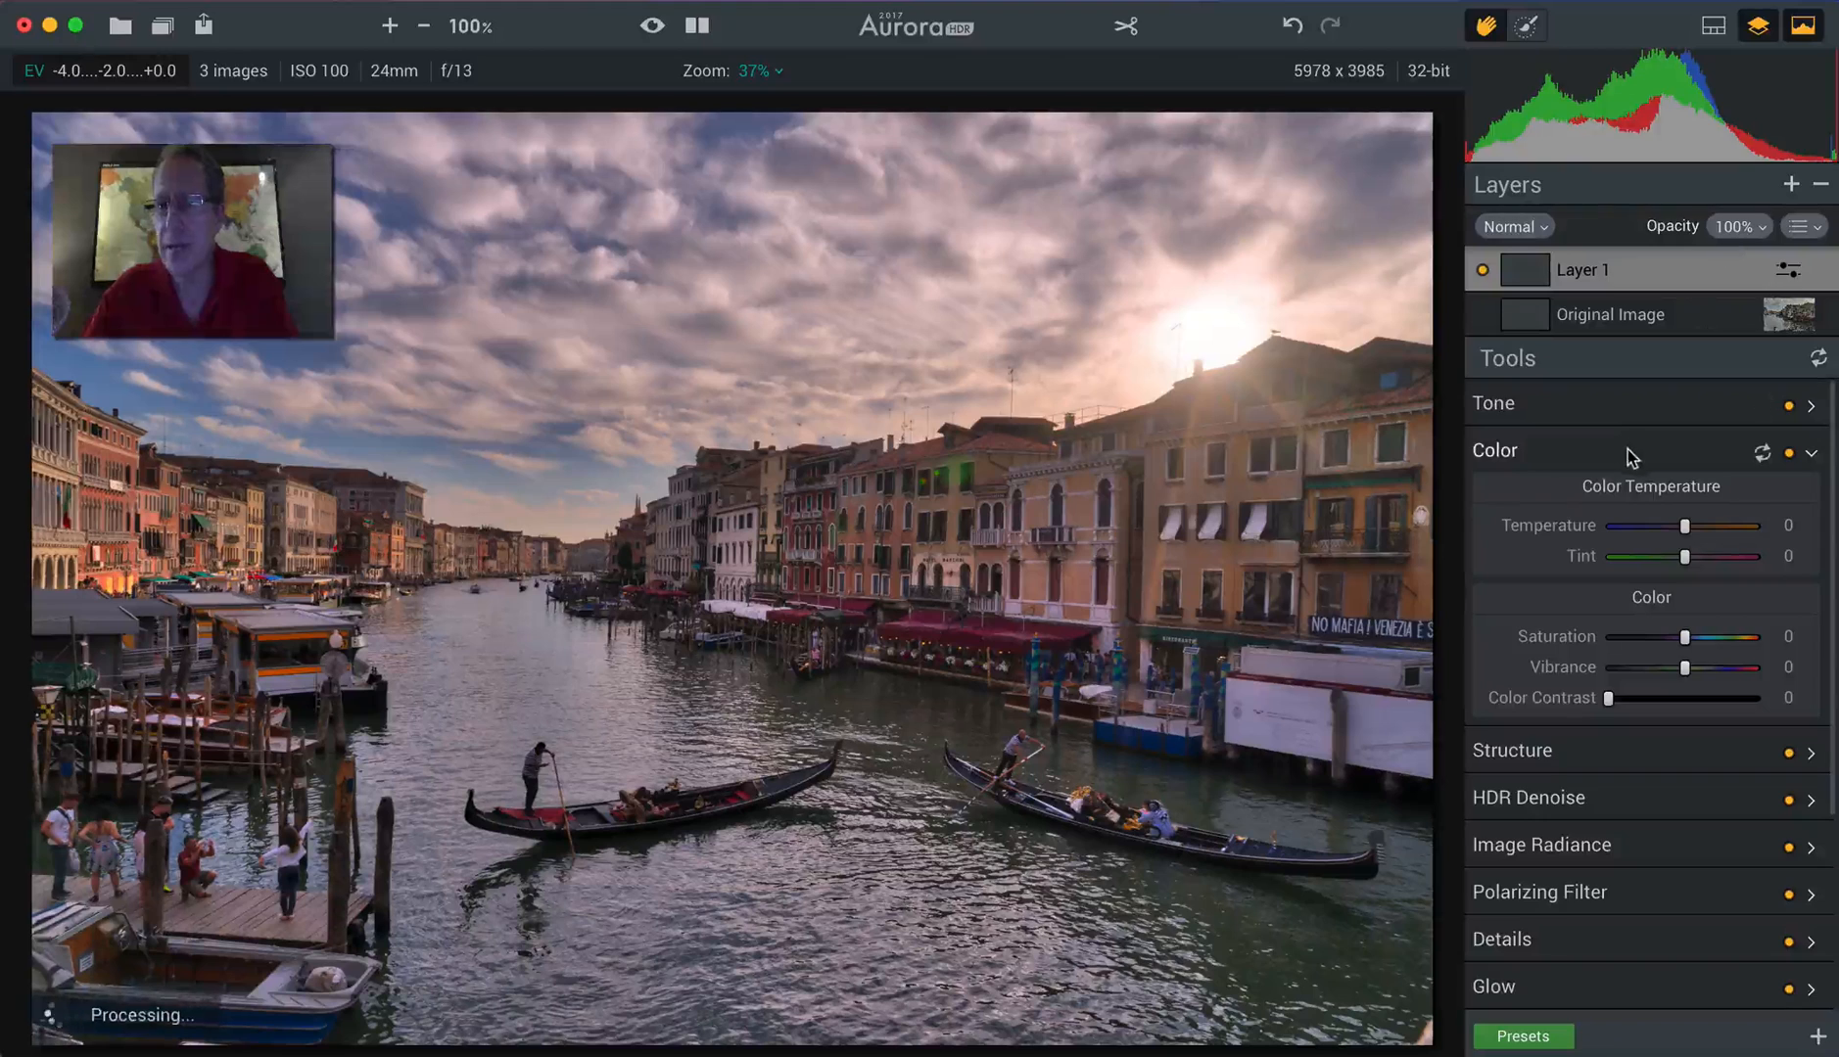
left_click(1496, 451)
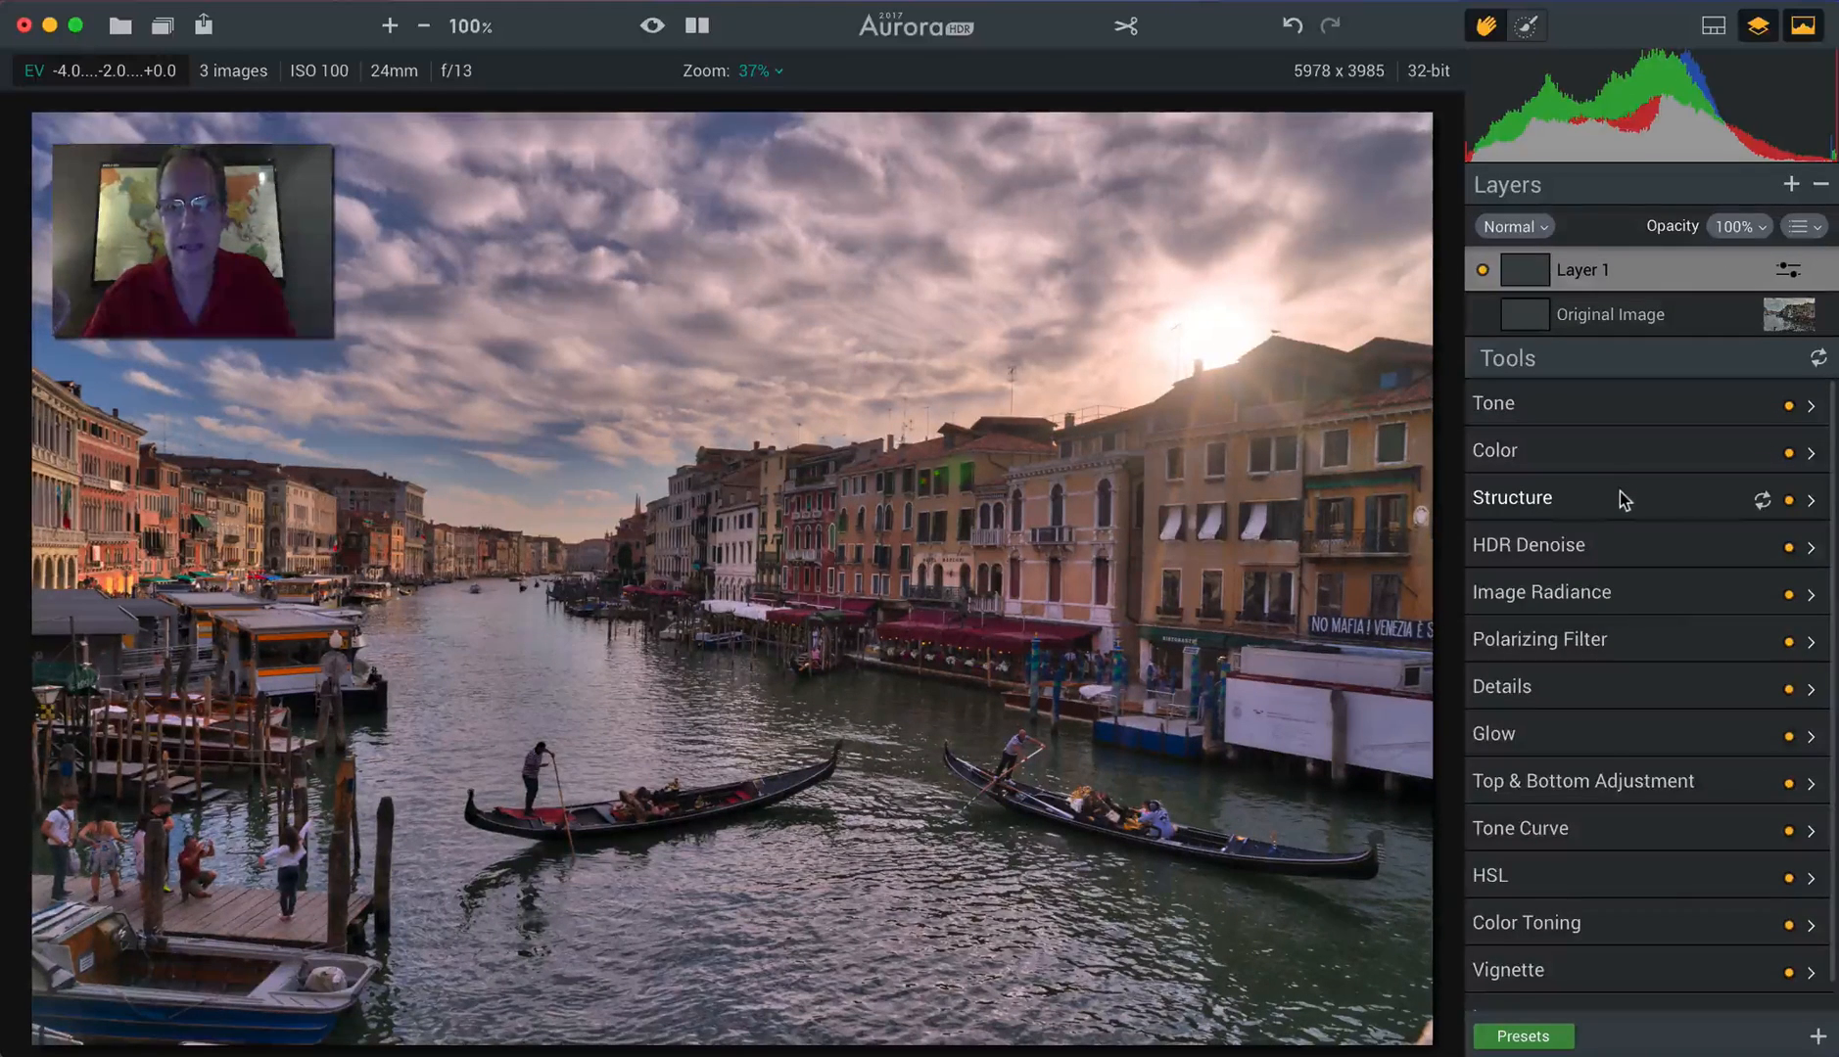
left_click(1509, 497)
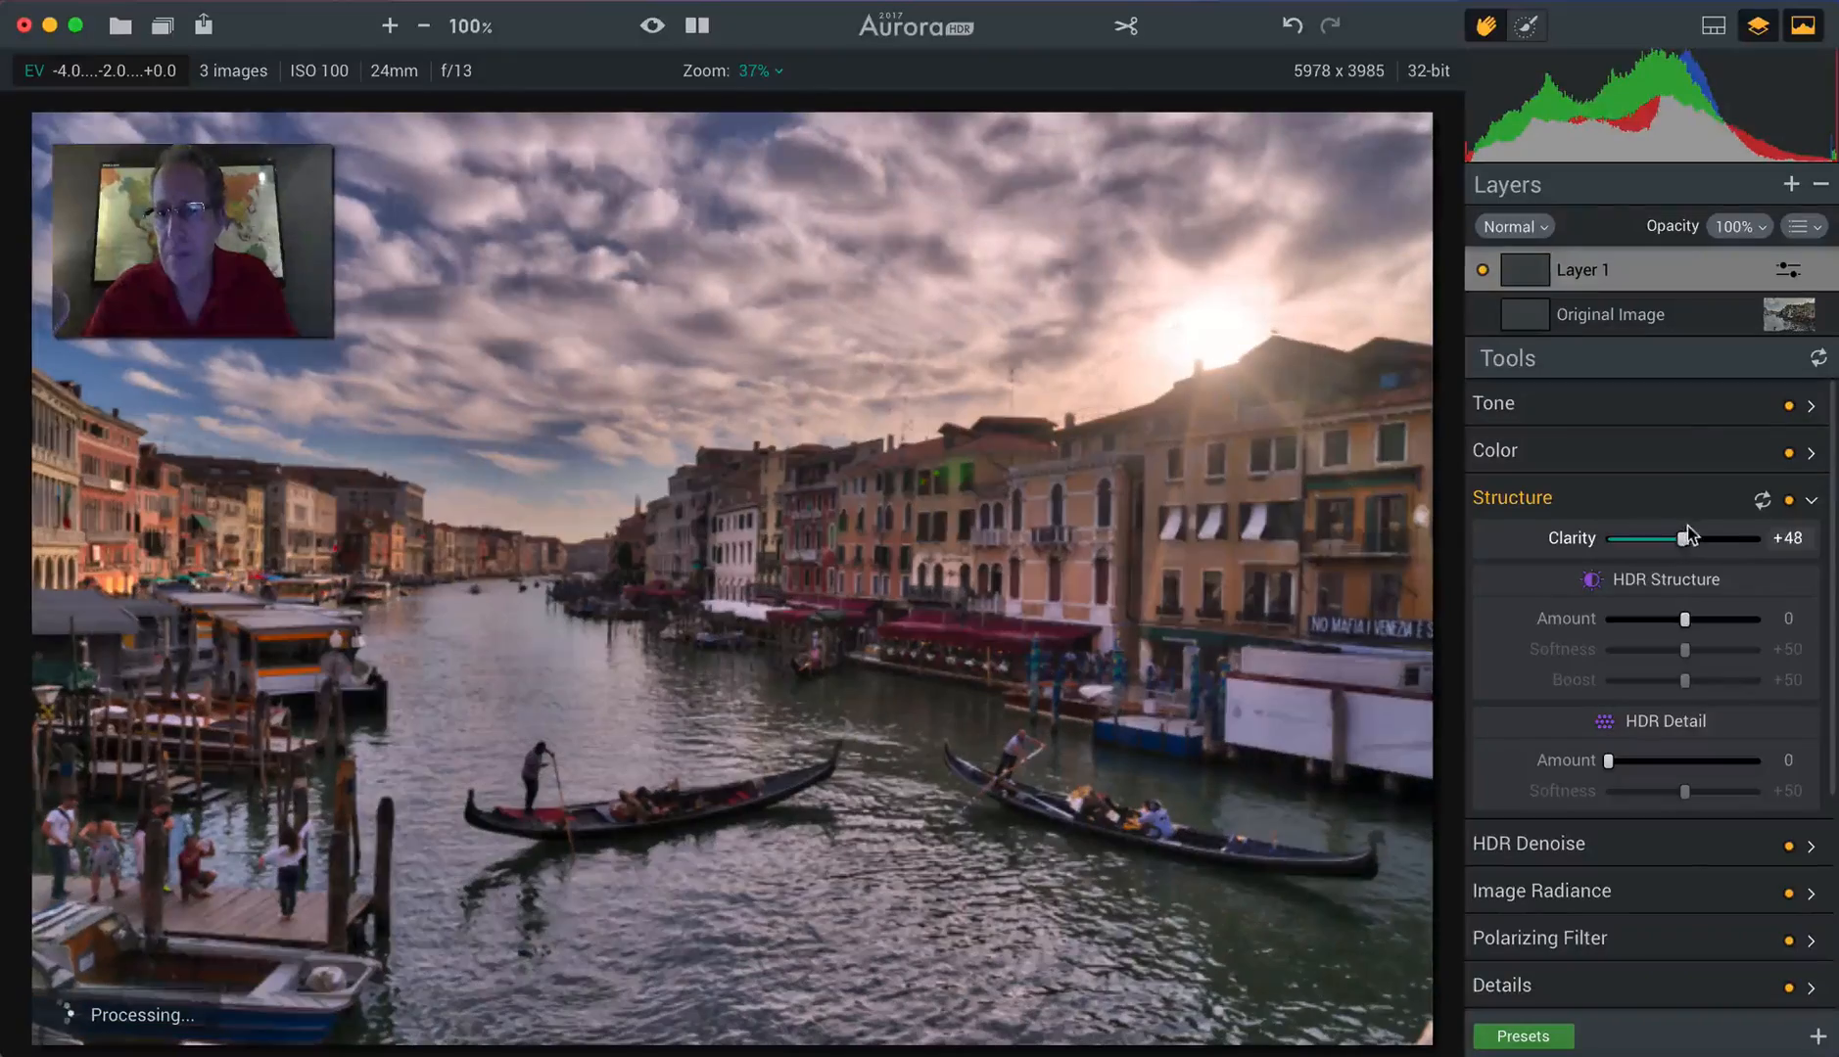
left_click_drag(1682, 619, 1697, 619)
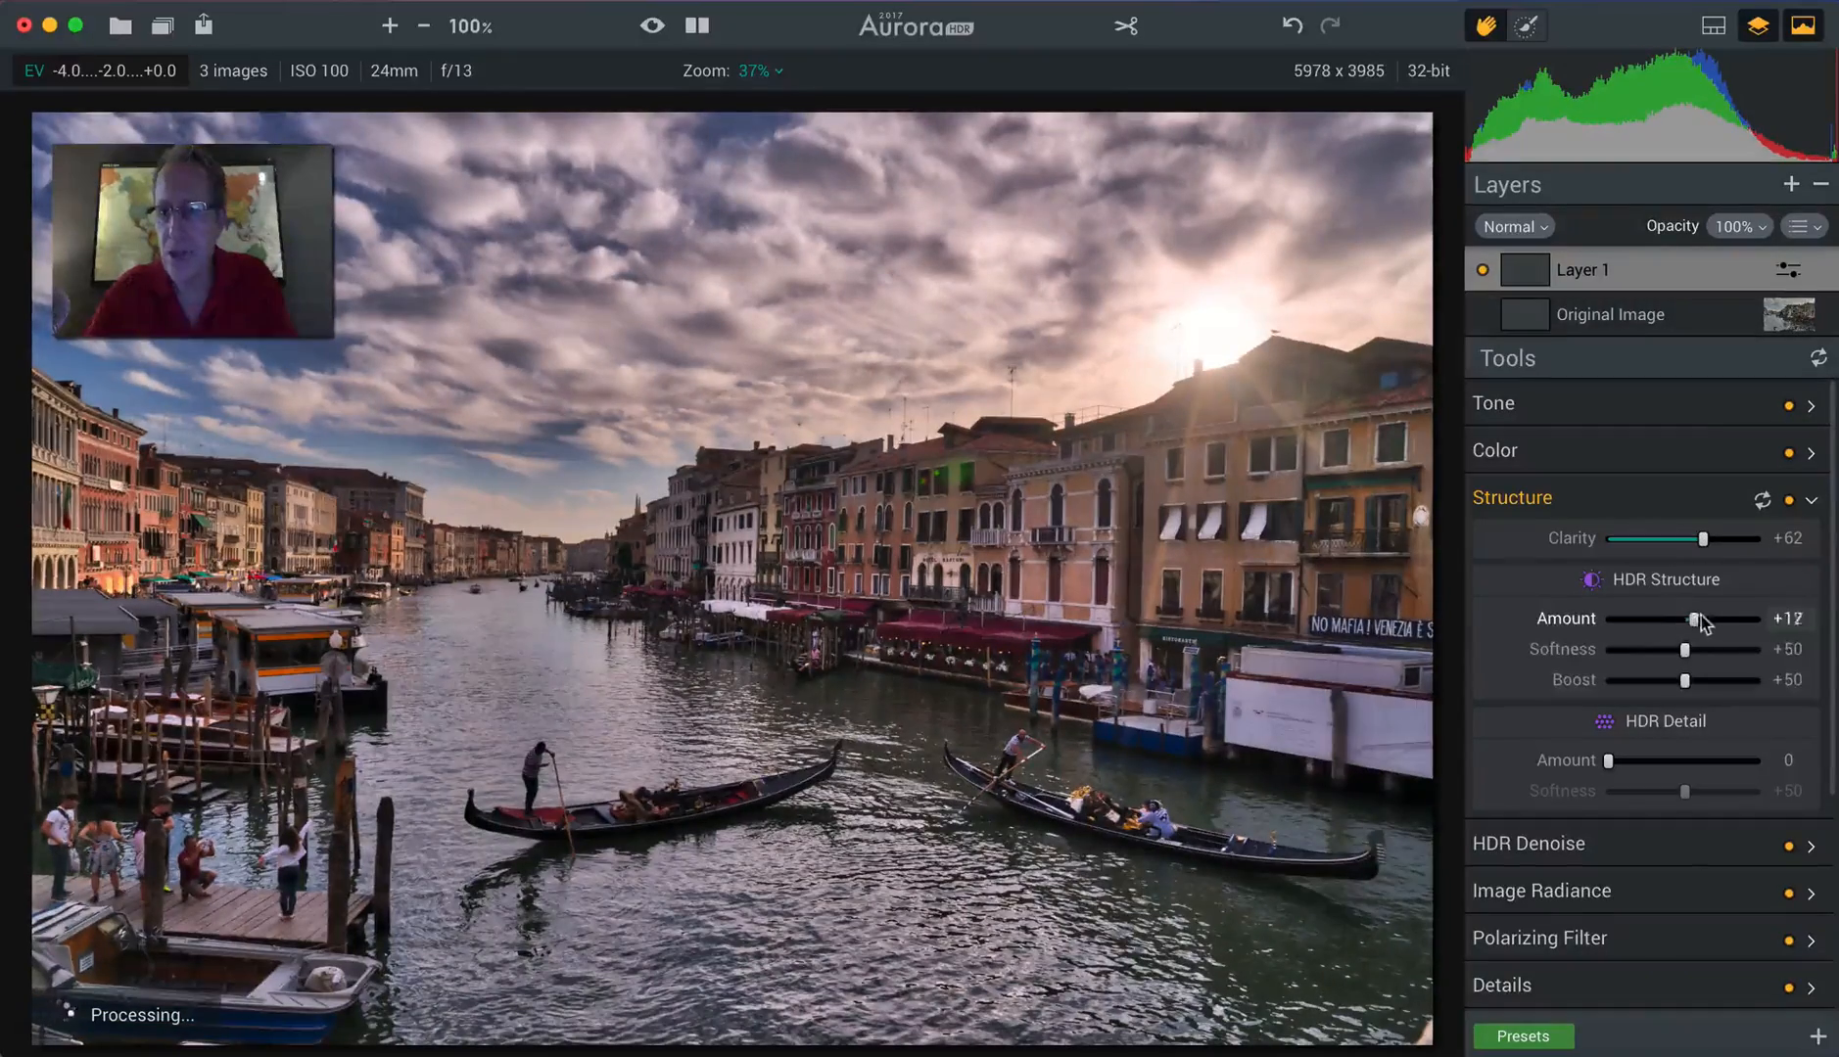
left_click_drag(1612, 761, 1643, 762)
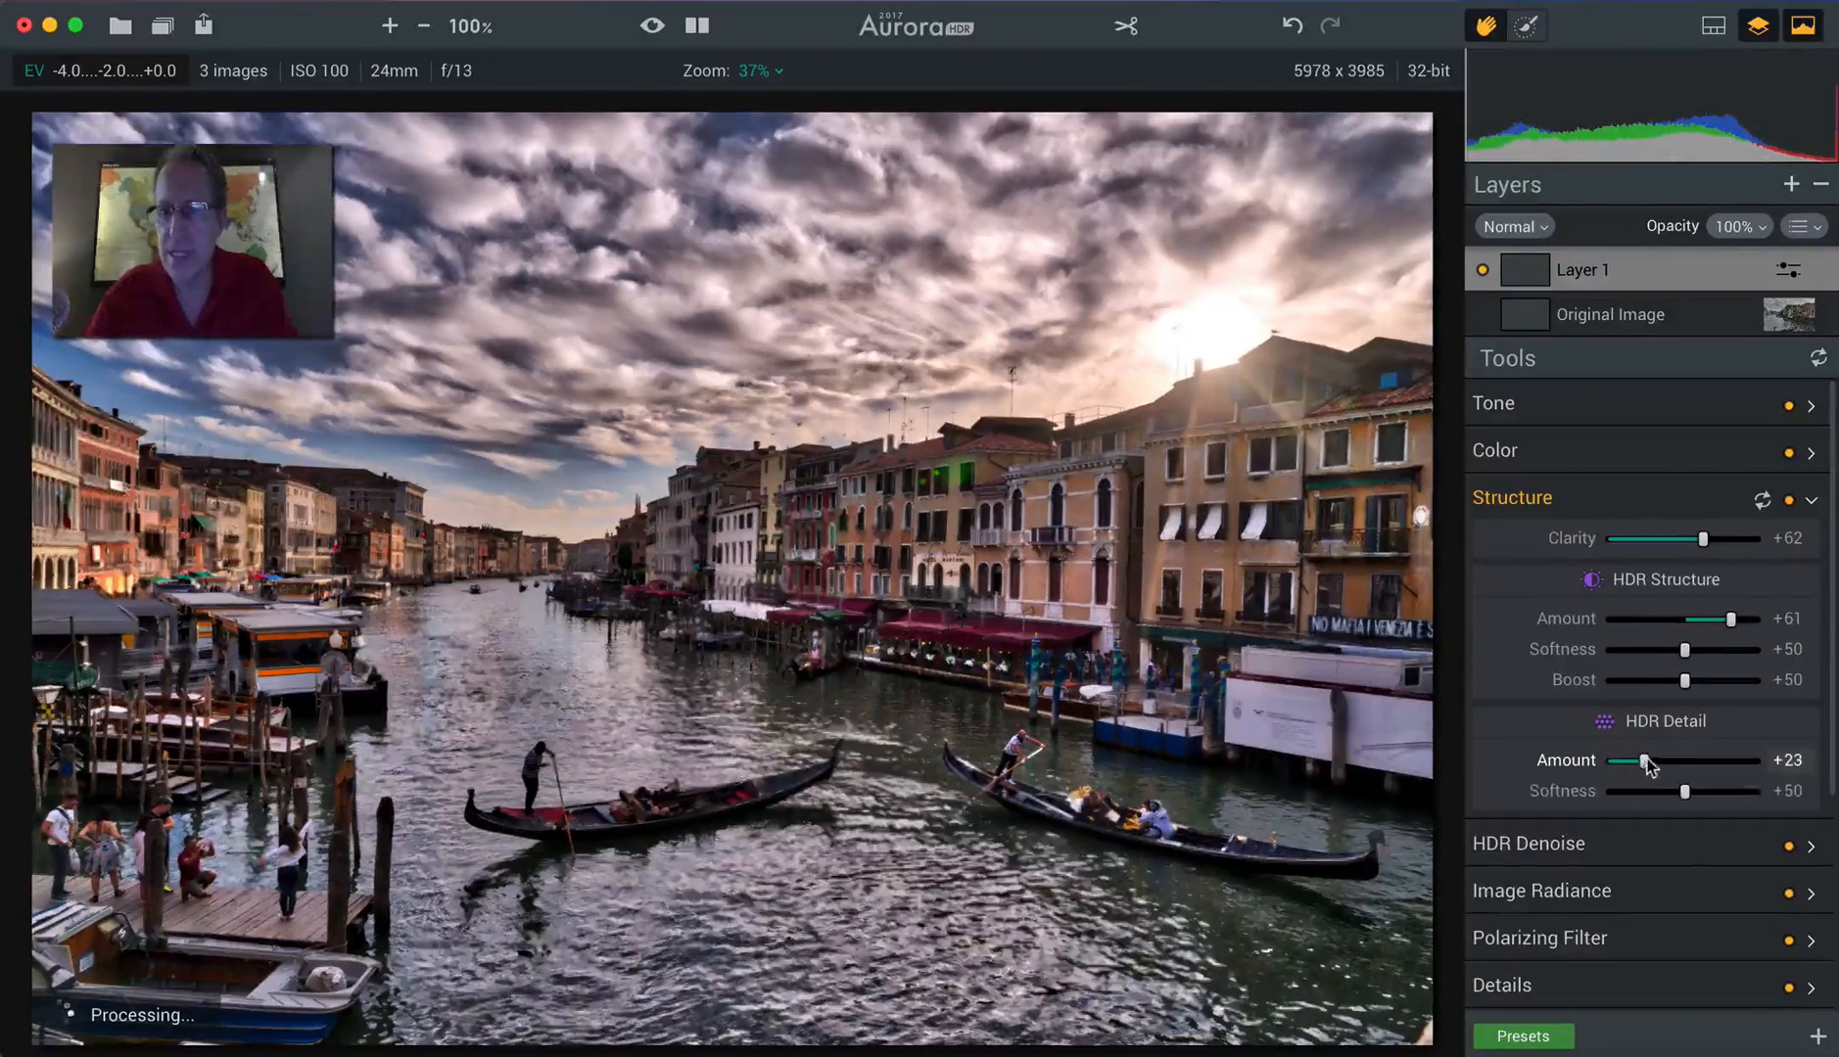
left_click_drag(1640, 762, 1670, 761)
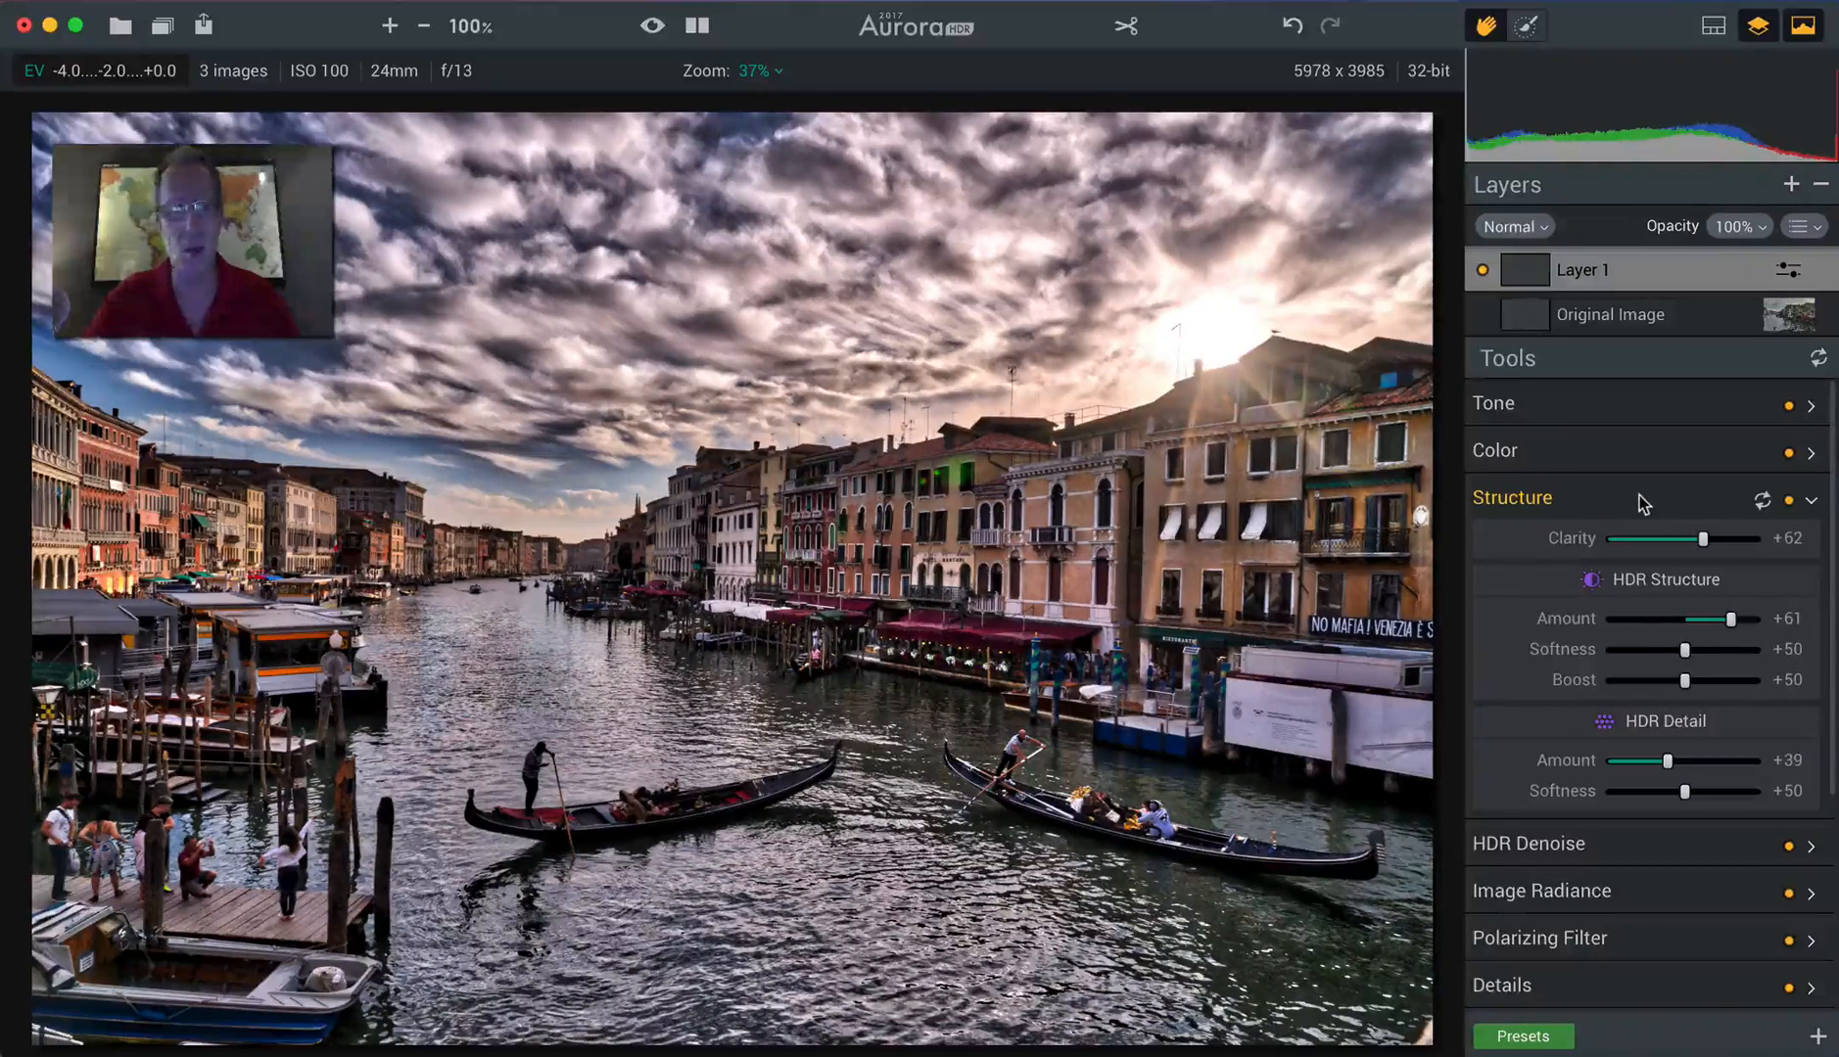
left_click(1512, 498)
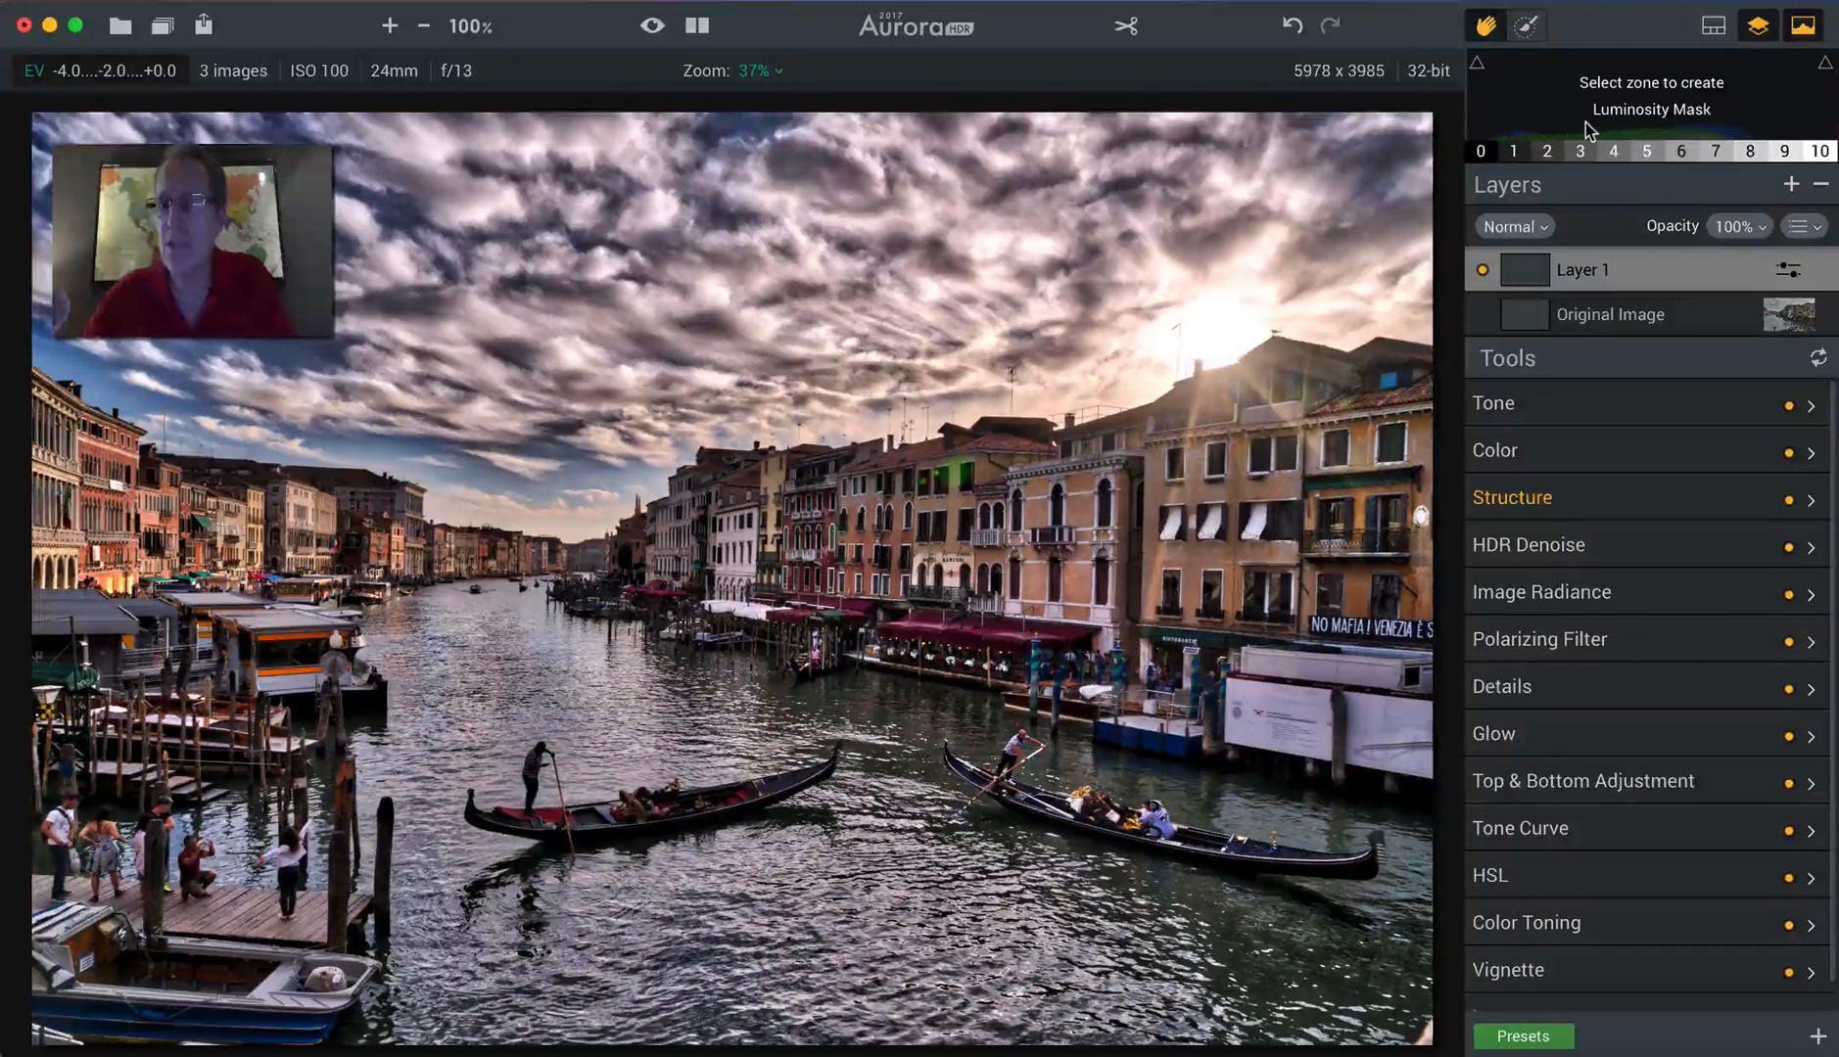
Select the mask brush and start Luminosity Masking for Layer 1.
left_click(1526, 25)
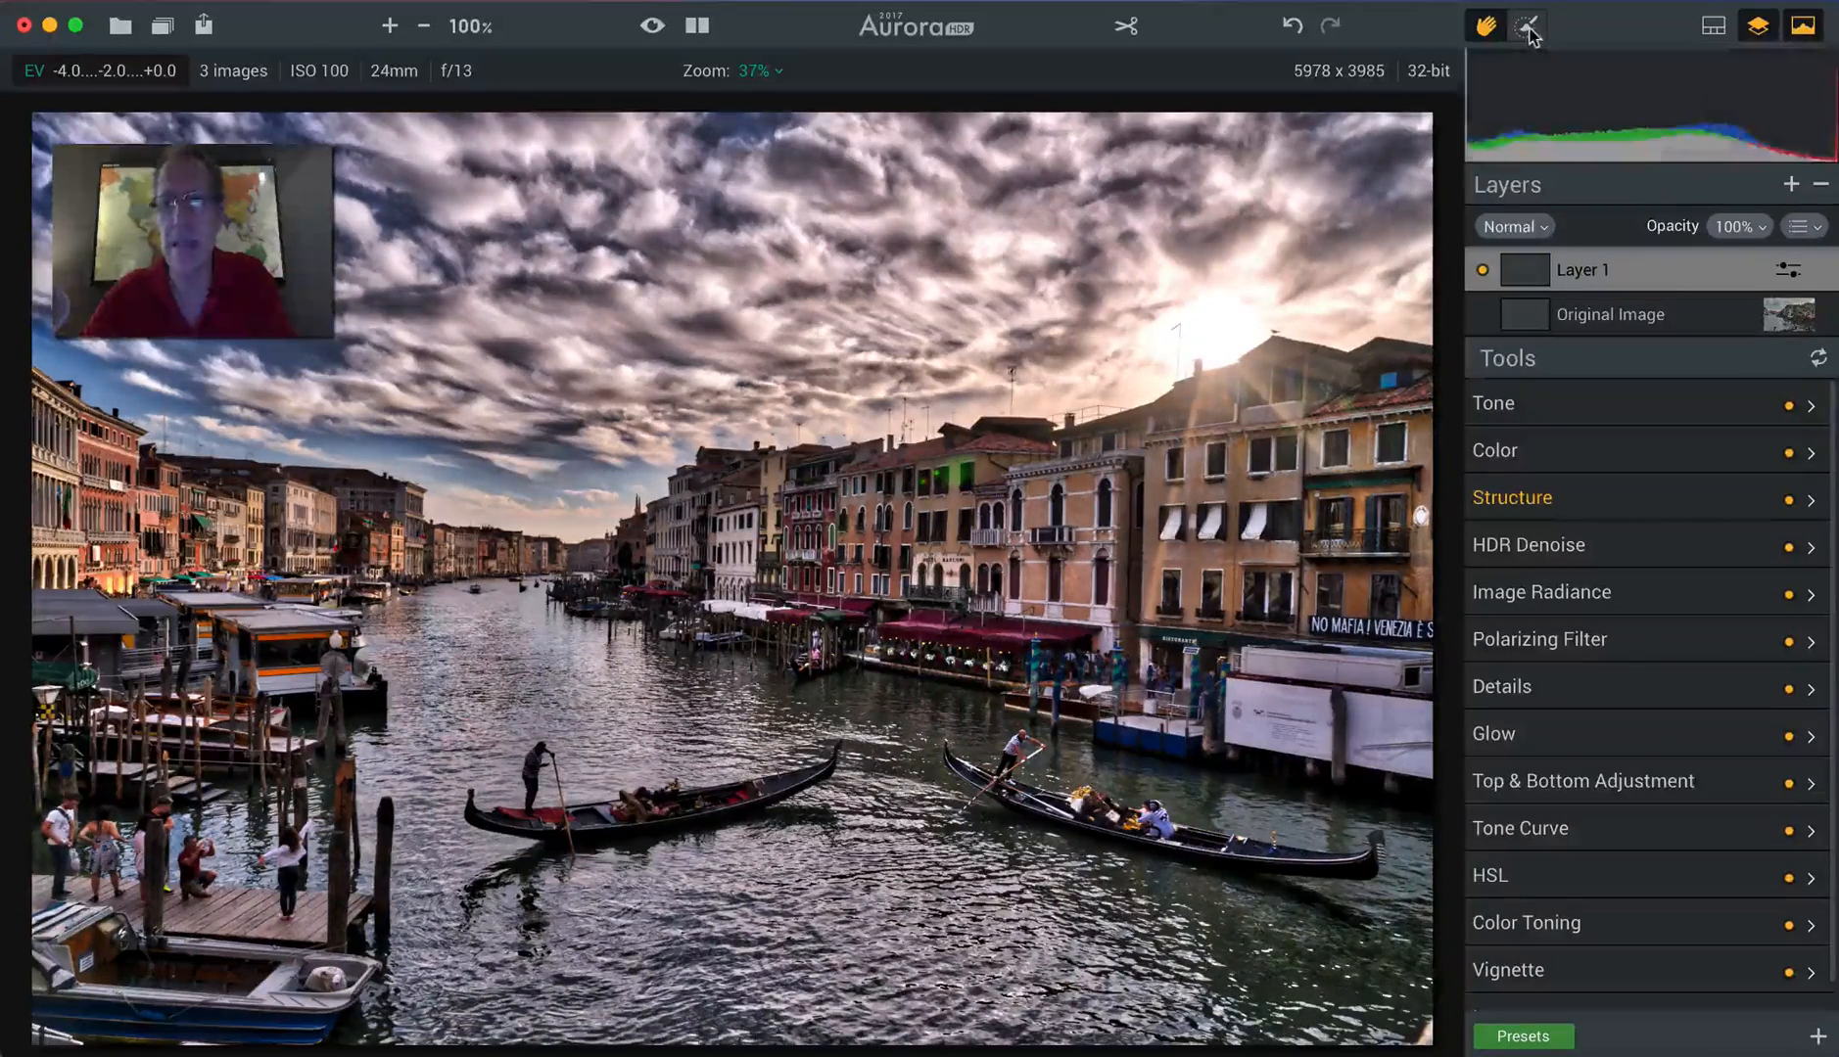
left_click(1527, 26)
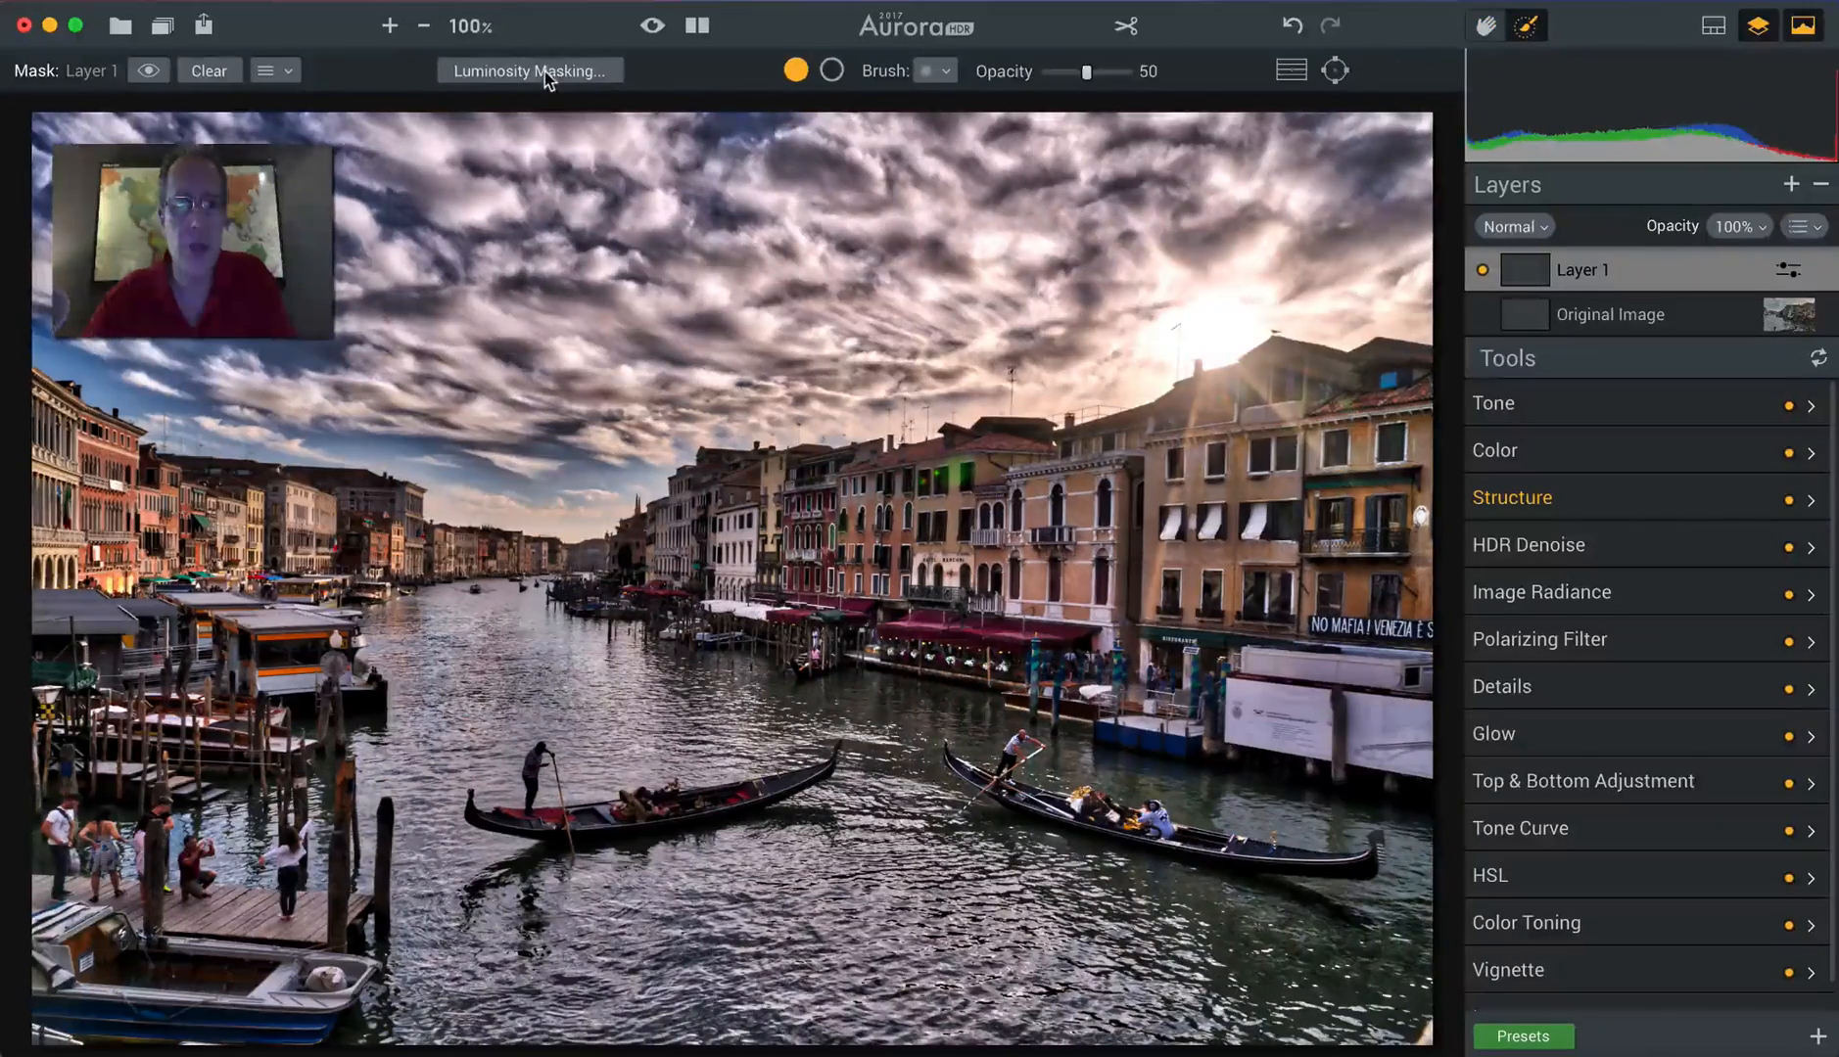
left_click(528, 71)
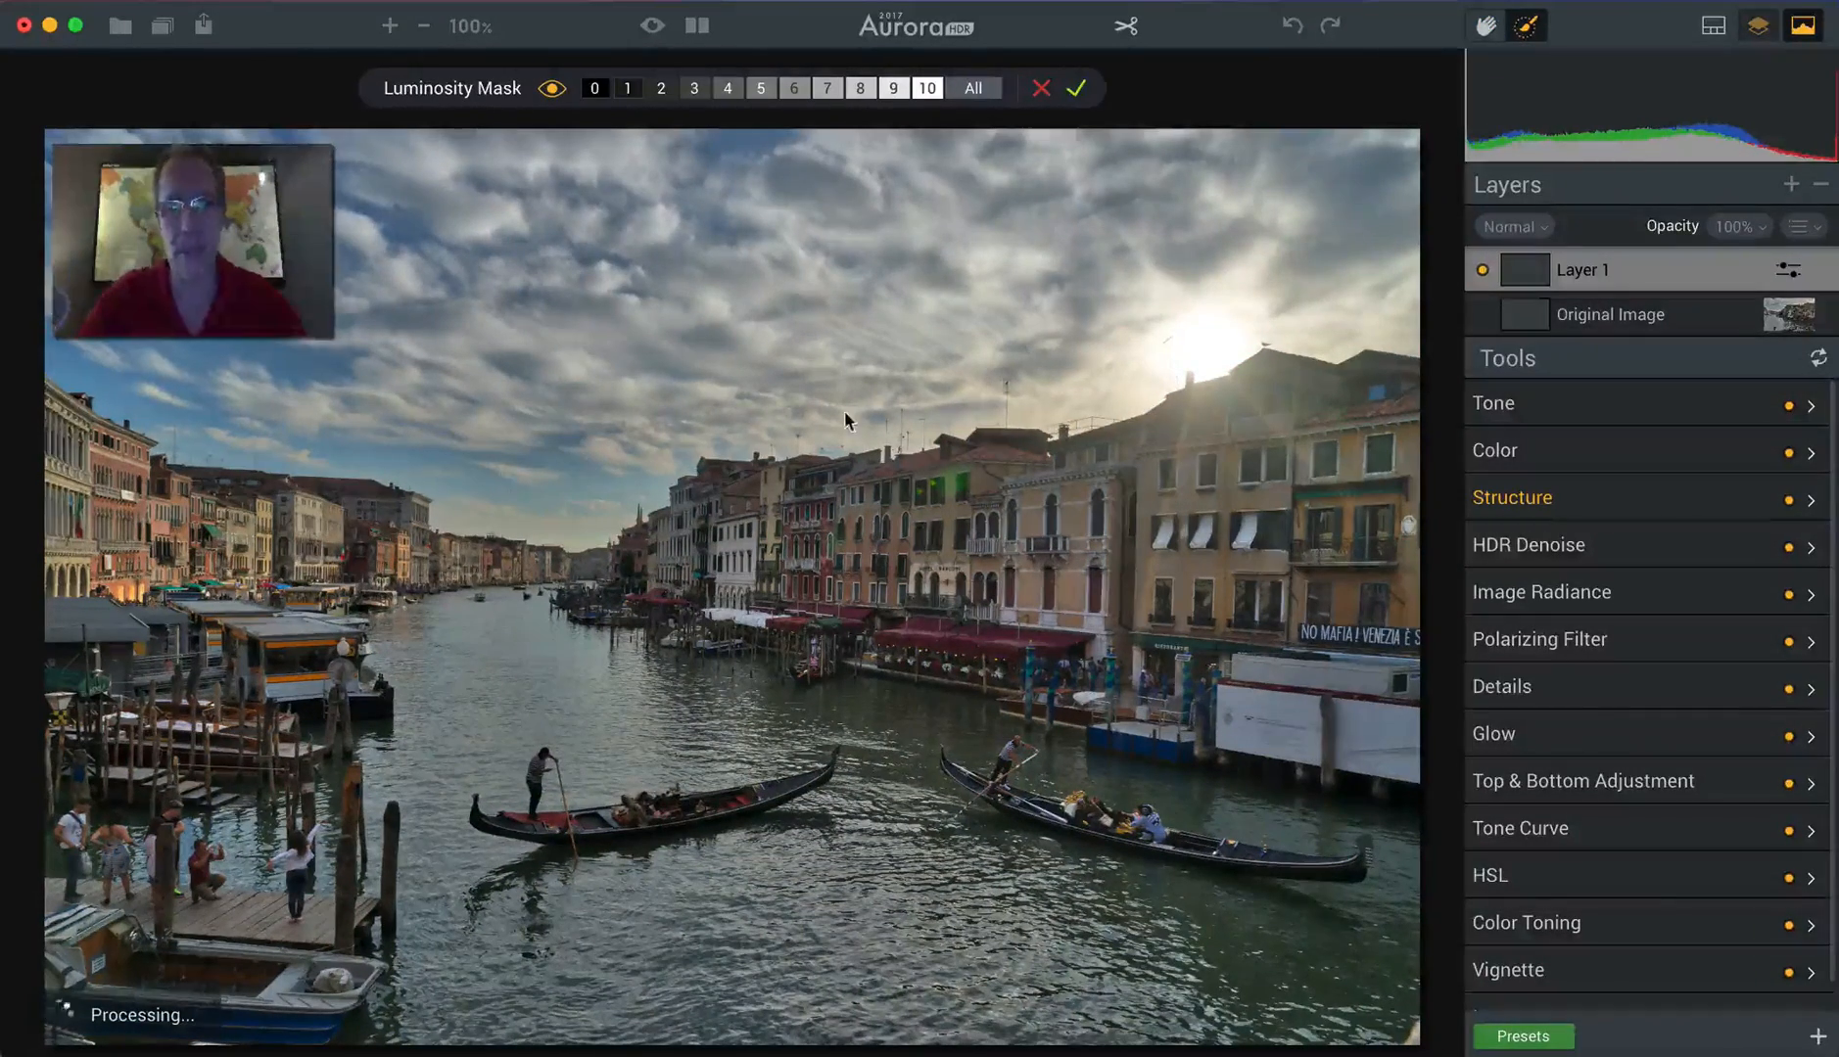
Preview luminosity zones 7, 0 and 10 individually, leaving only the brightest zone 10 selected.
left_click(861, 89)
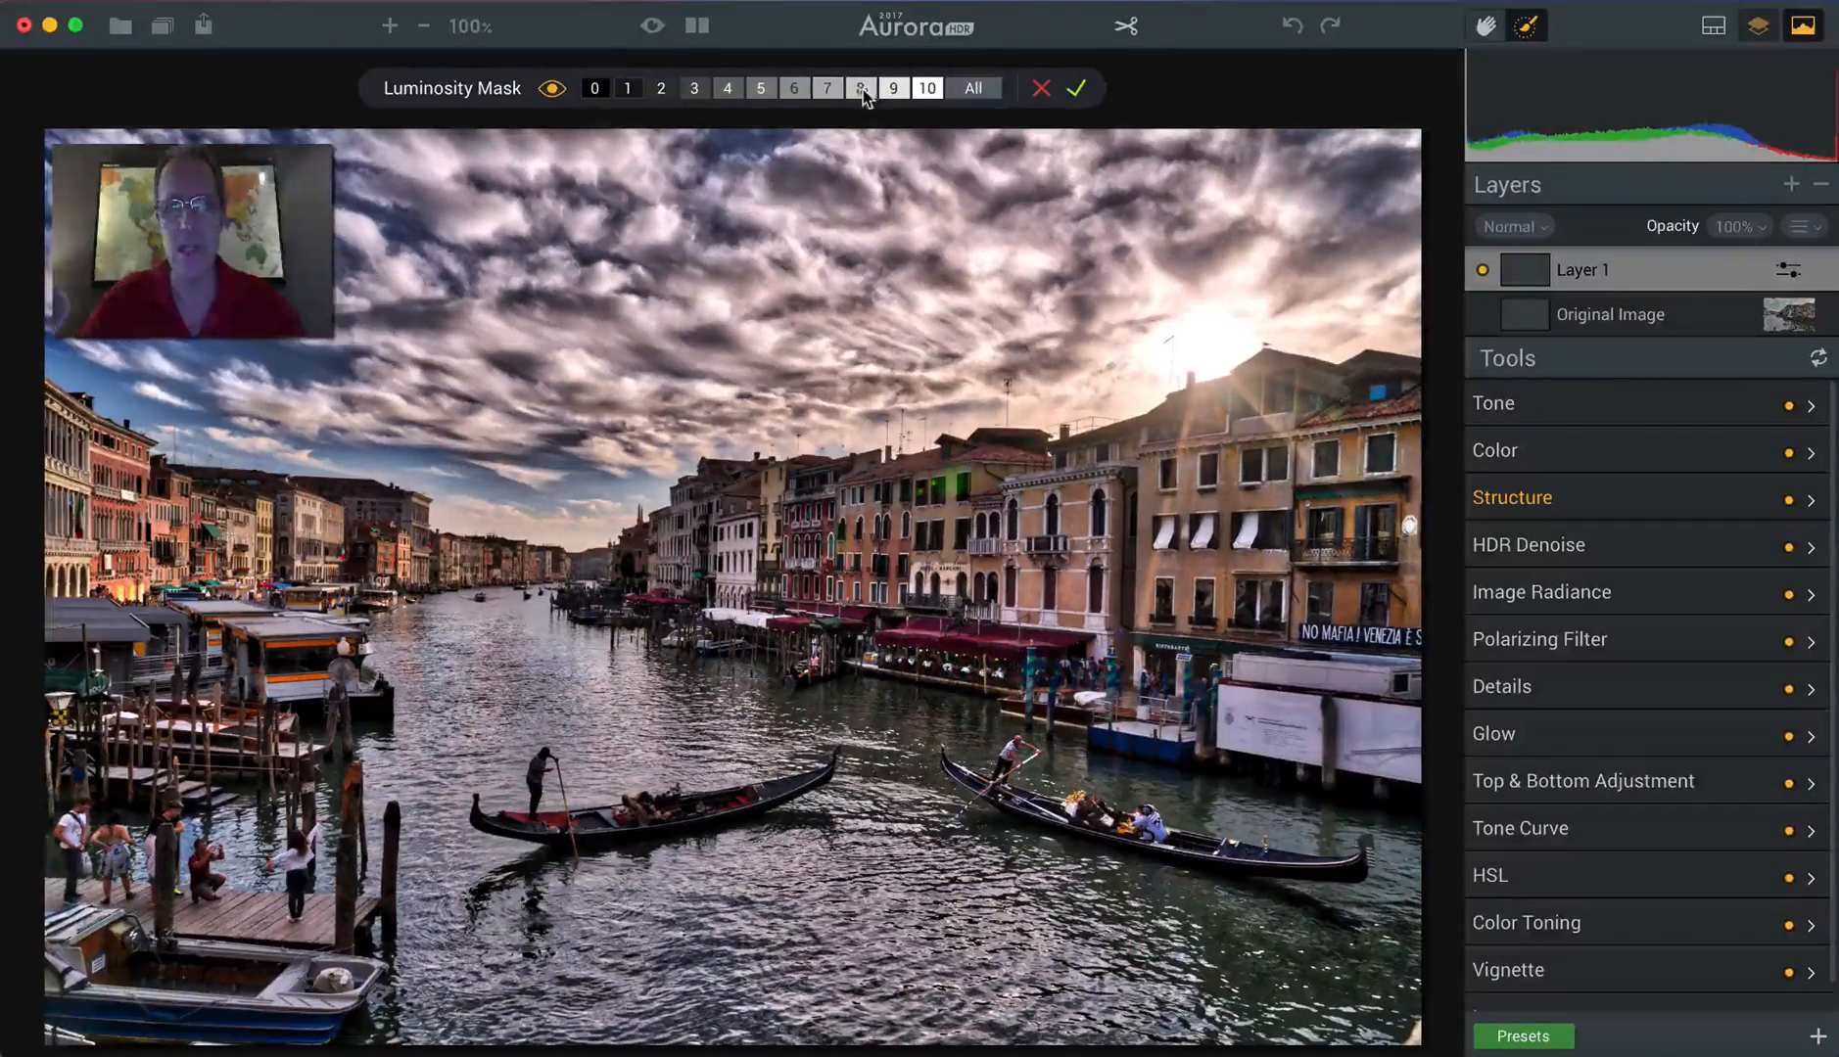
left_click(828, 88)
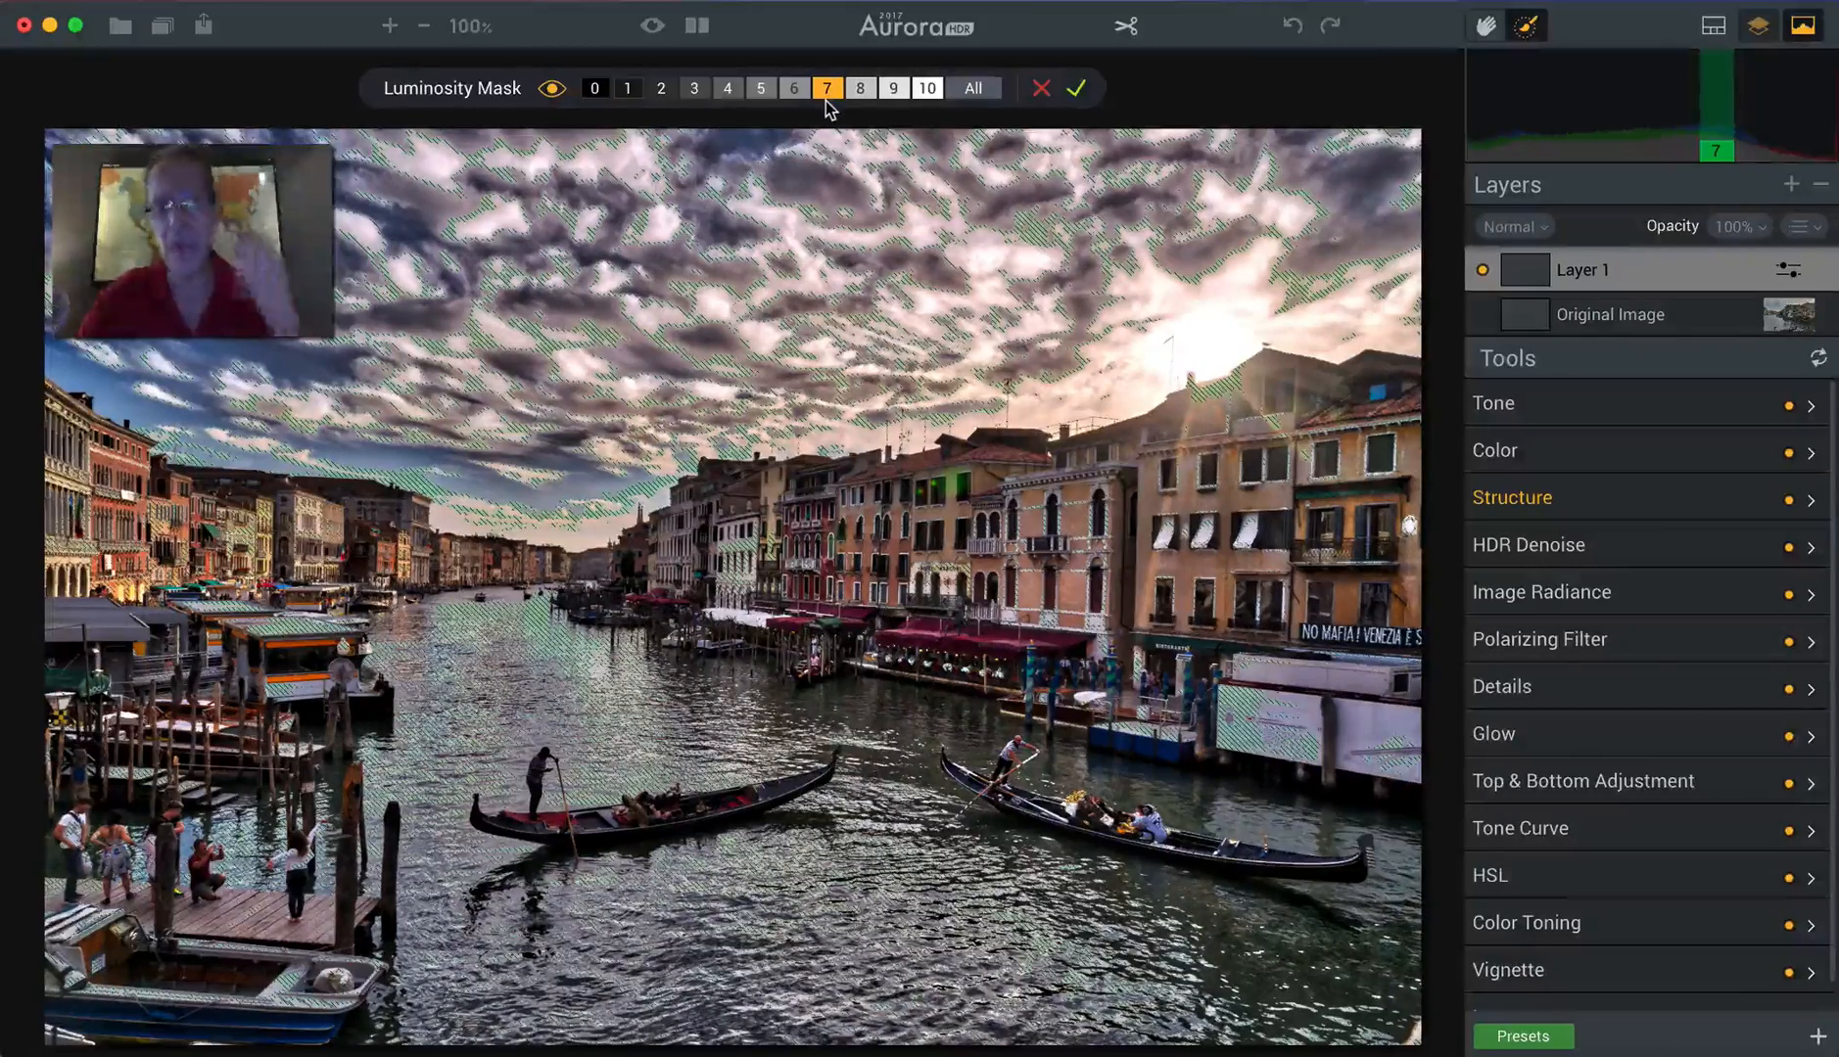
left_click(926, 89)
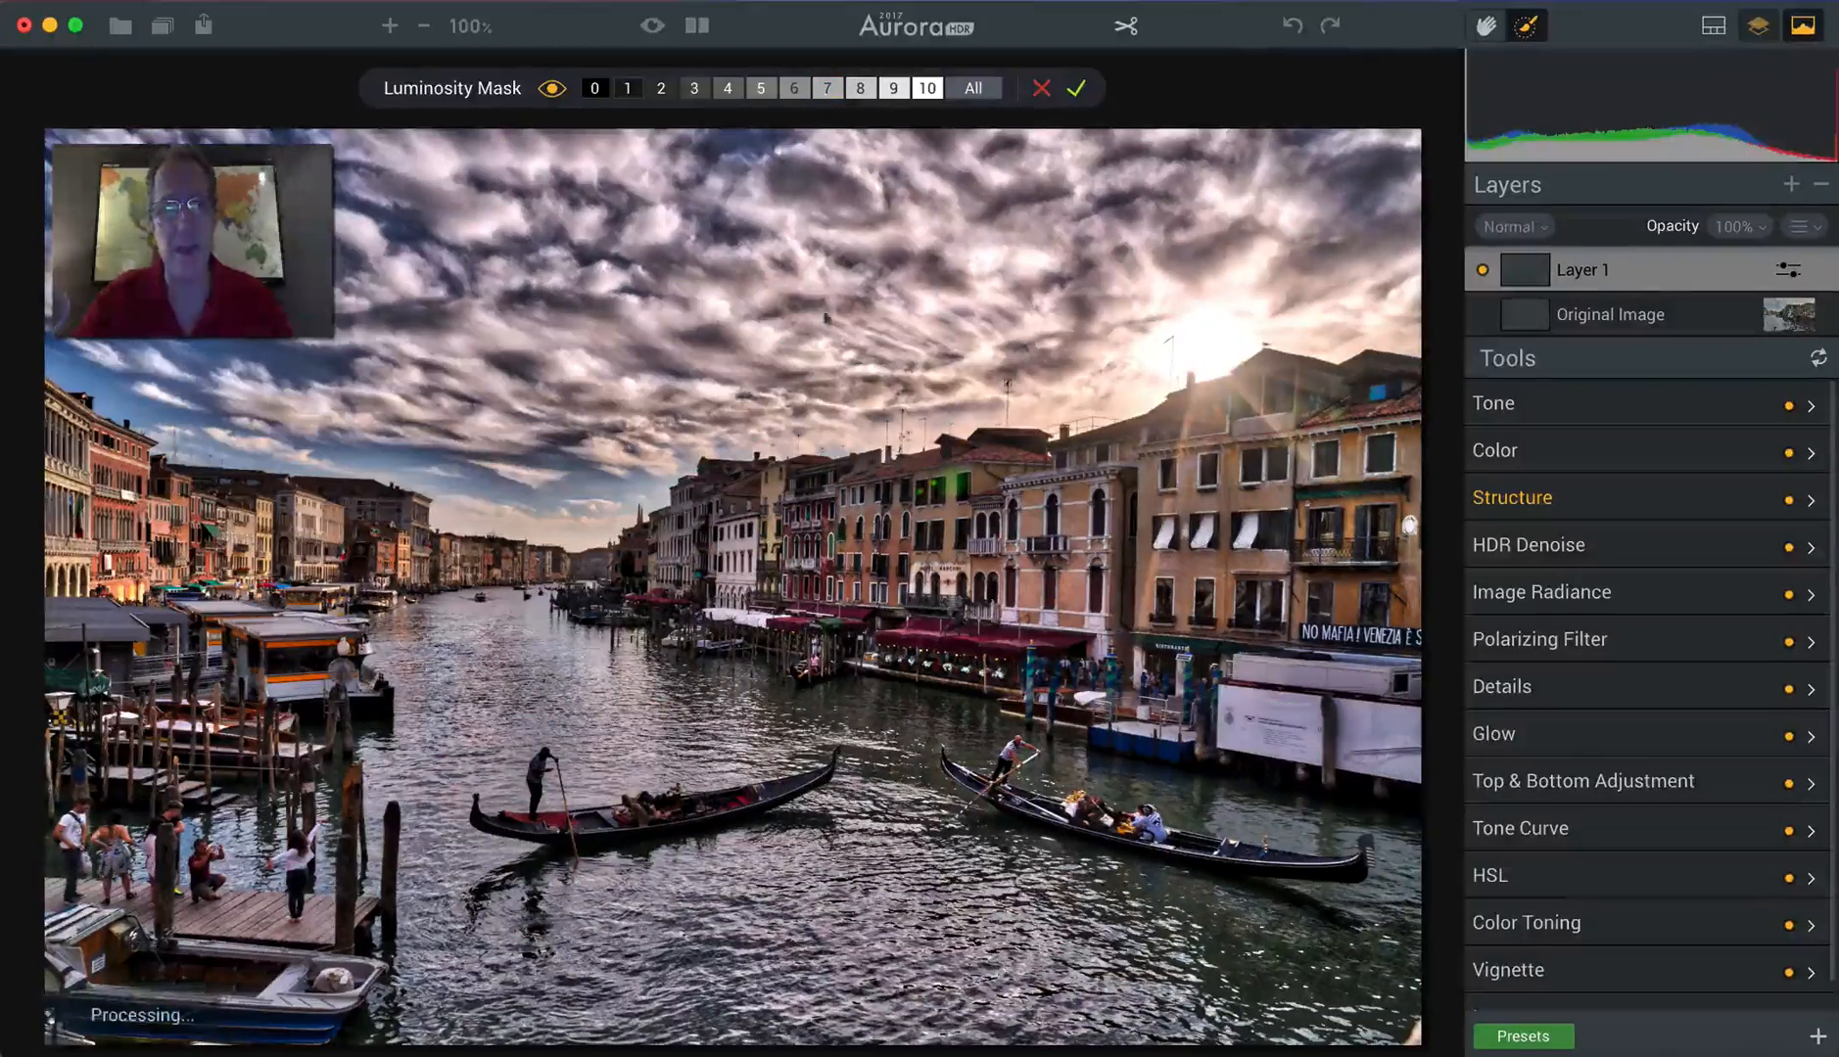
left_click(595, 88)
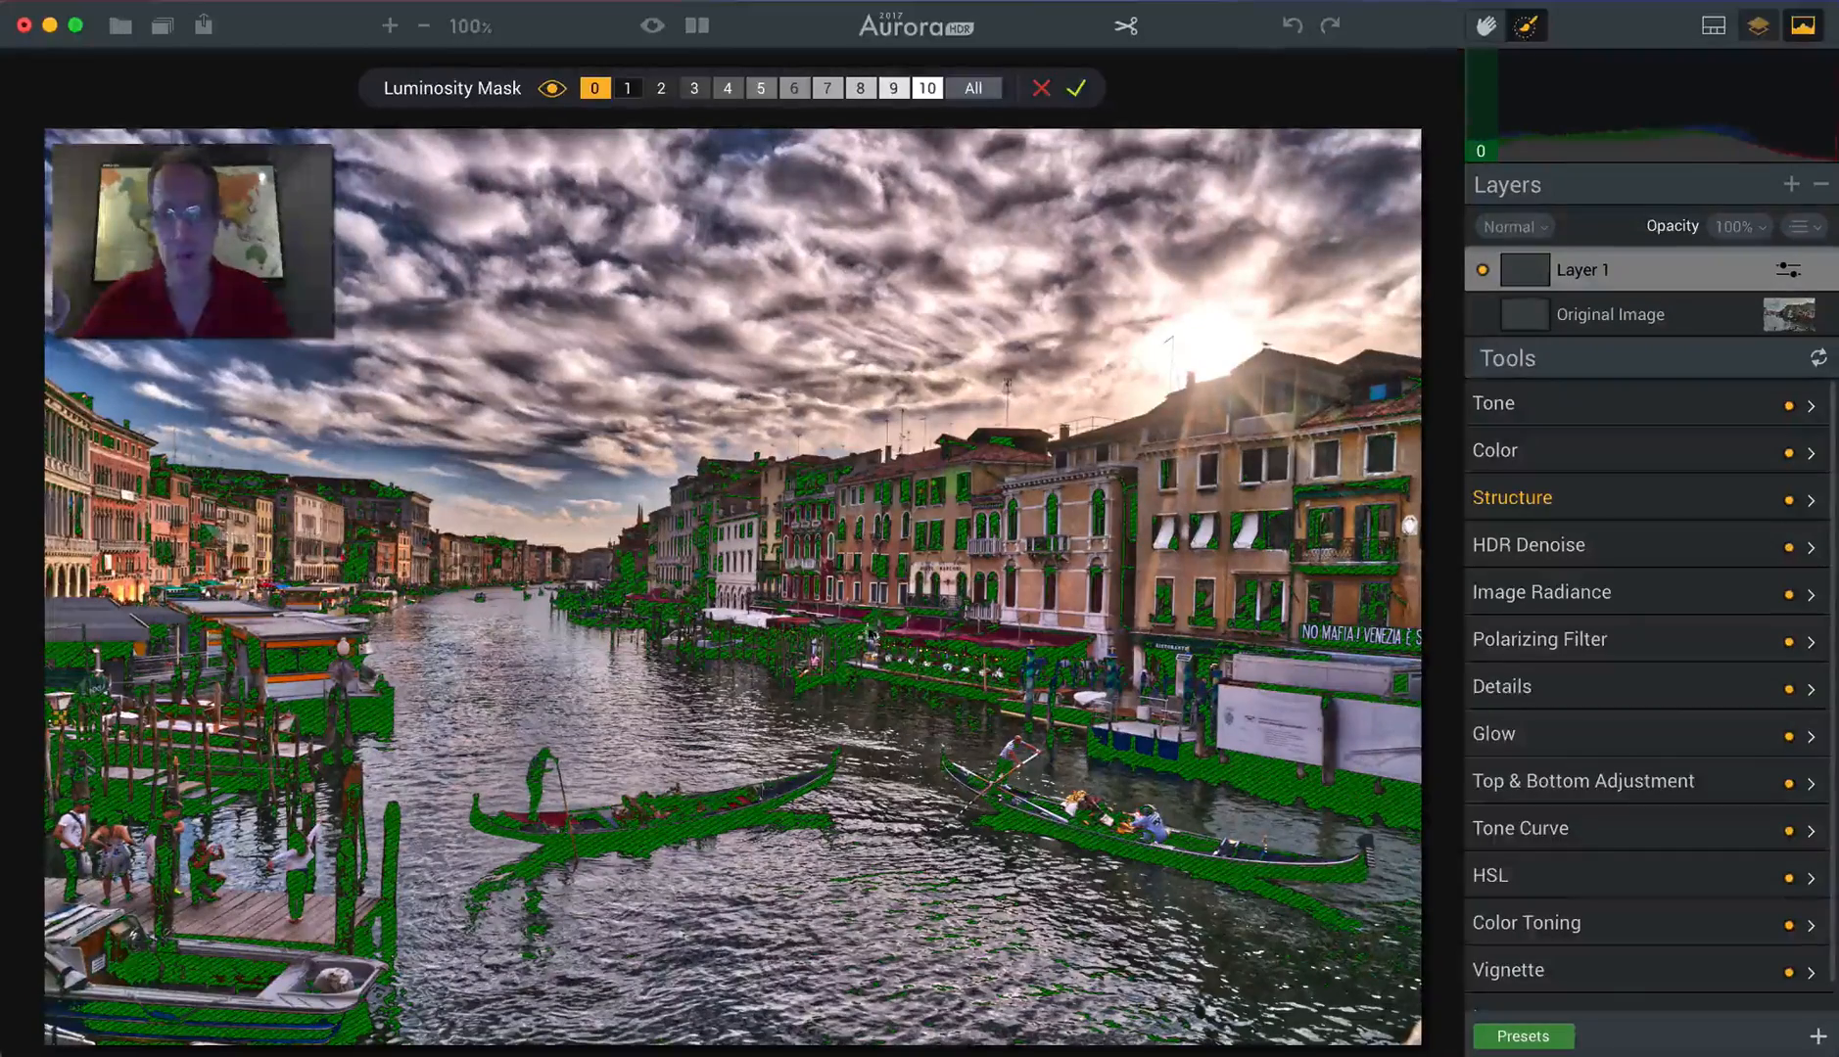
left_click(926, 88)
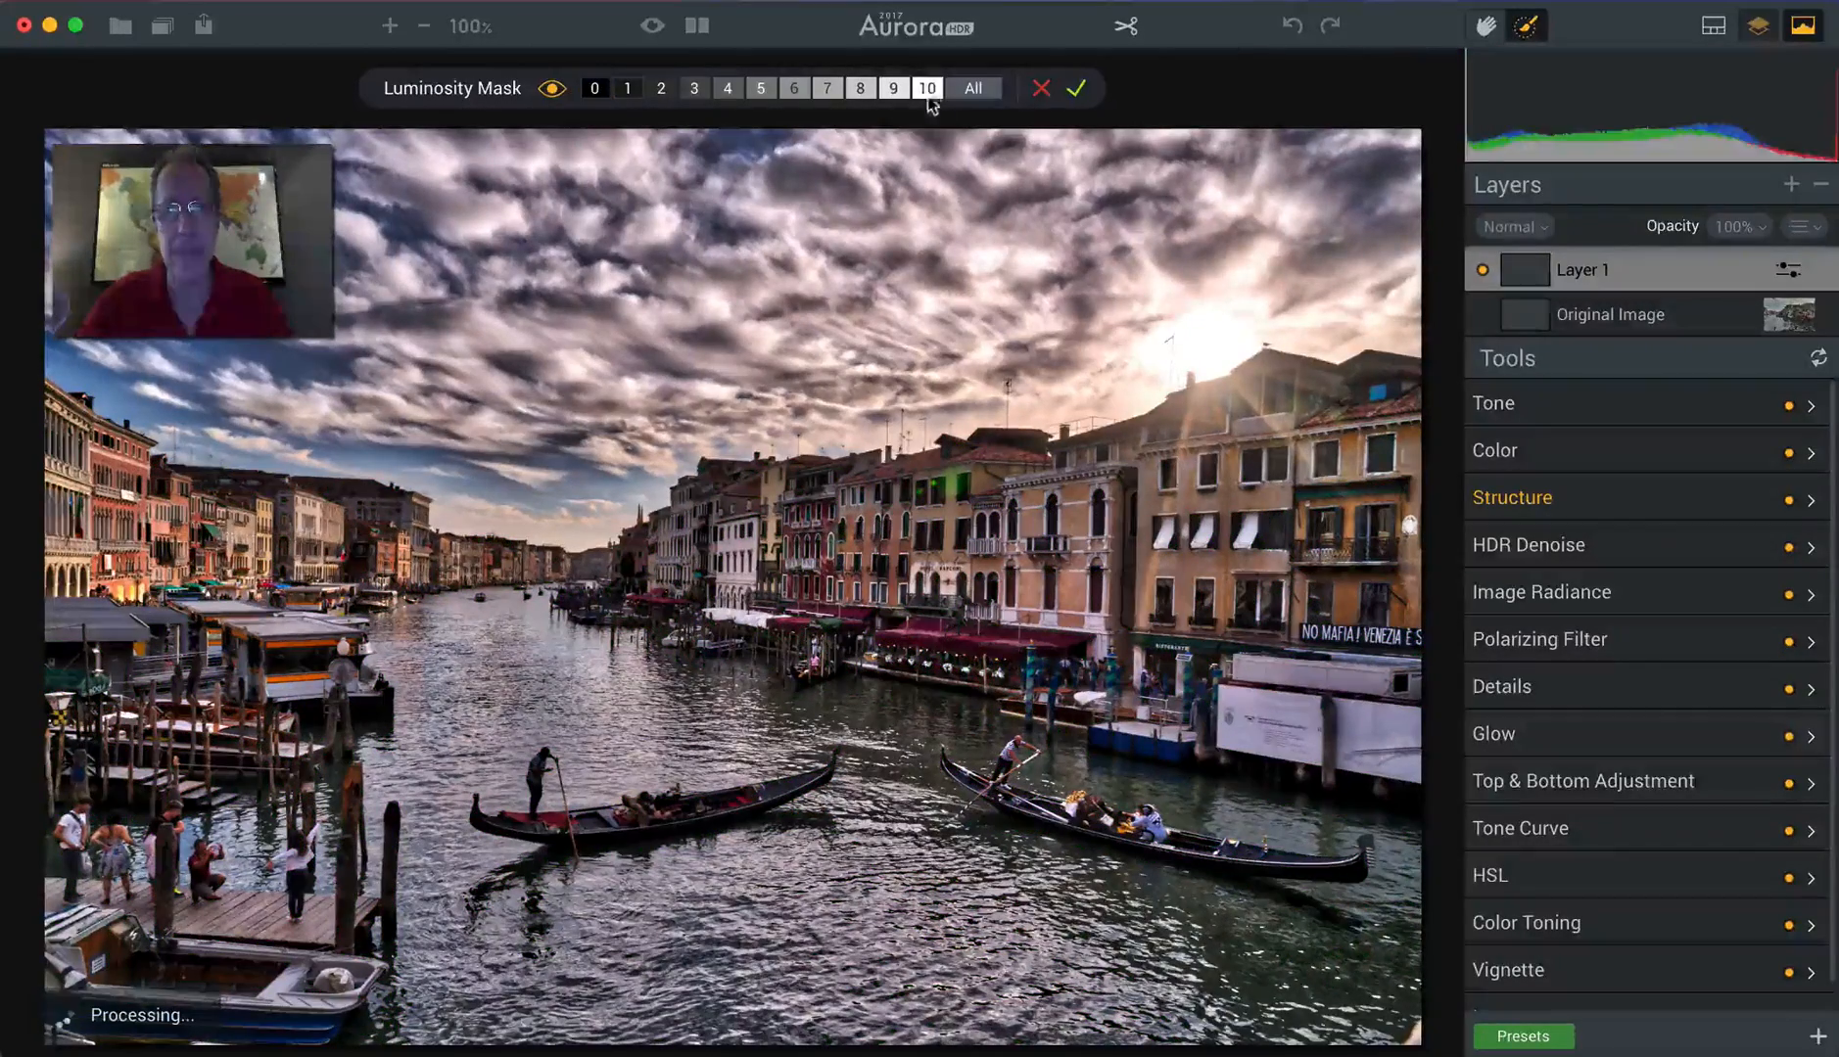
left_click(928, 88)
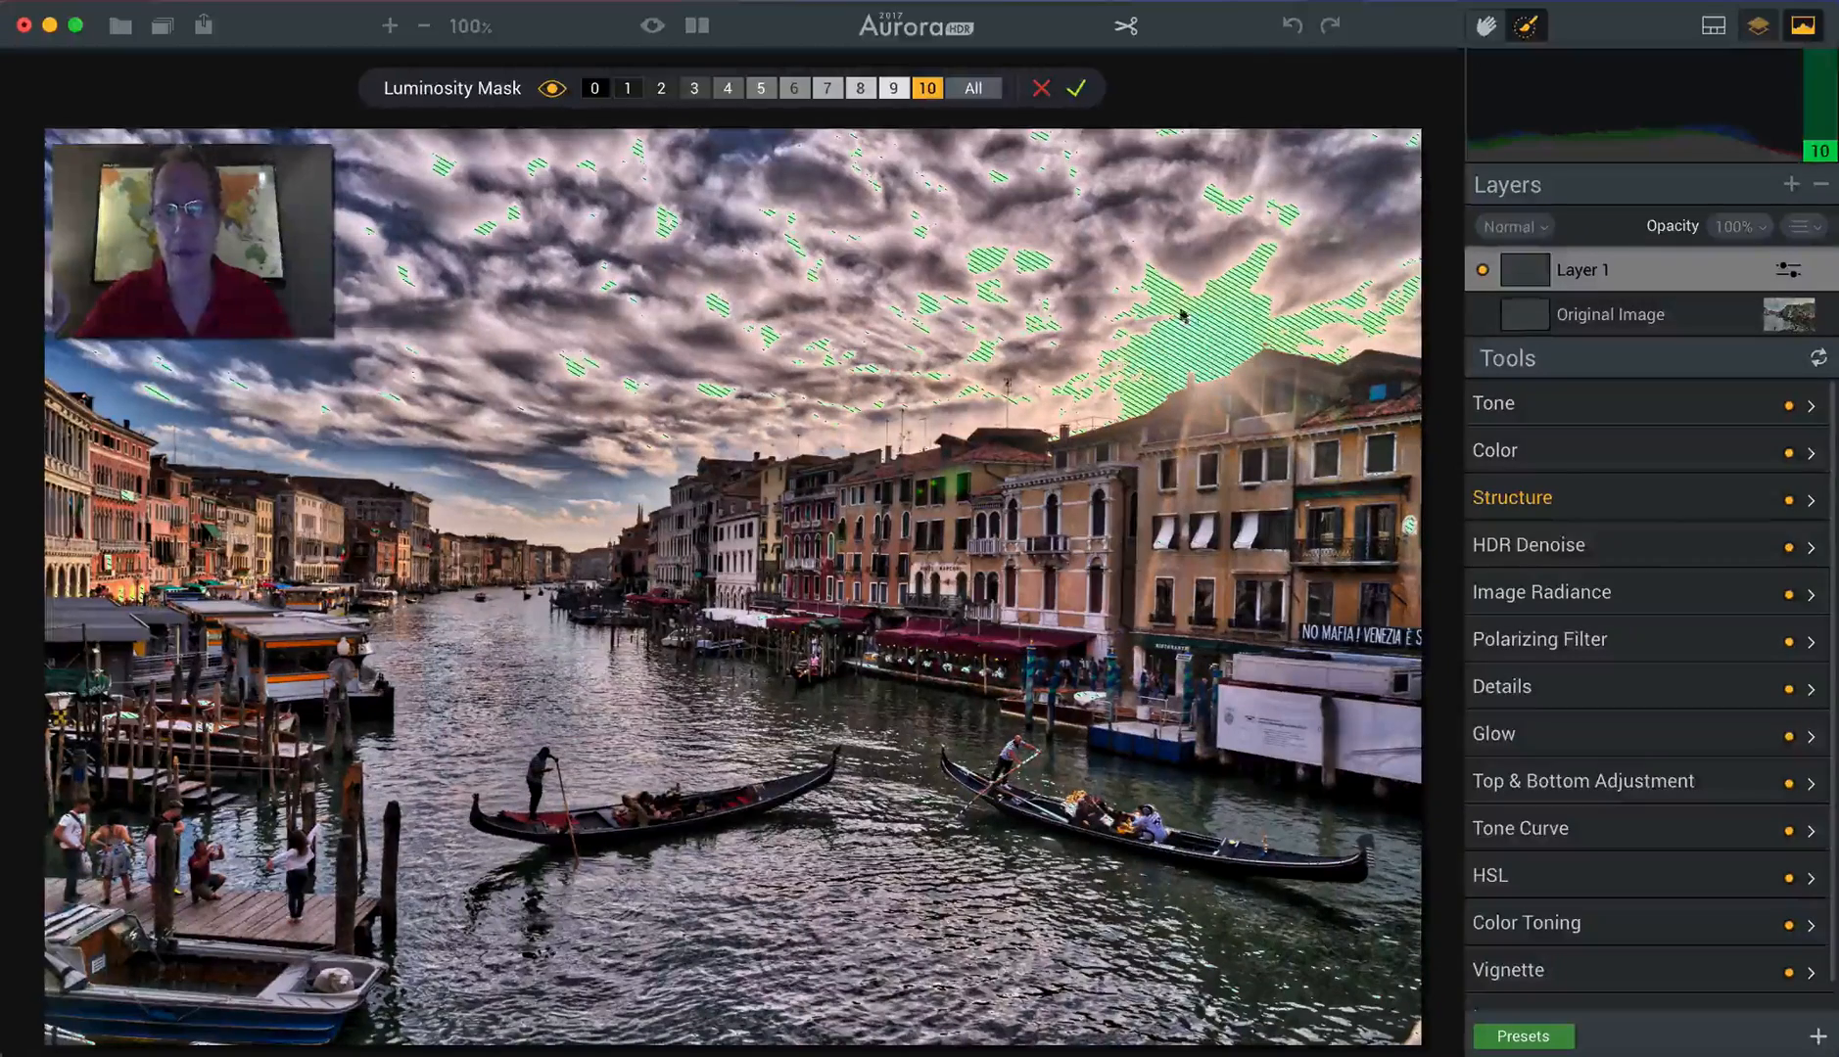
left_click(929, 88)
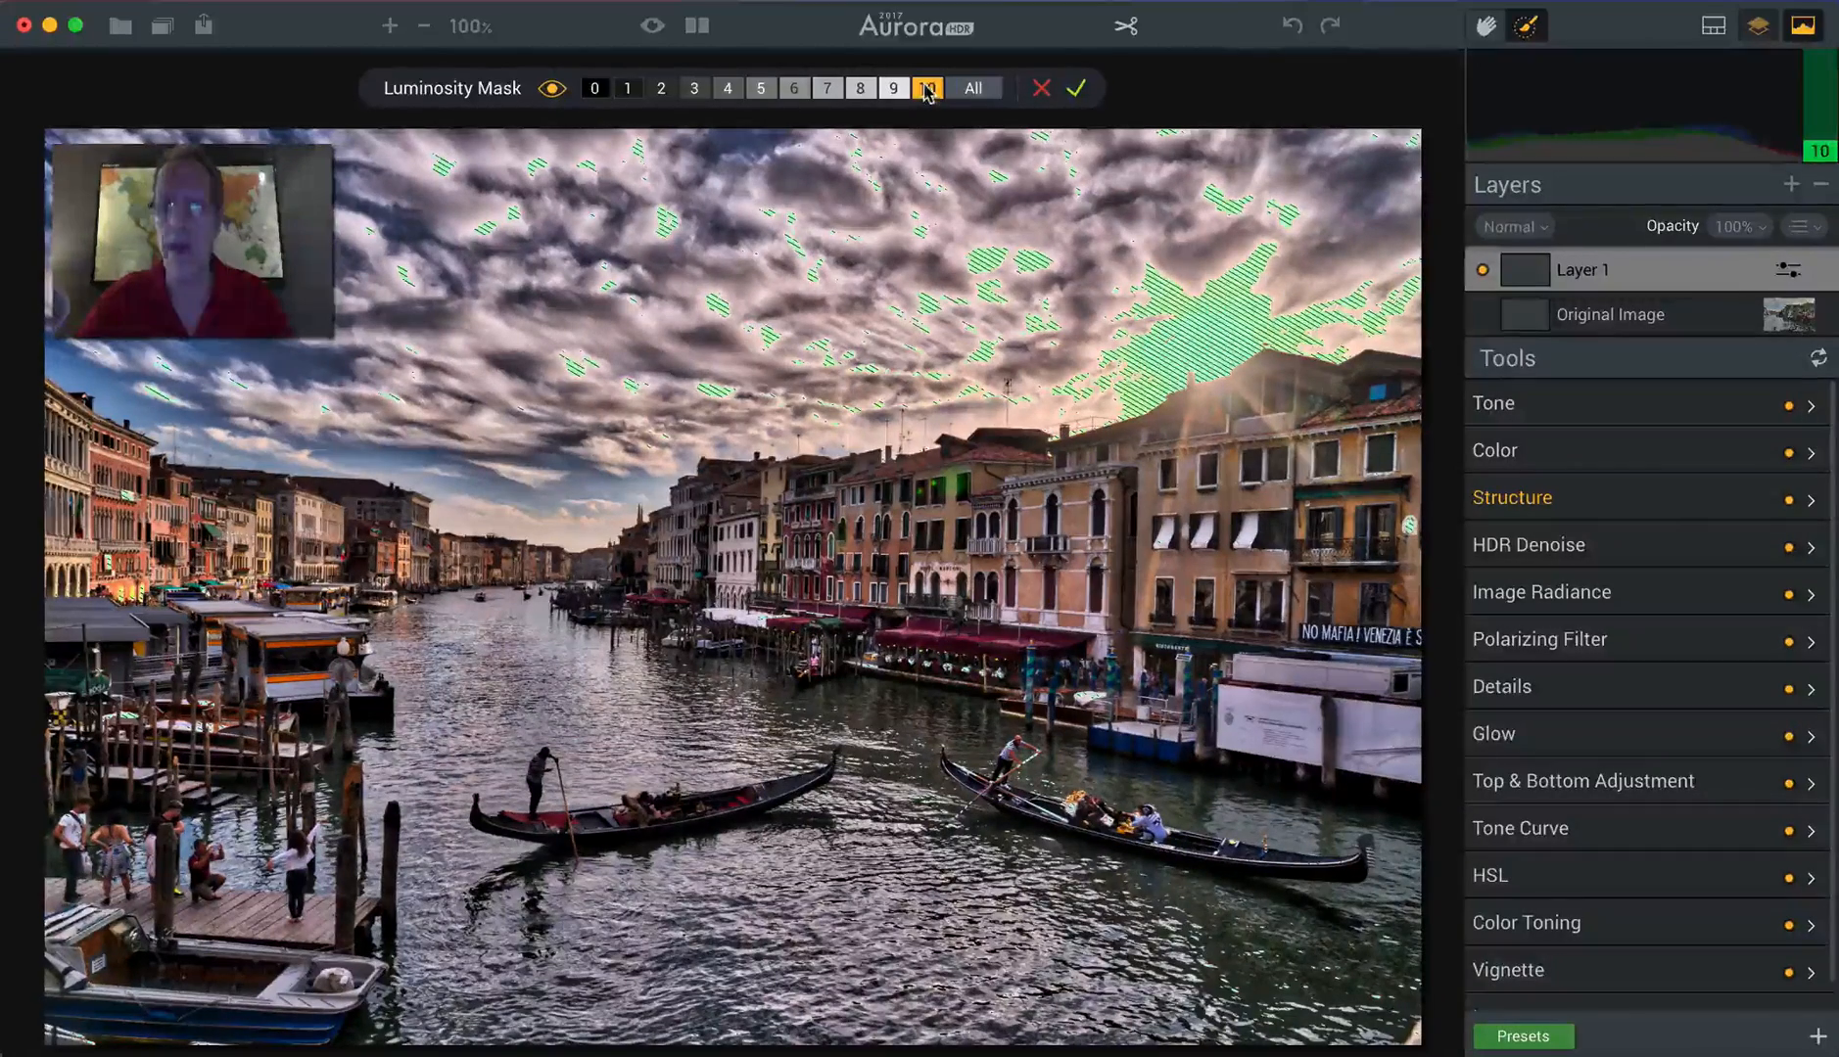
Enable mid and bright tonal zones 2 through 10 in the luminosity mask bar.
left_click(760, 88)
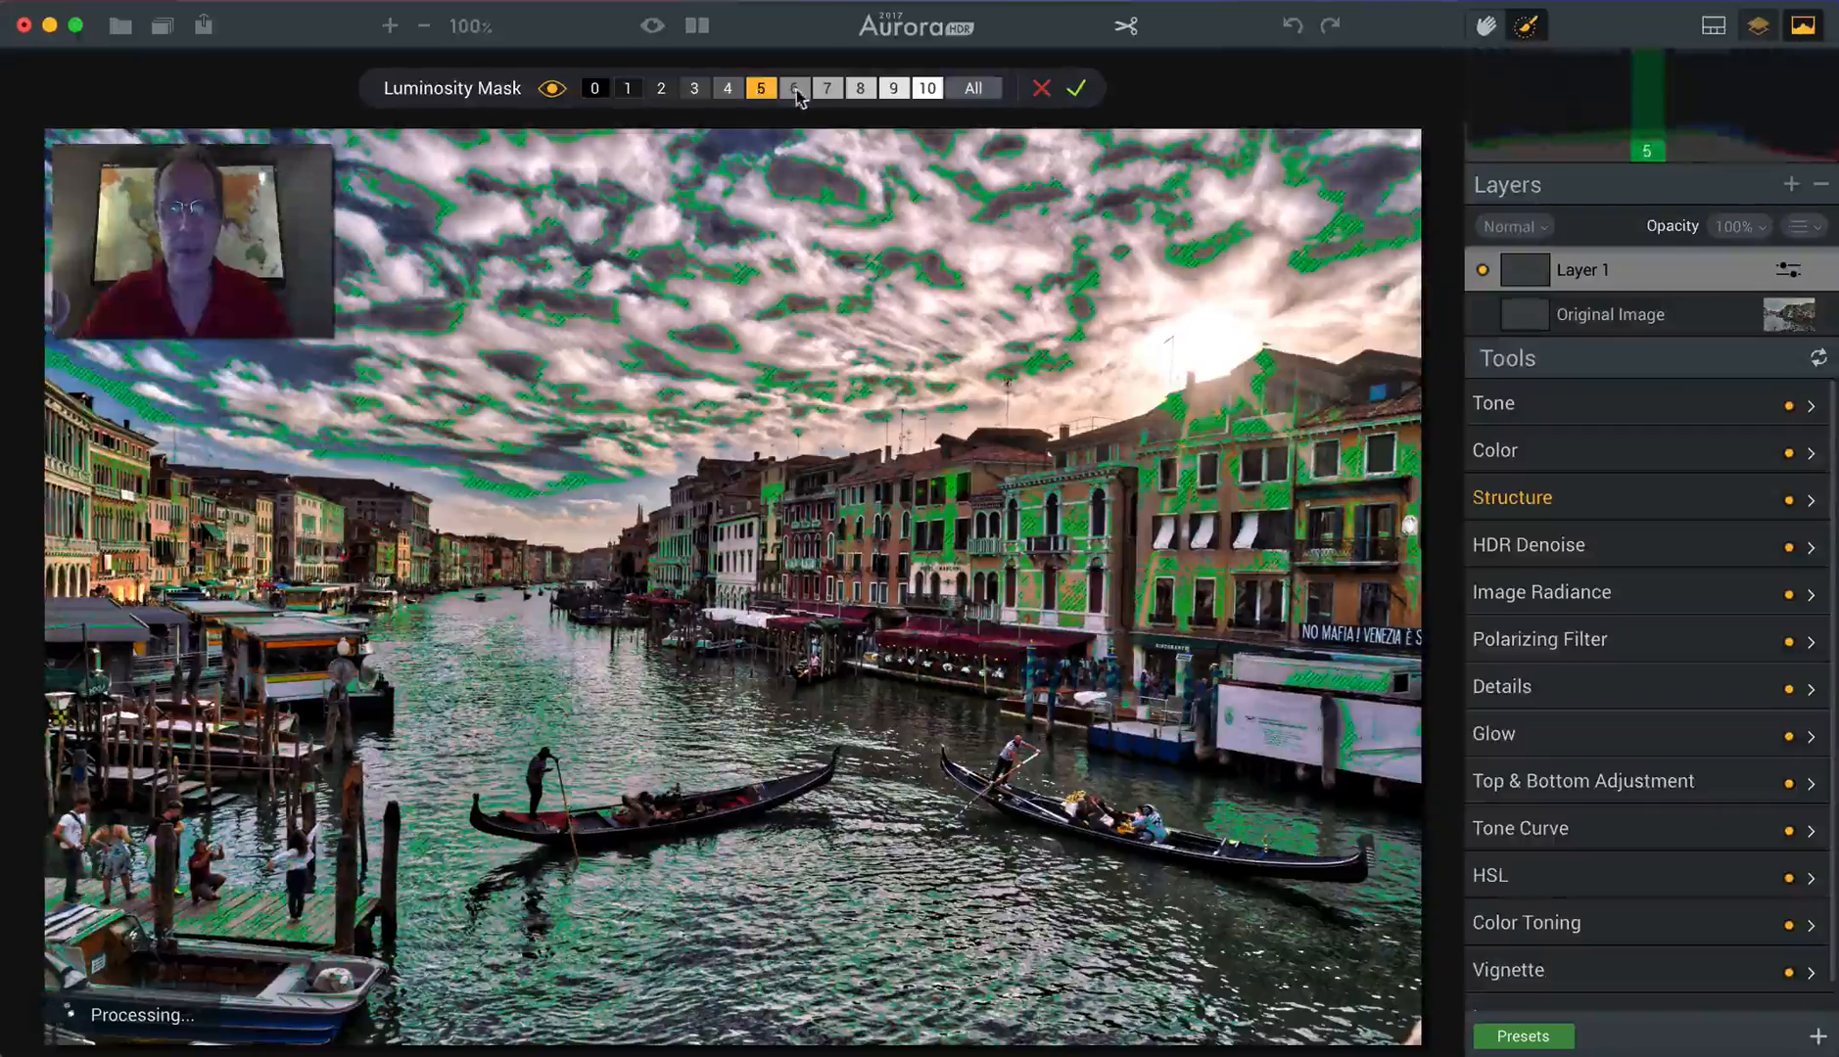
left_click(793, 88)
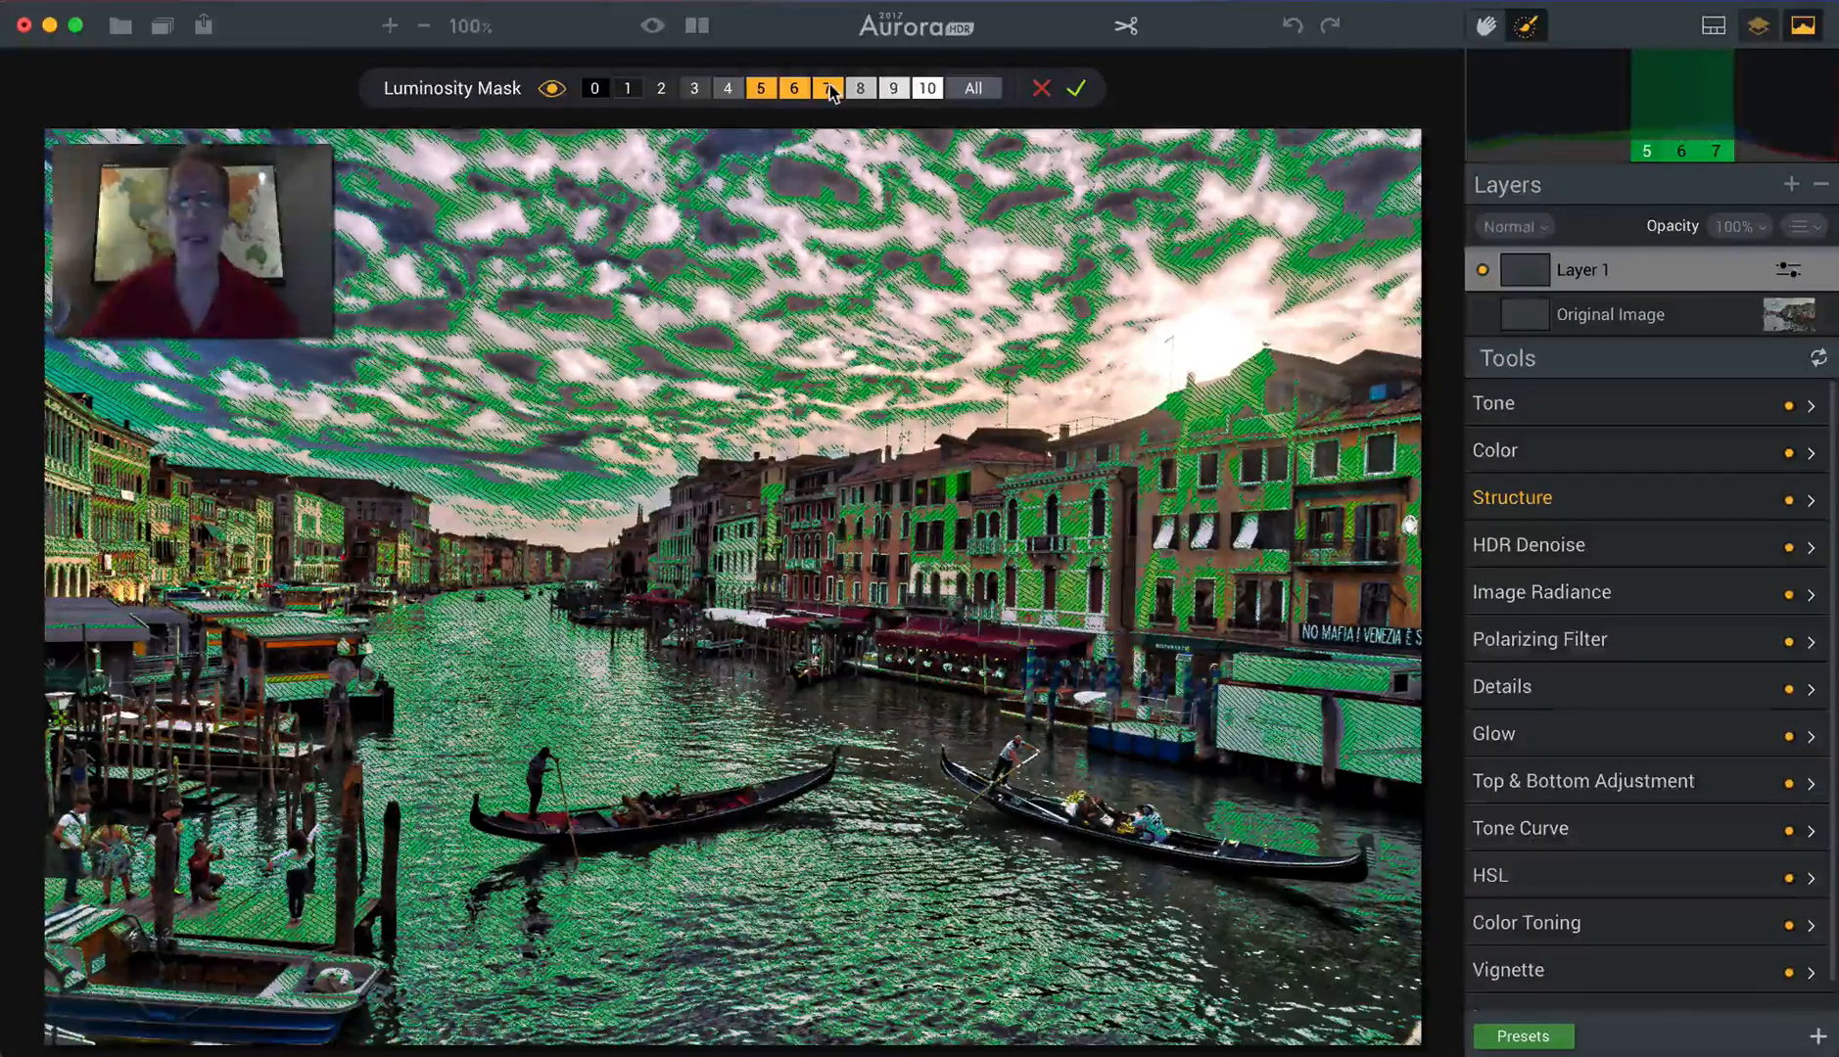
left_click(860, 88)
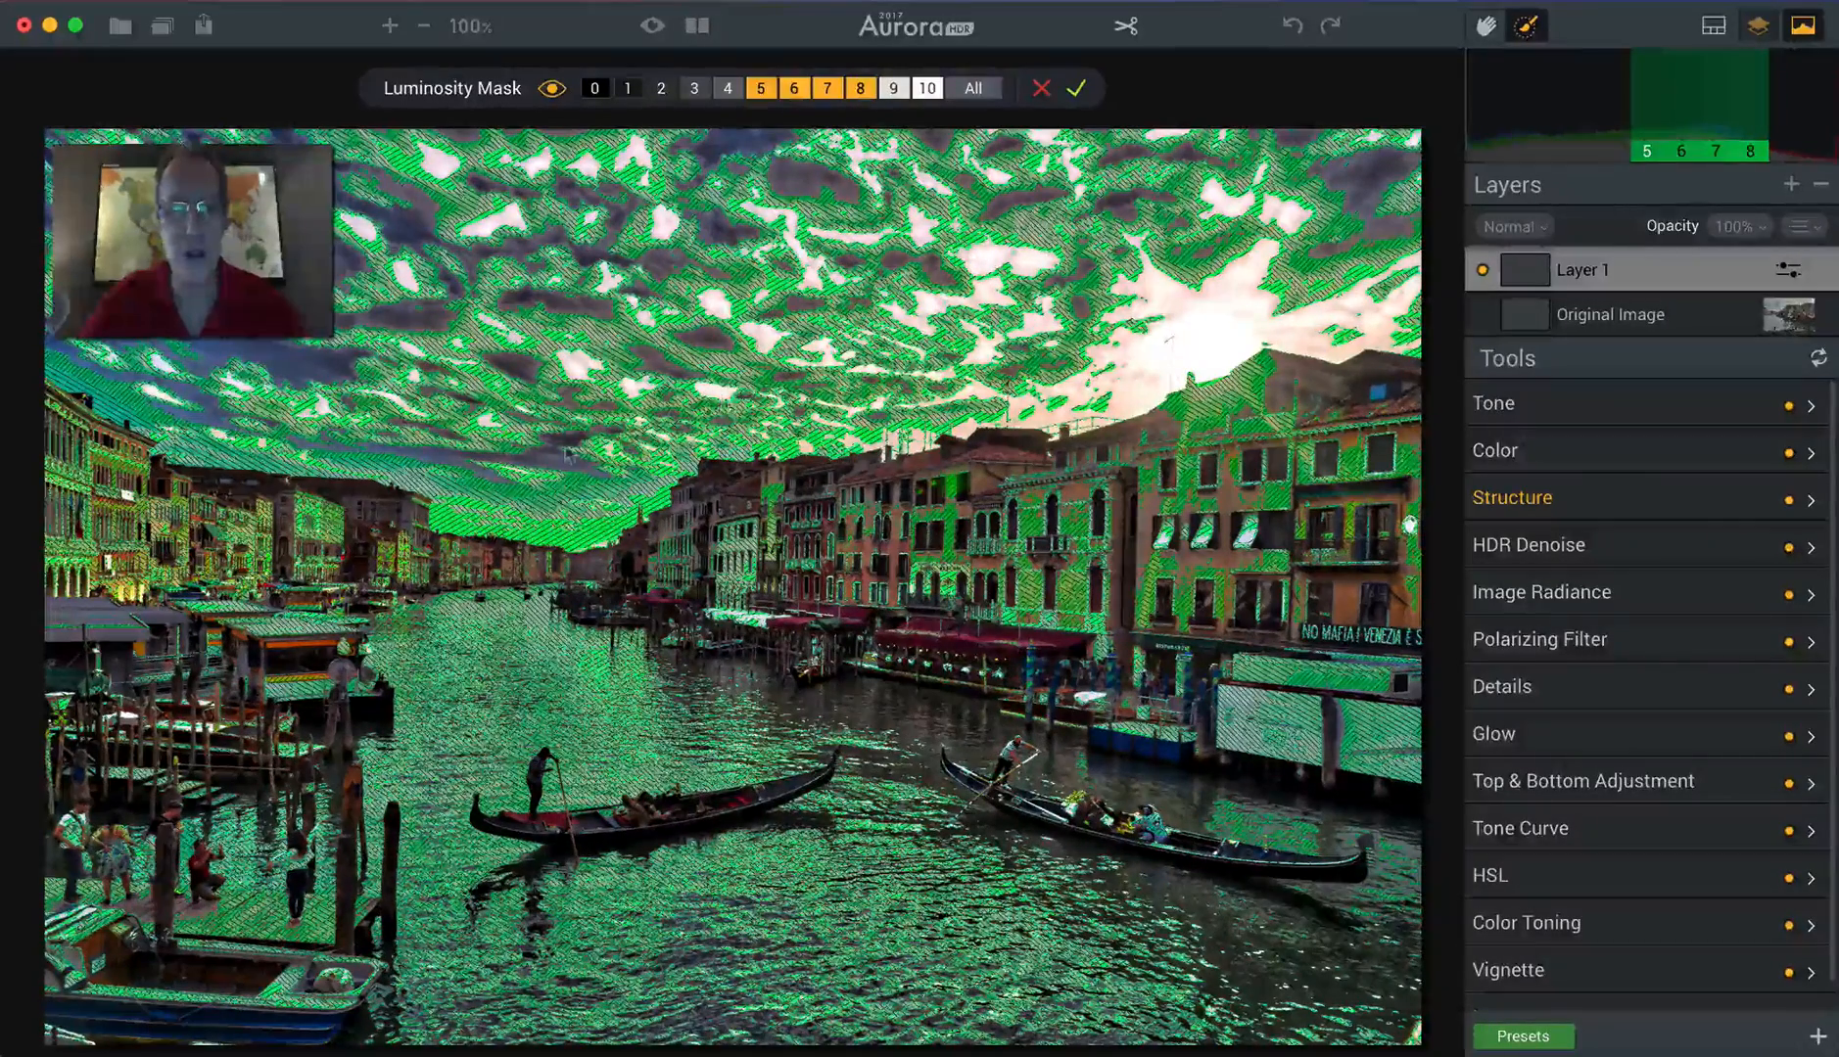
left_click(893, 88)
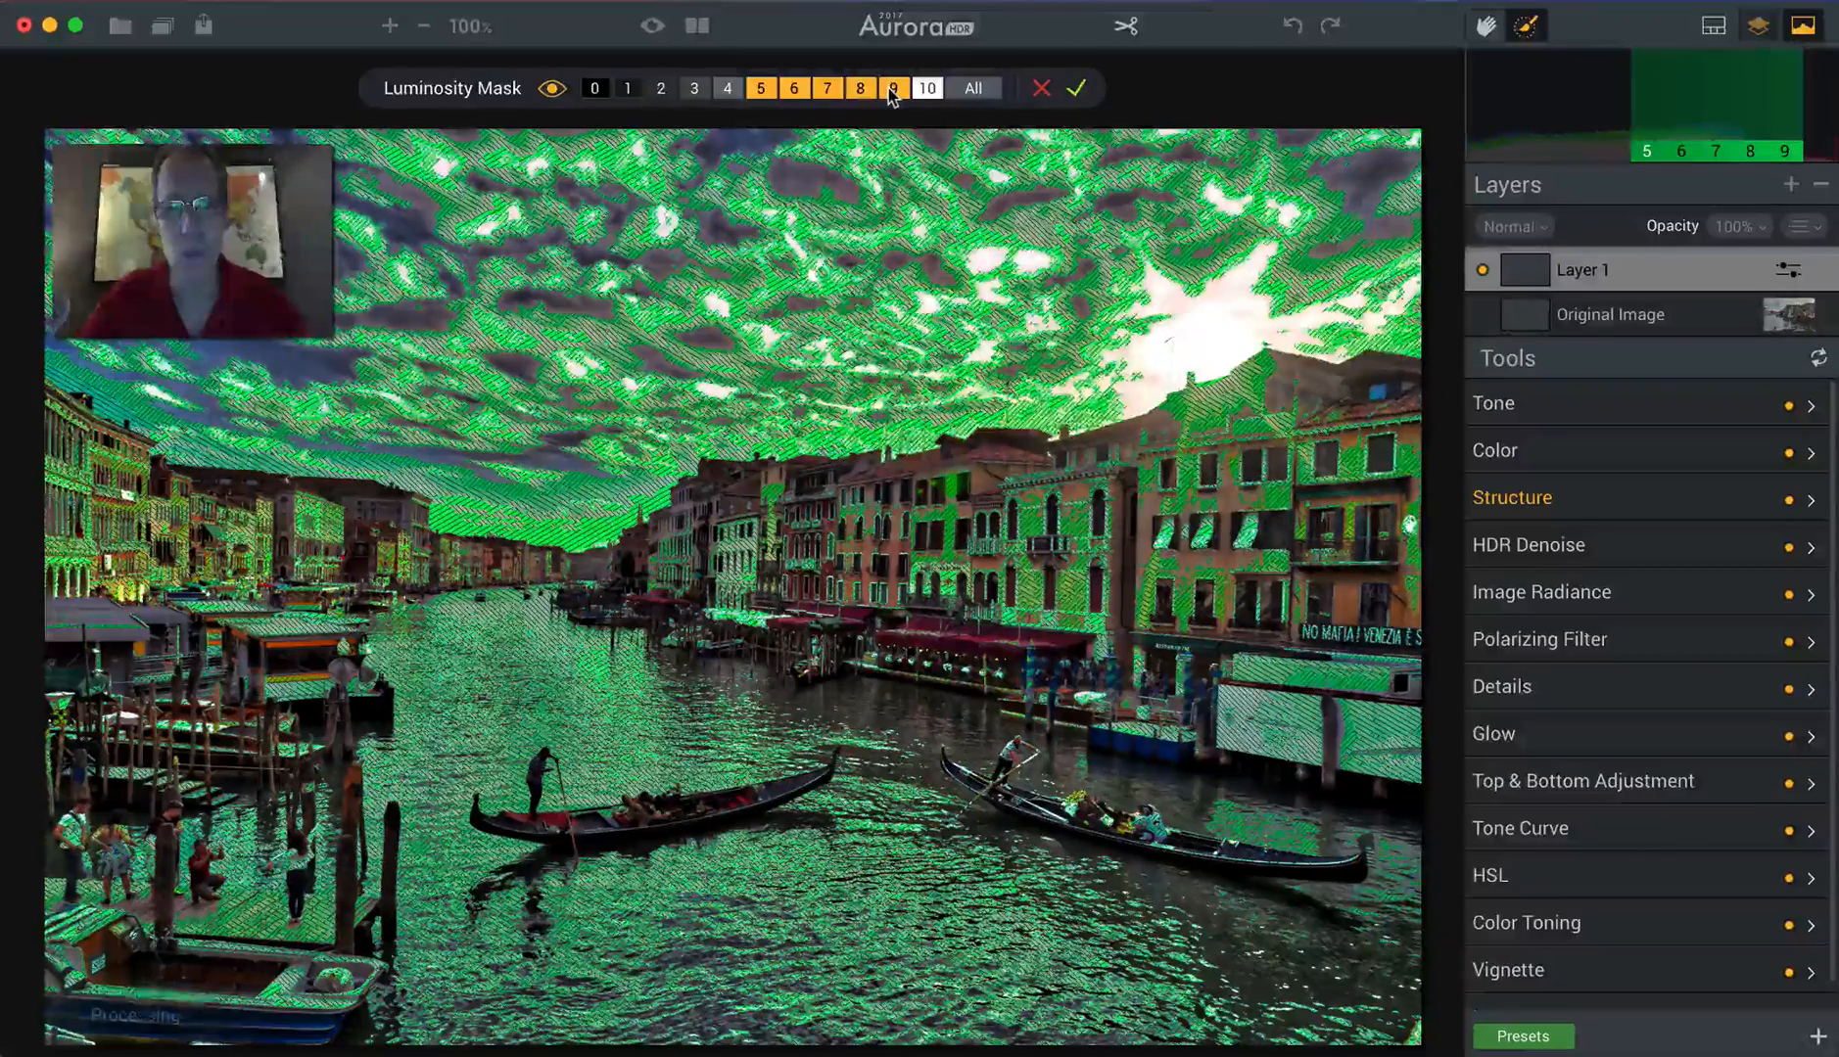
left_click(927, 89)
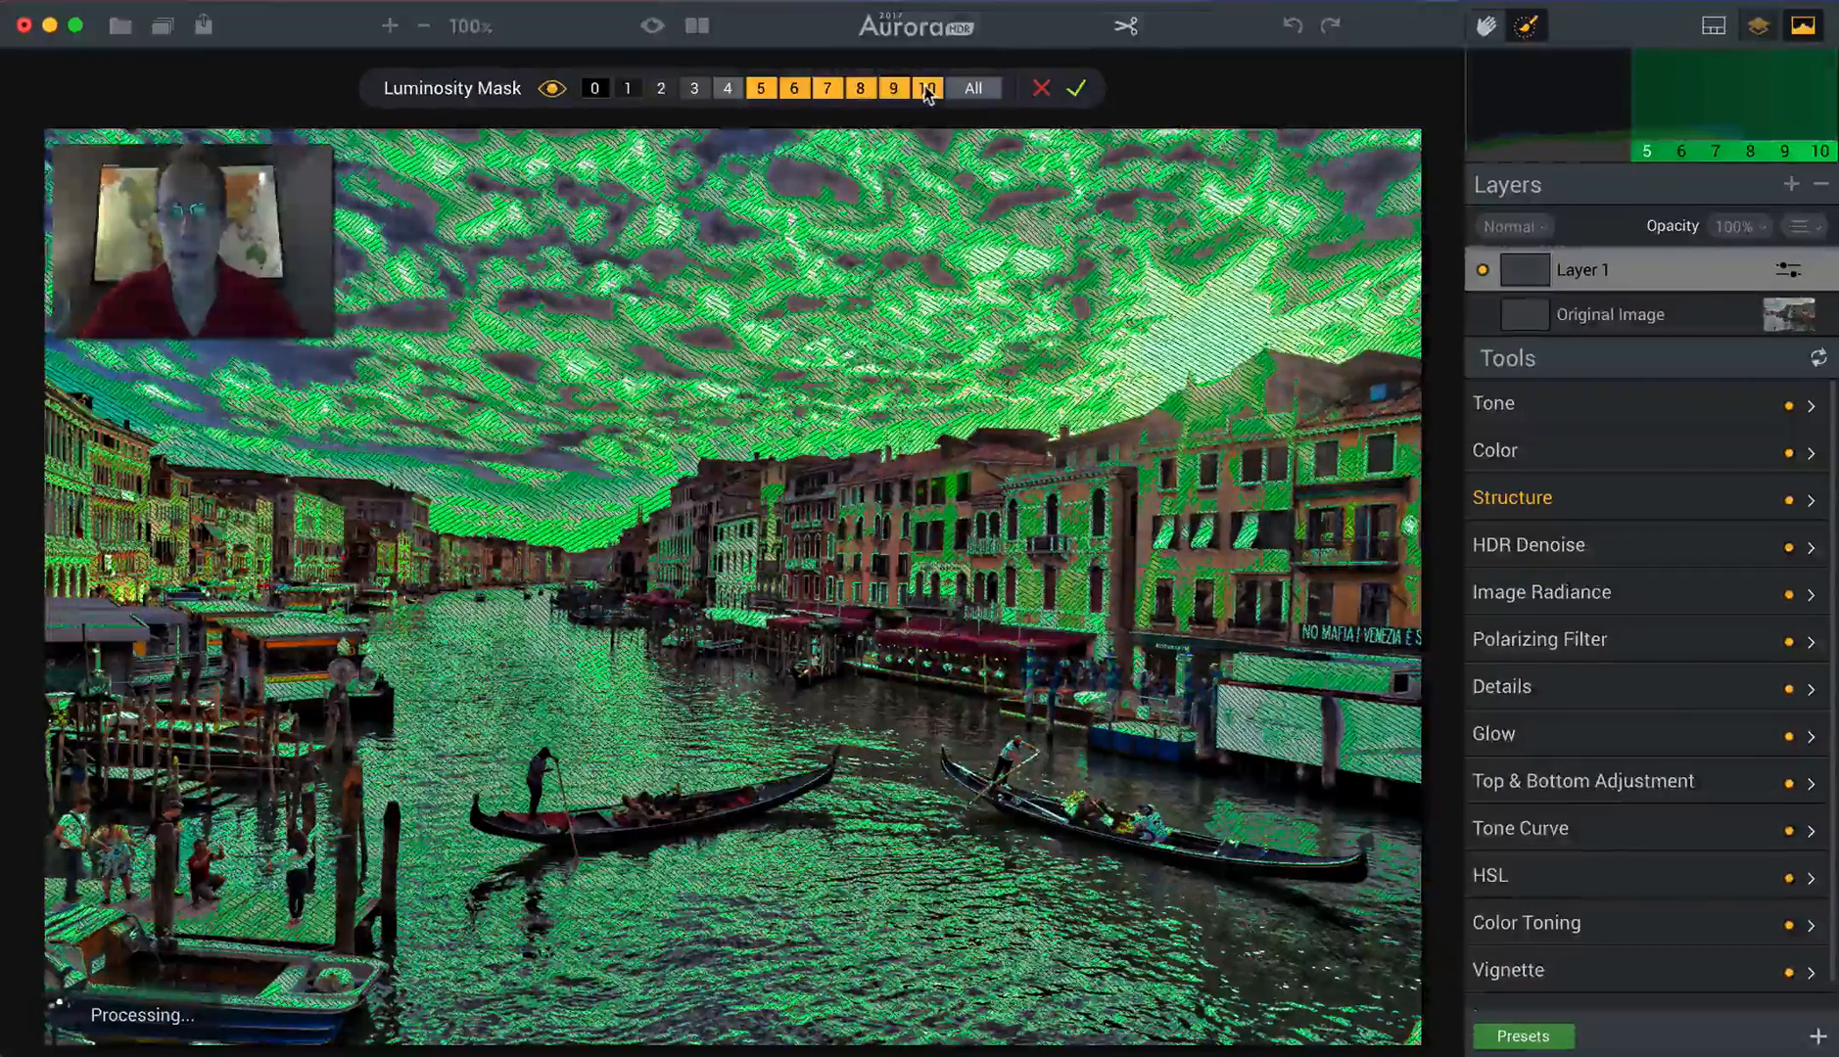
left_click(727, 88)
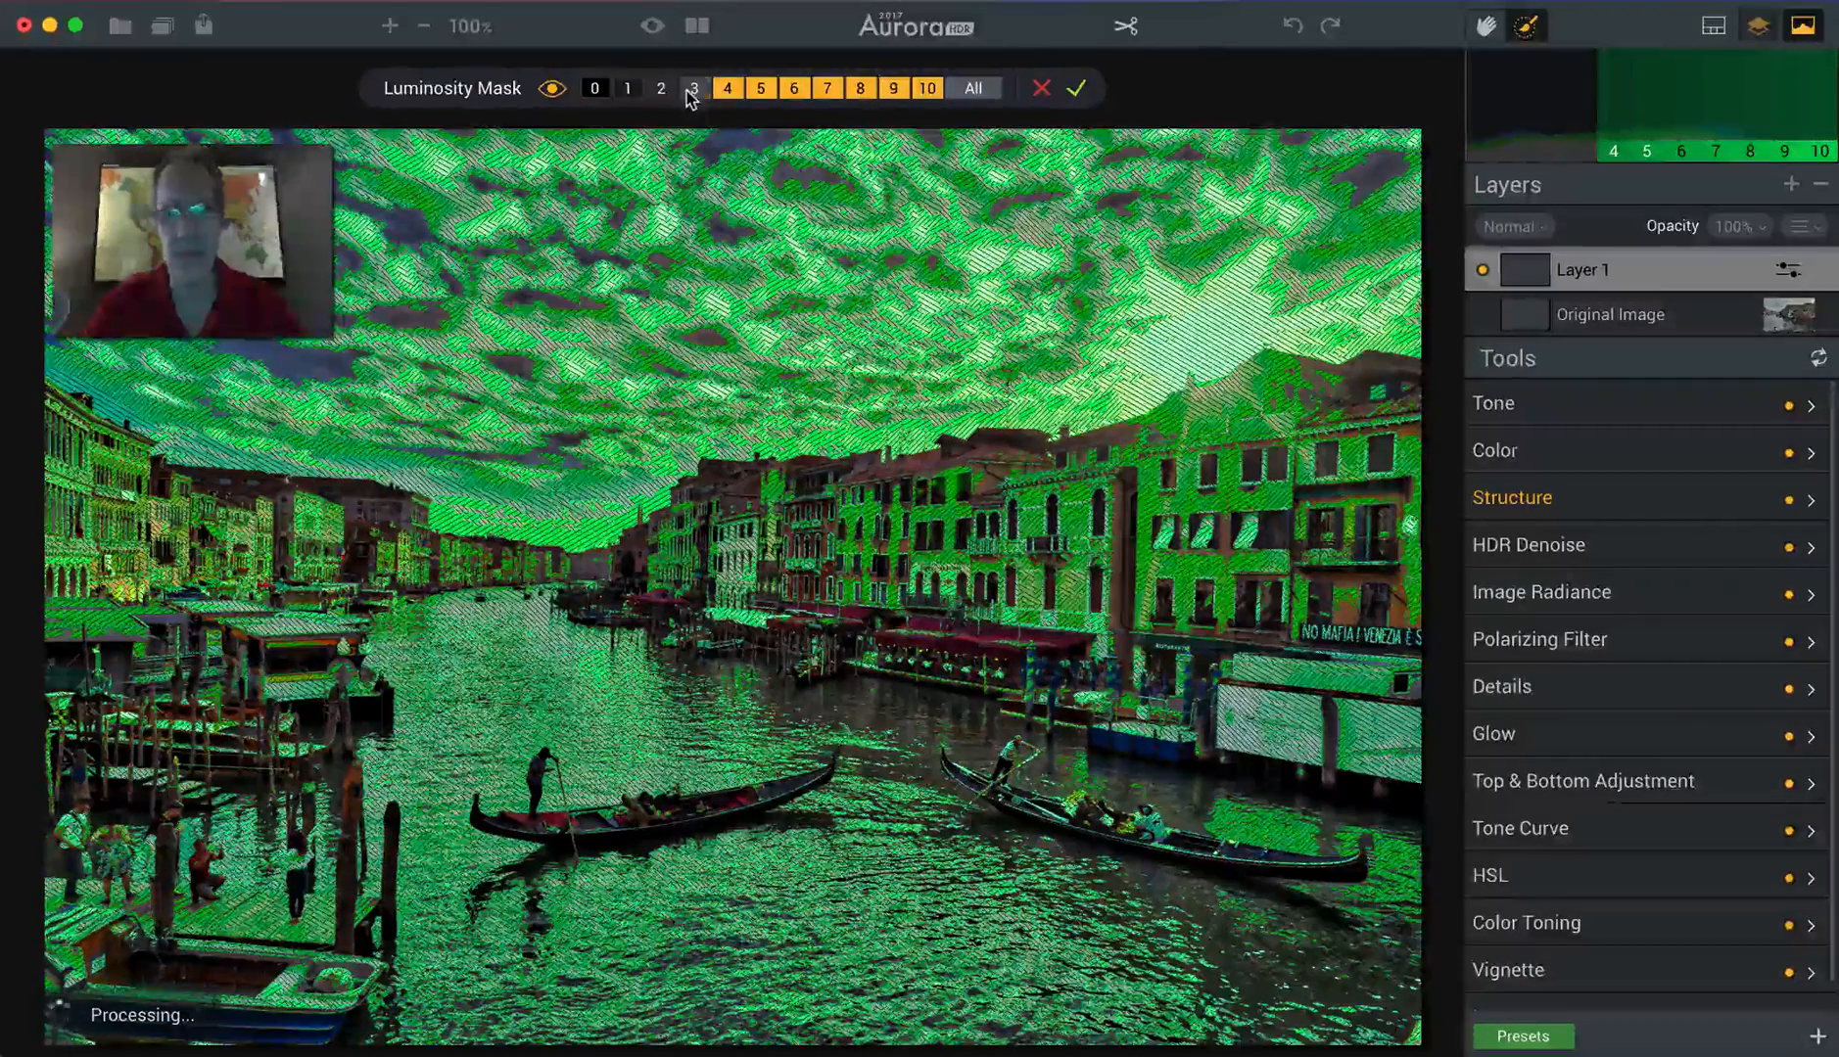
left_click(660, 88)
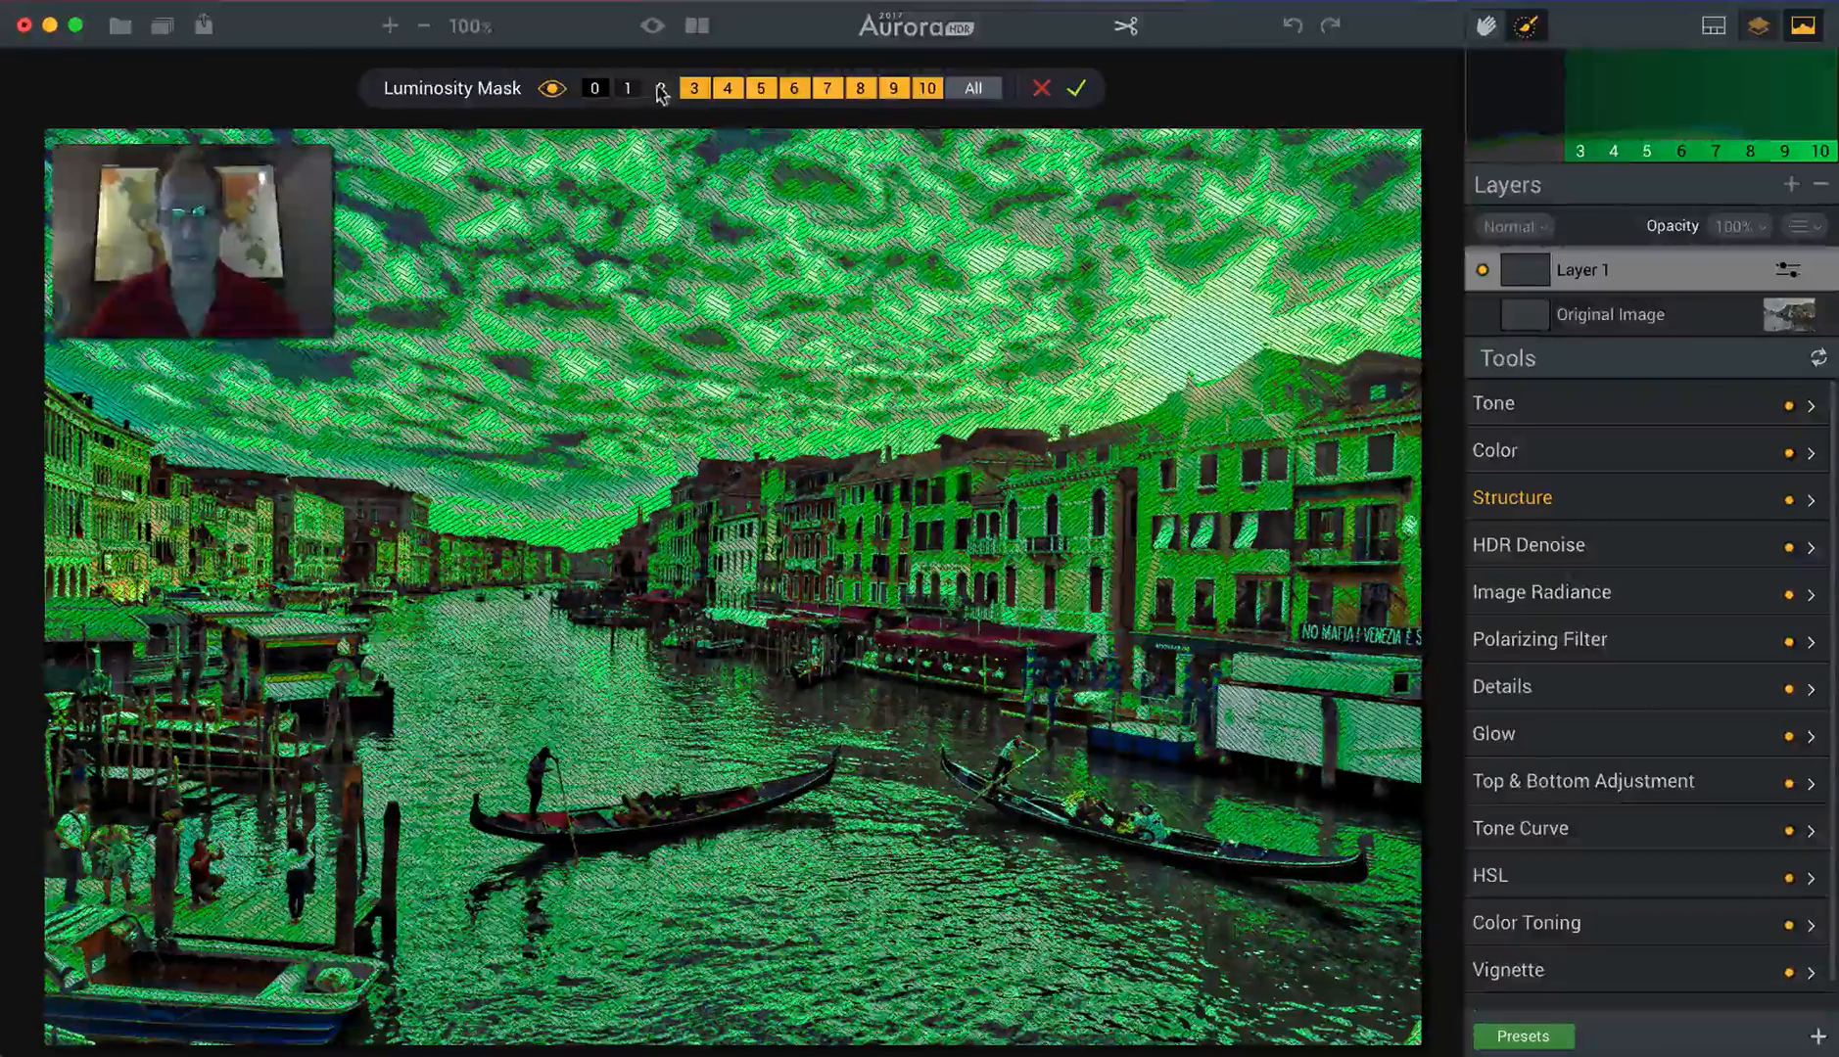
left_click(660, 88)
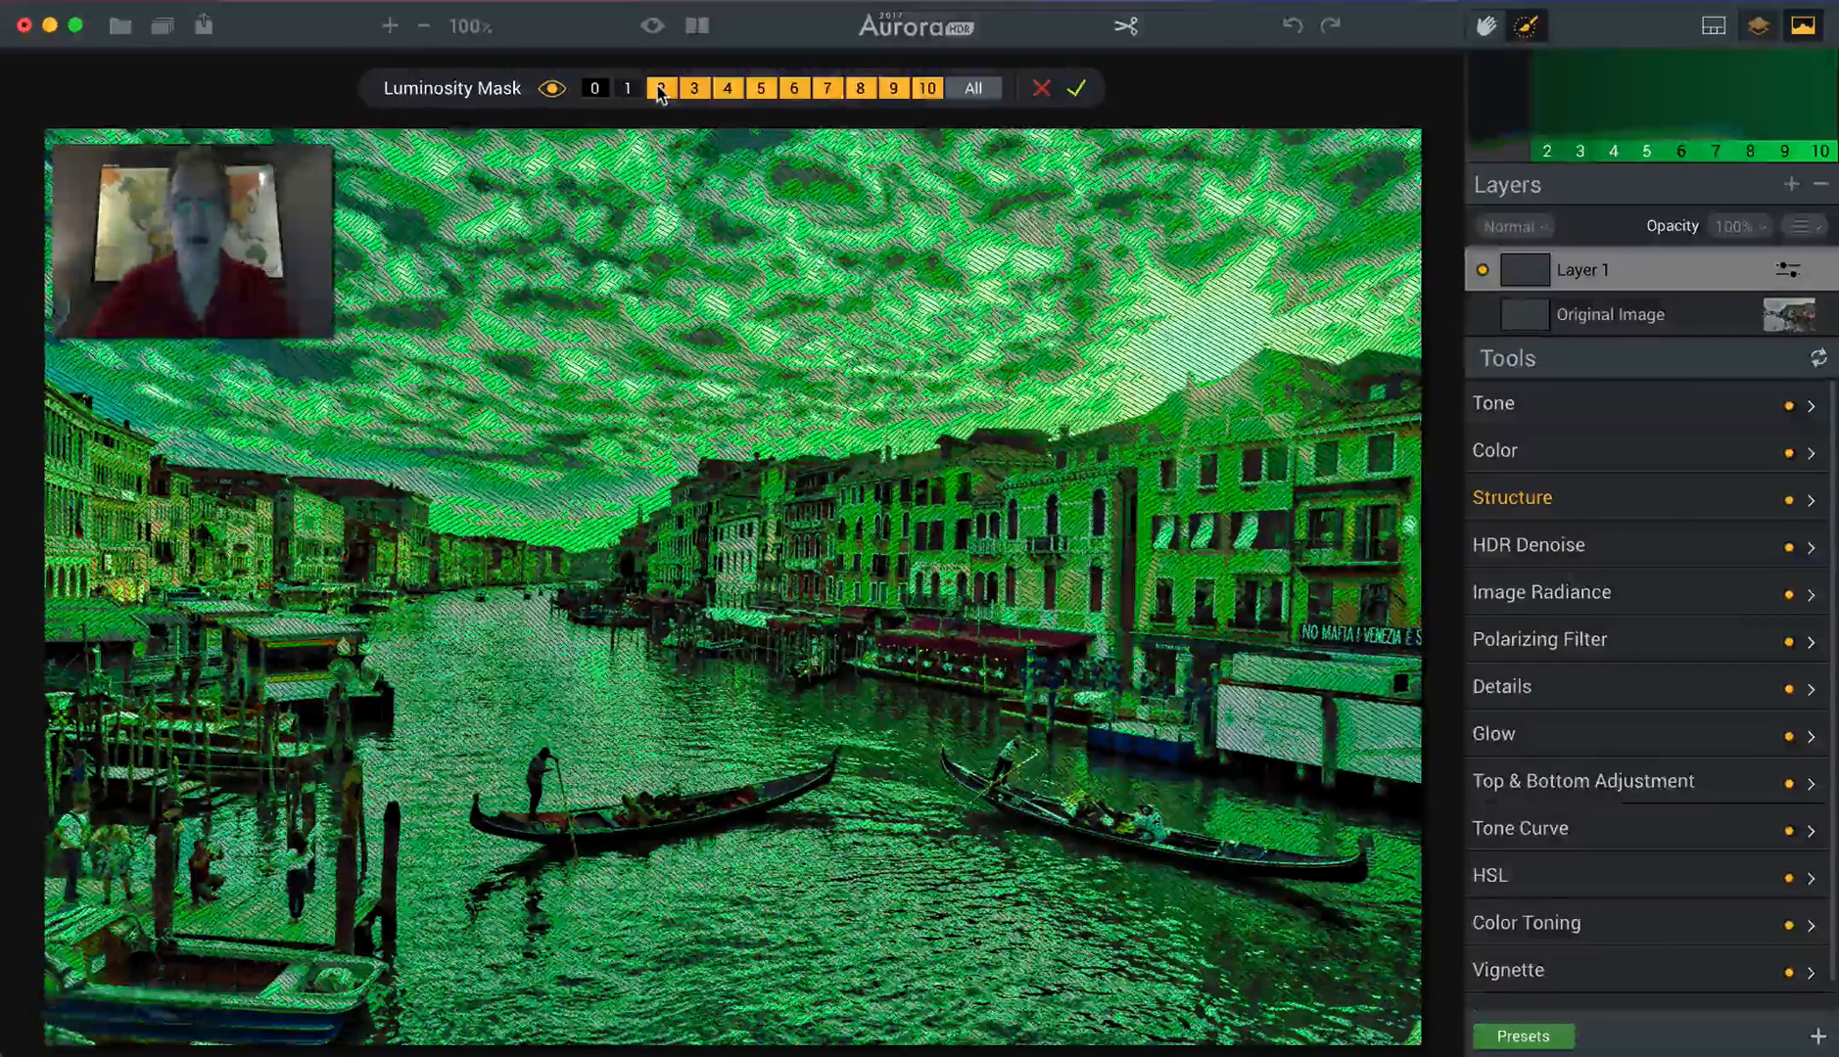
Add dark zones 1 and 0 and drop zones 9 and 10, leaving the mask on zones 0–8.
left_click(928, 88)
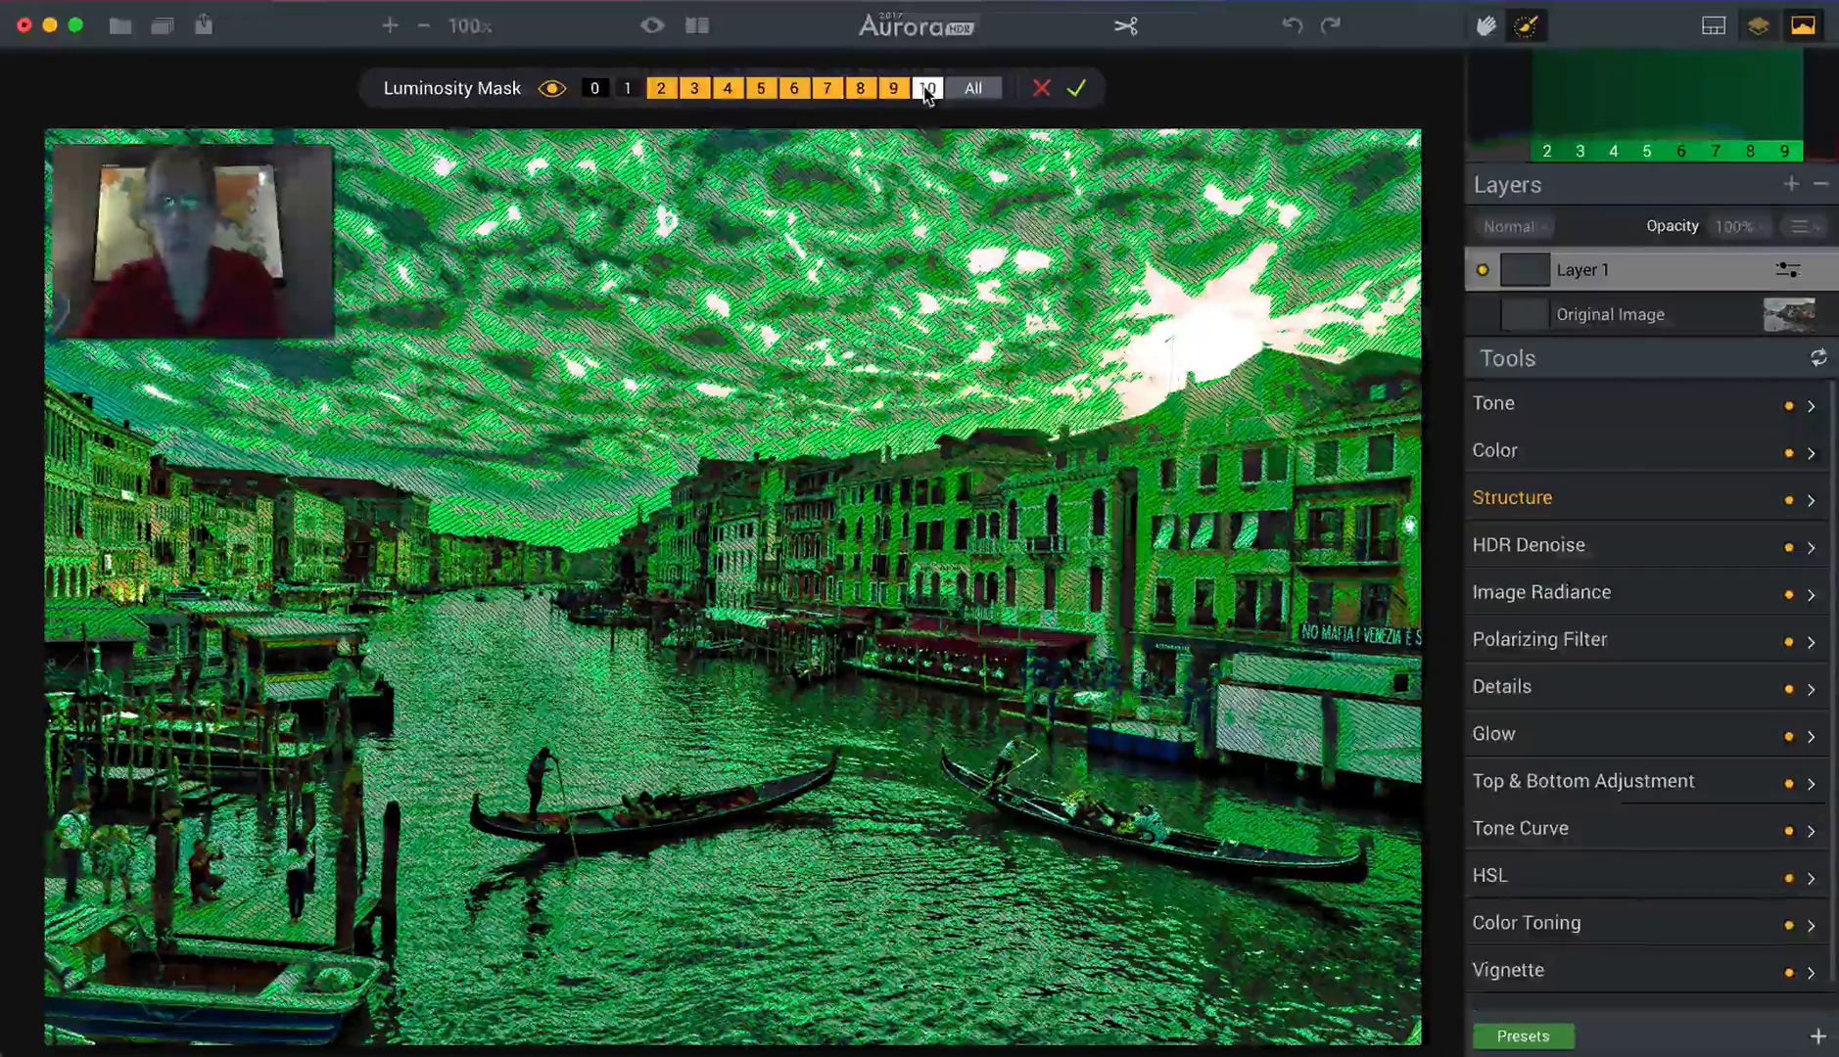
left_click(927, 88)
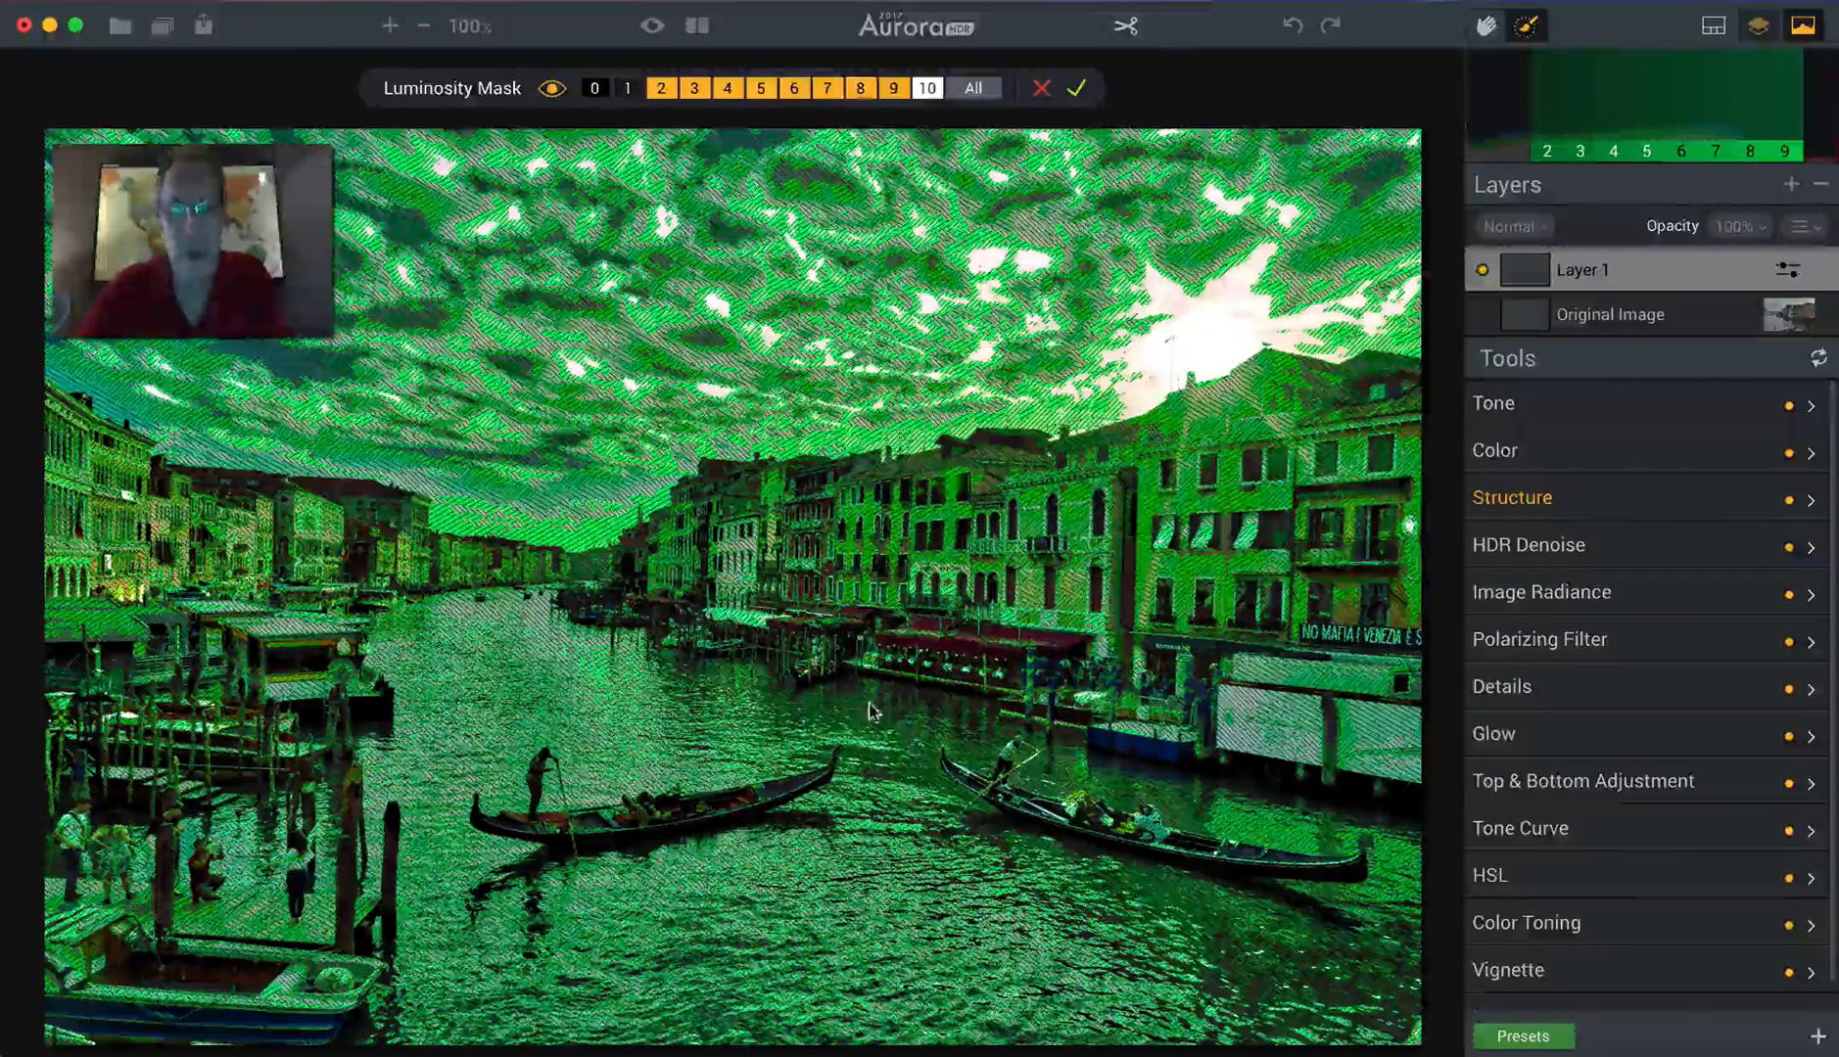
left_click(626, 88)
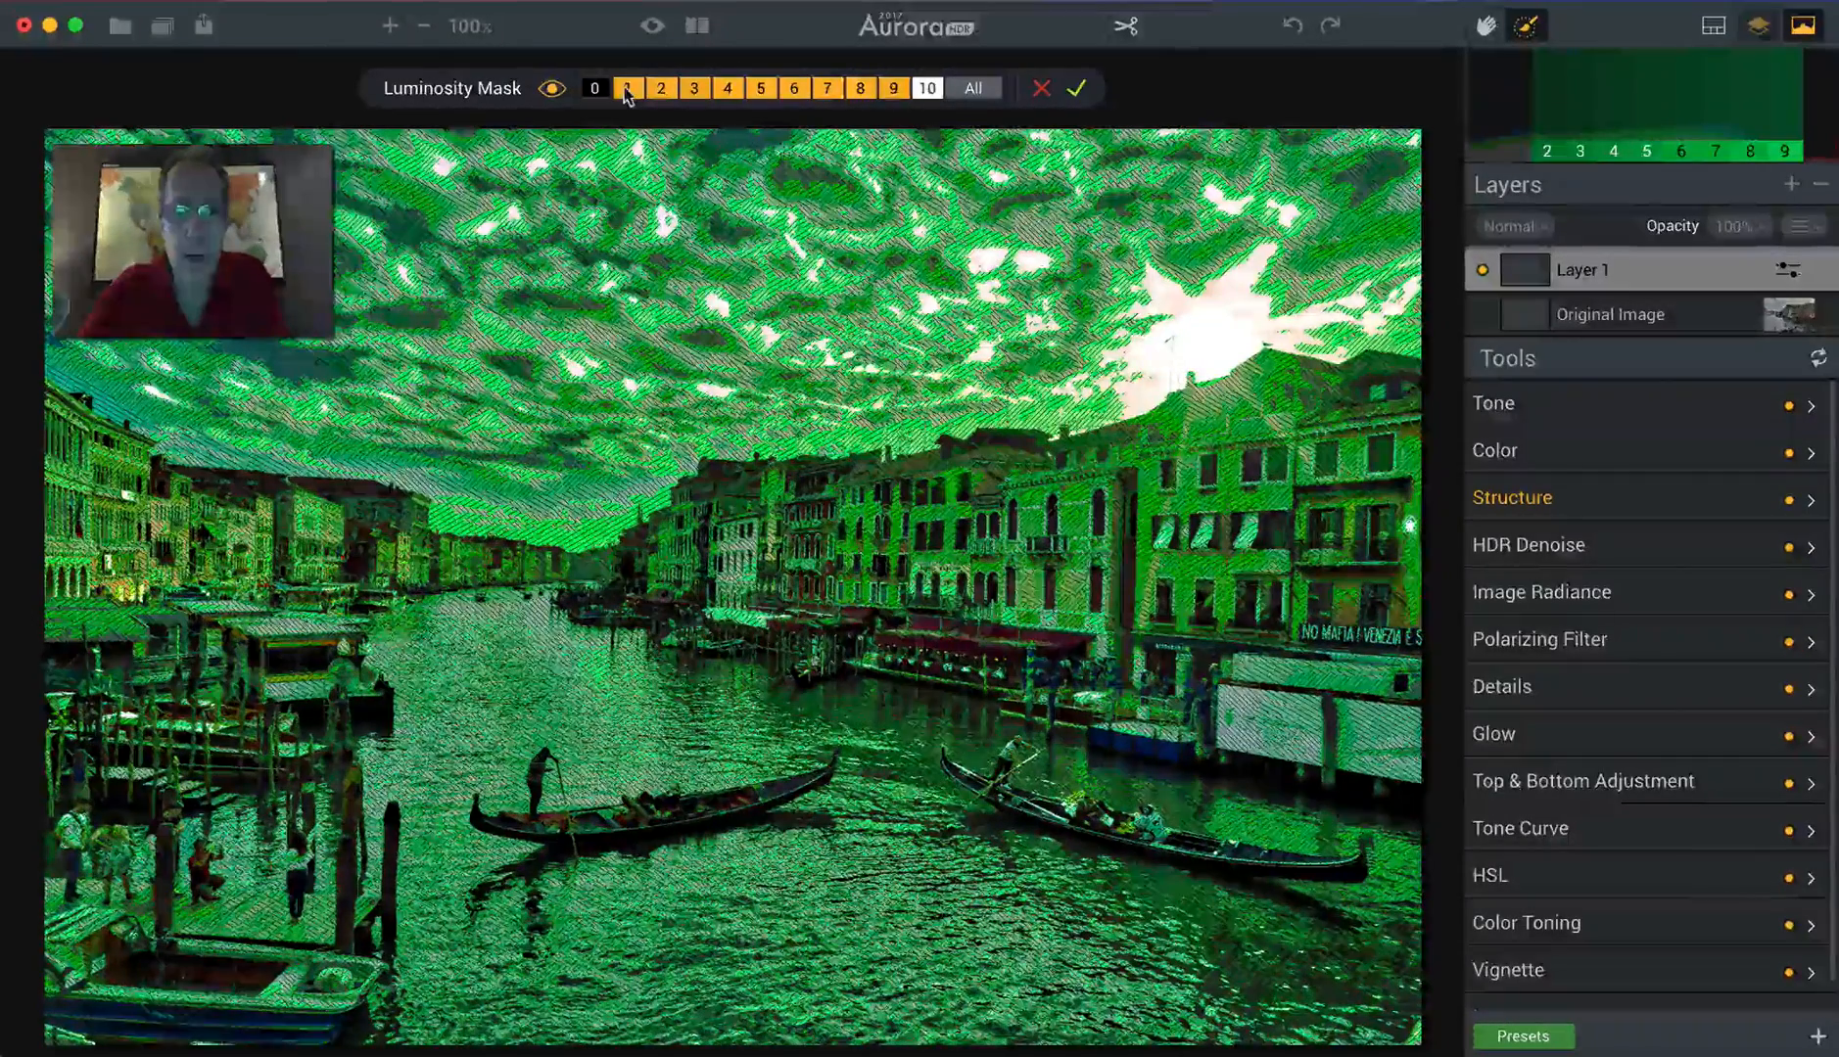
left_click(595, 88)
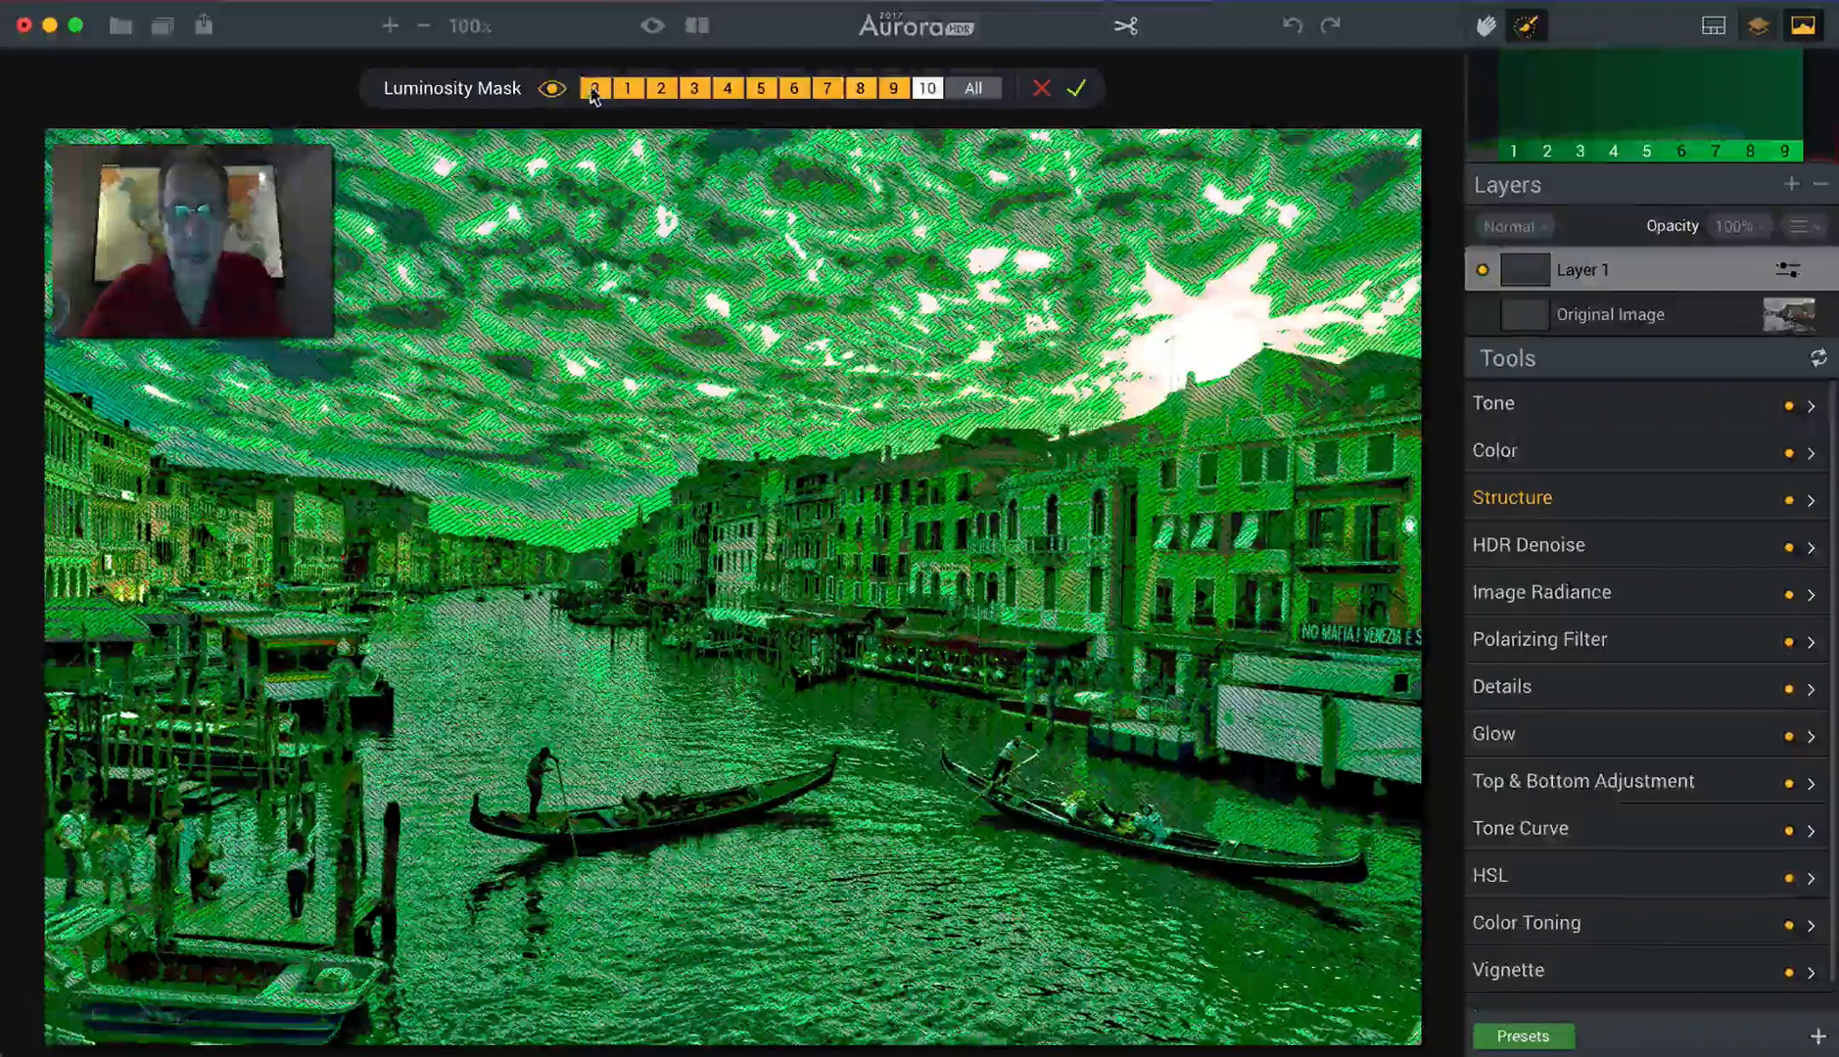
left_click(893, 88)
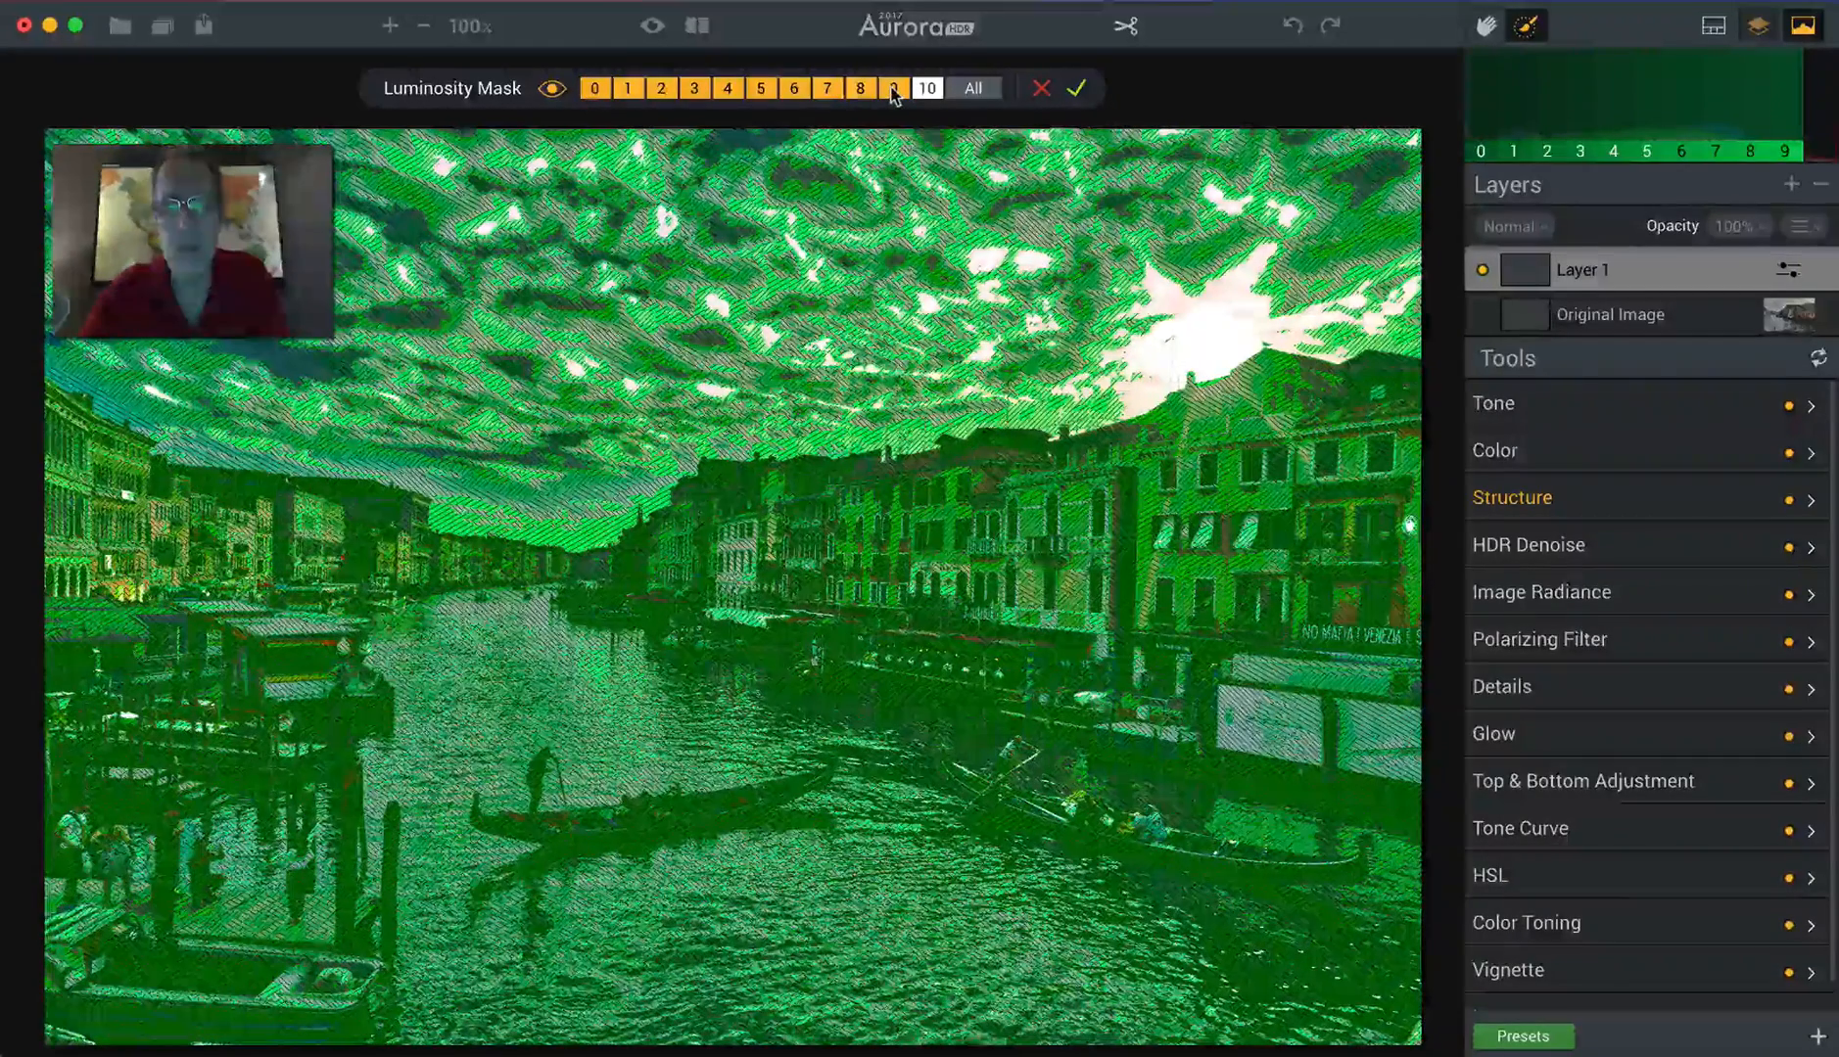
left_click(893, 88)
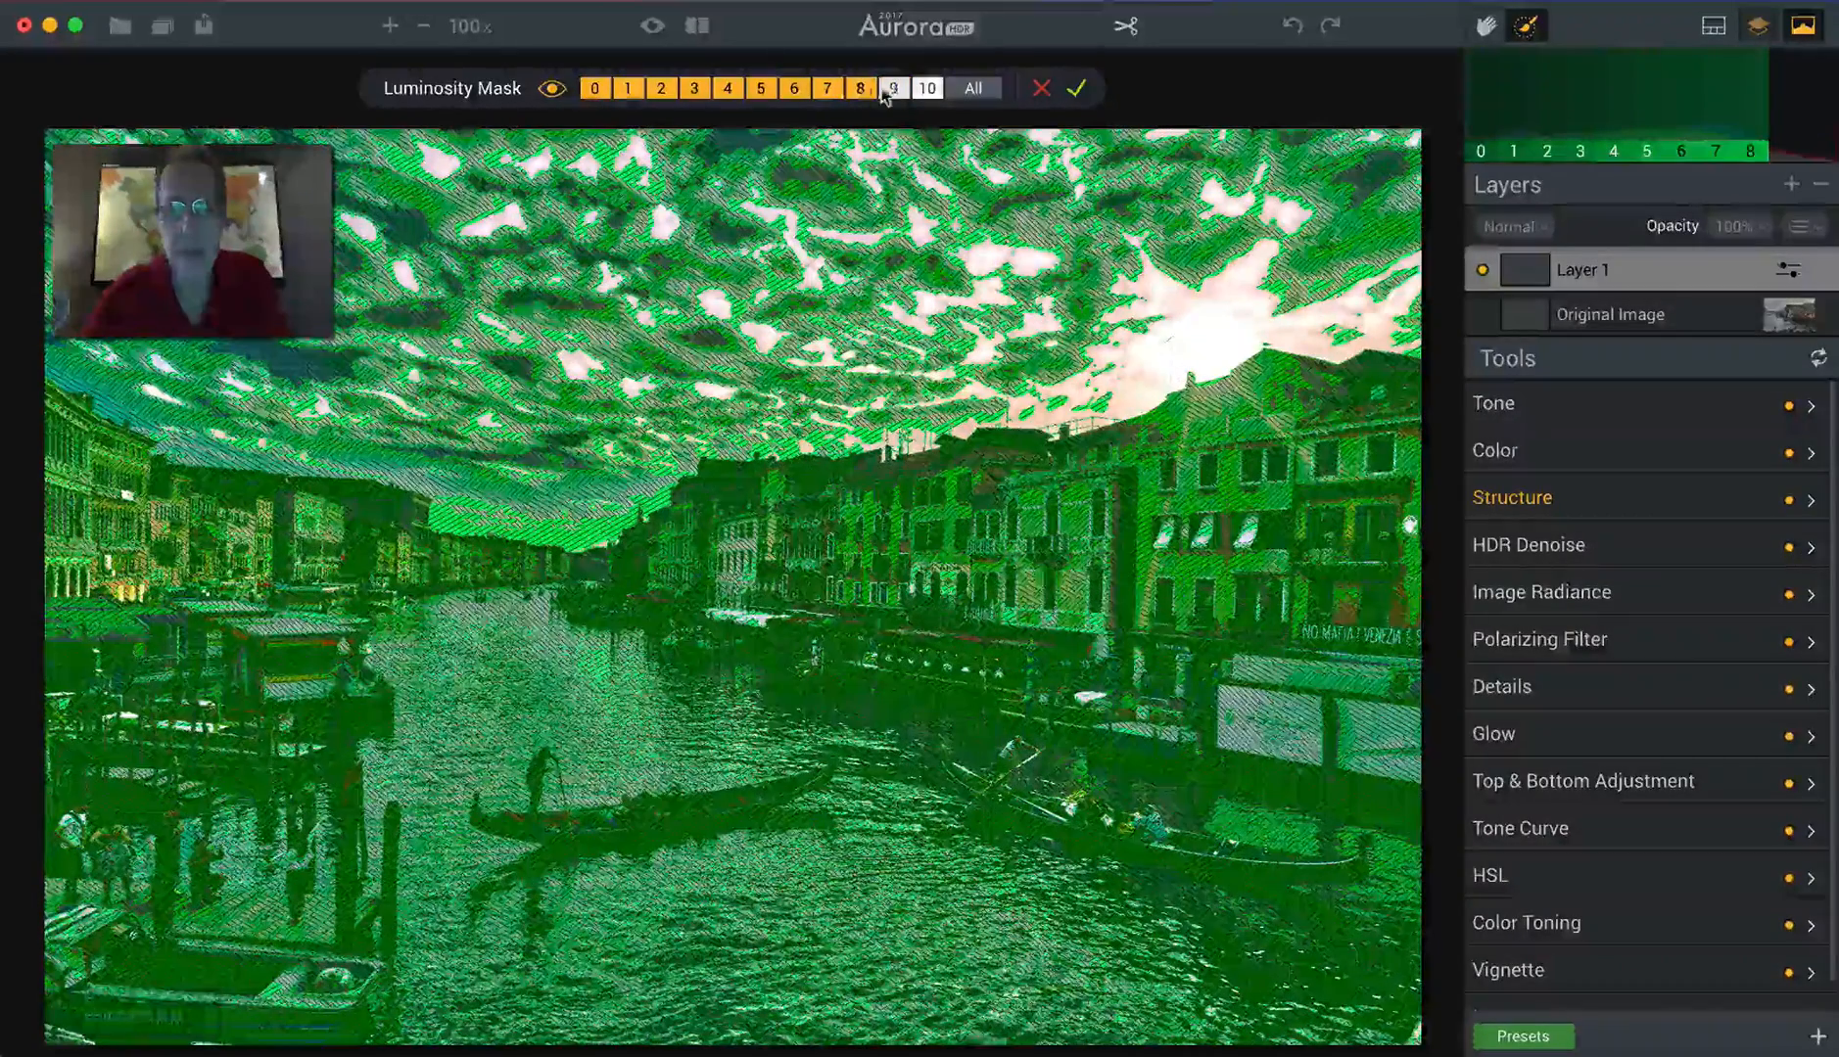
left_click(827, 88)
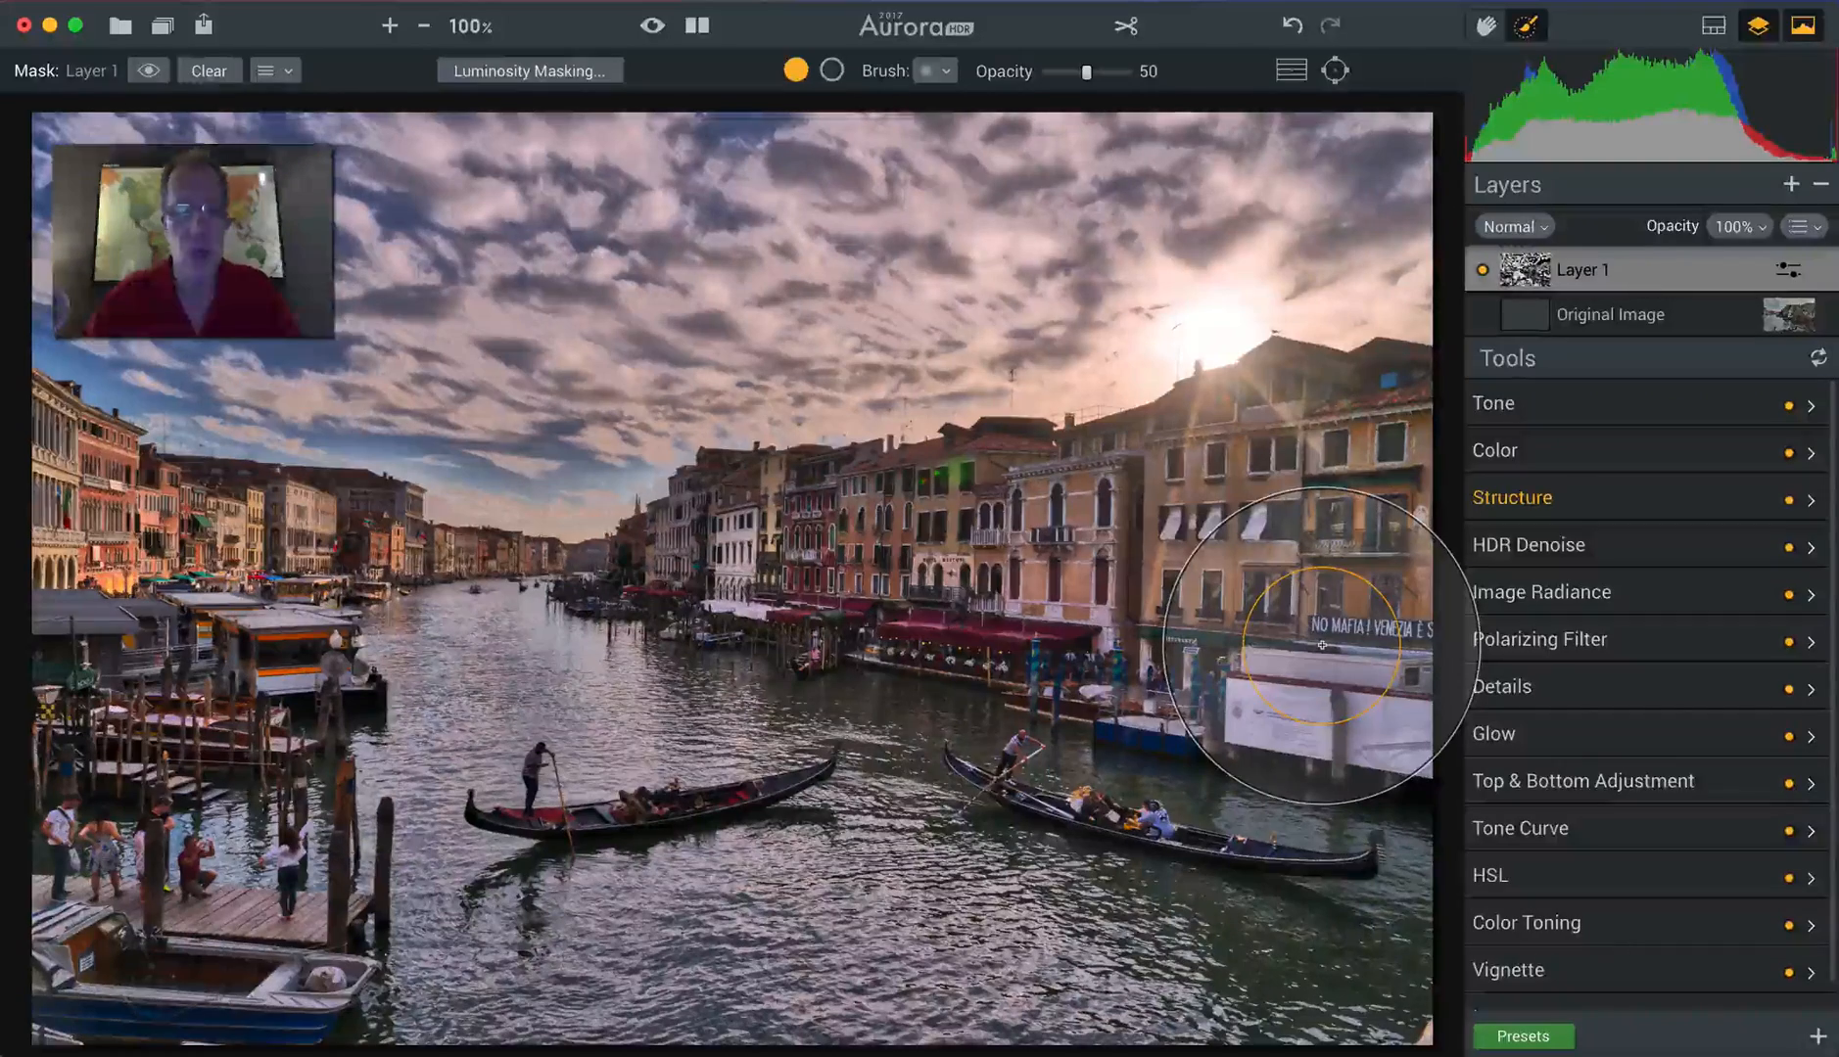
mouse_move(1055, 365)
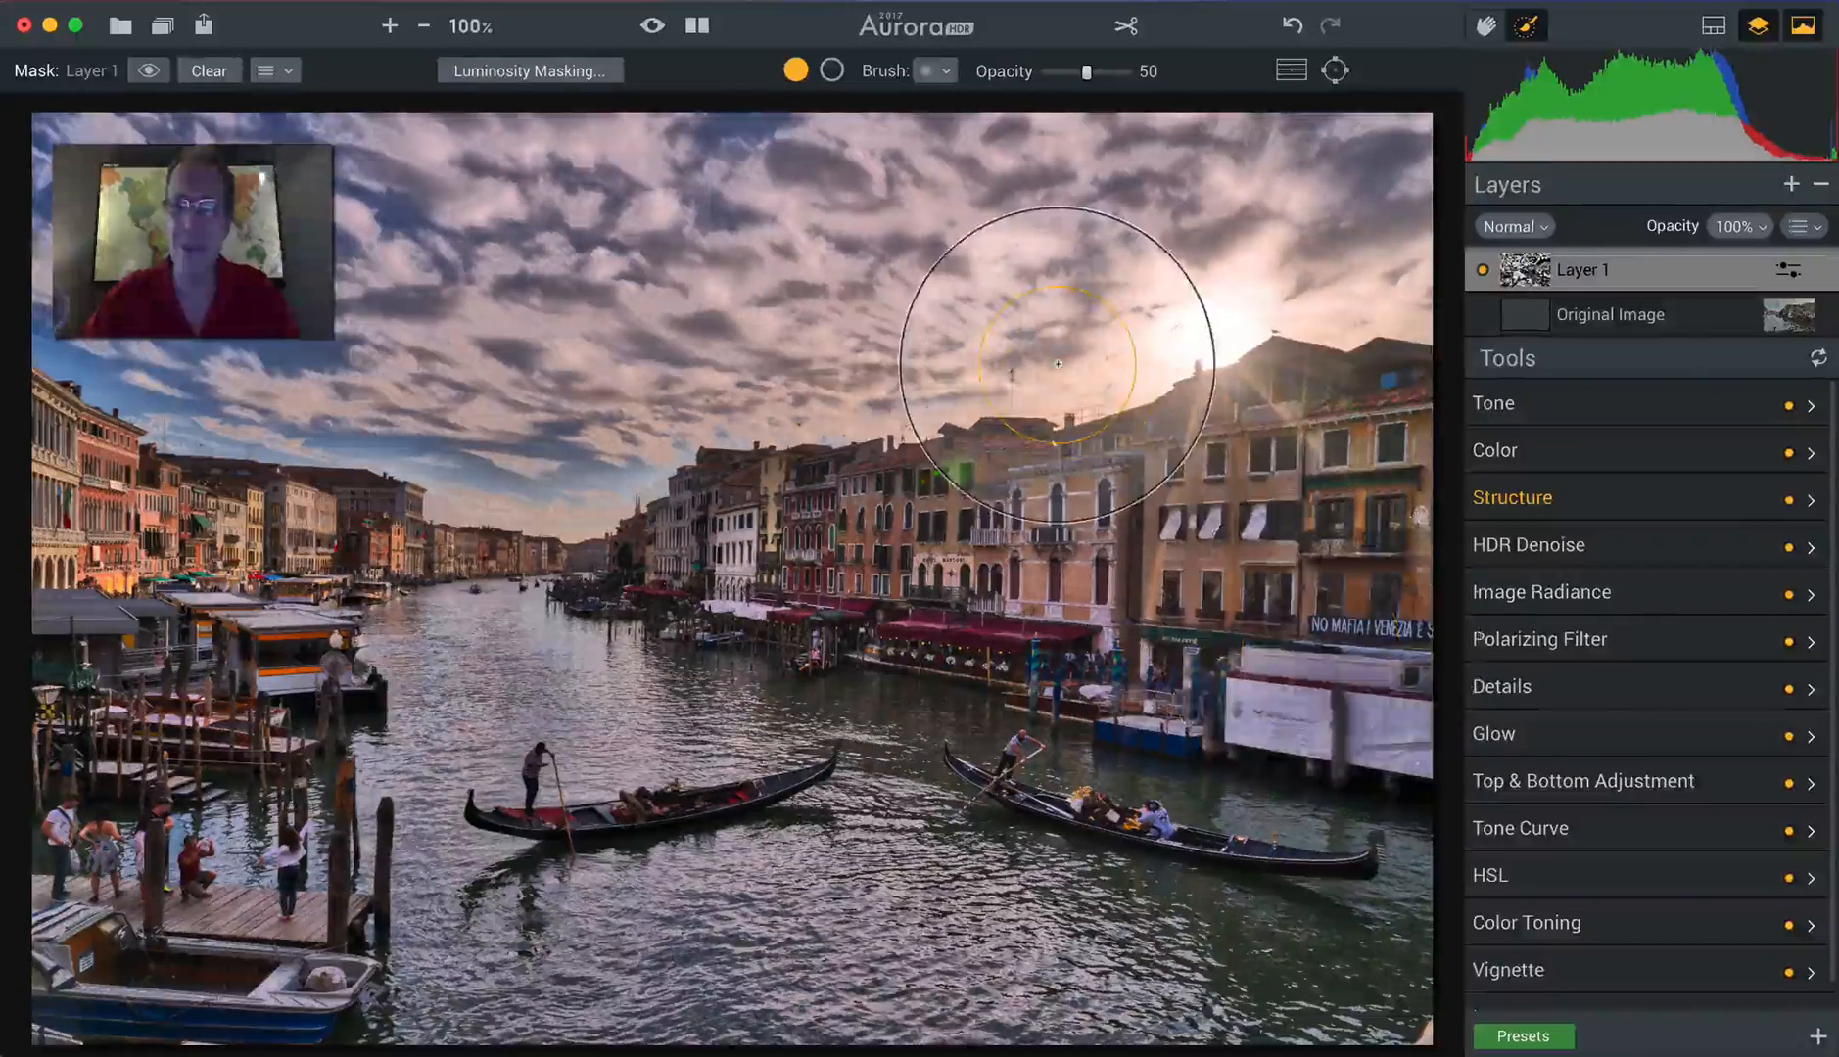
Show Layer 1's mask as a red overlay via the layer options and set the brush to erase.
left_click(1805, 227)
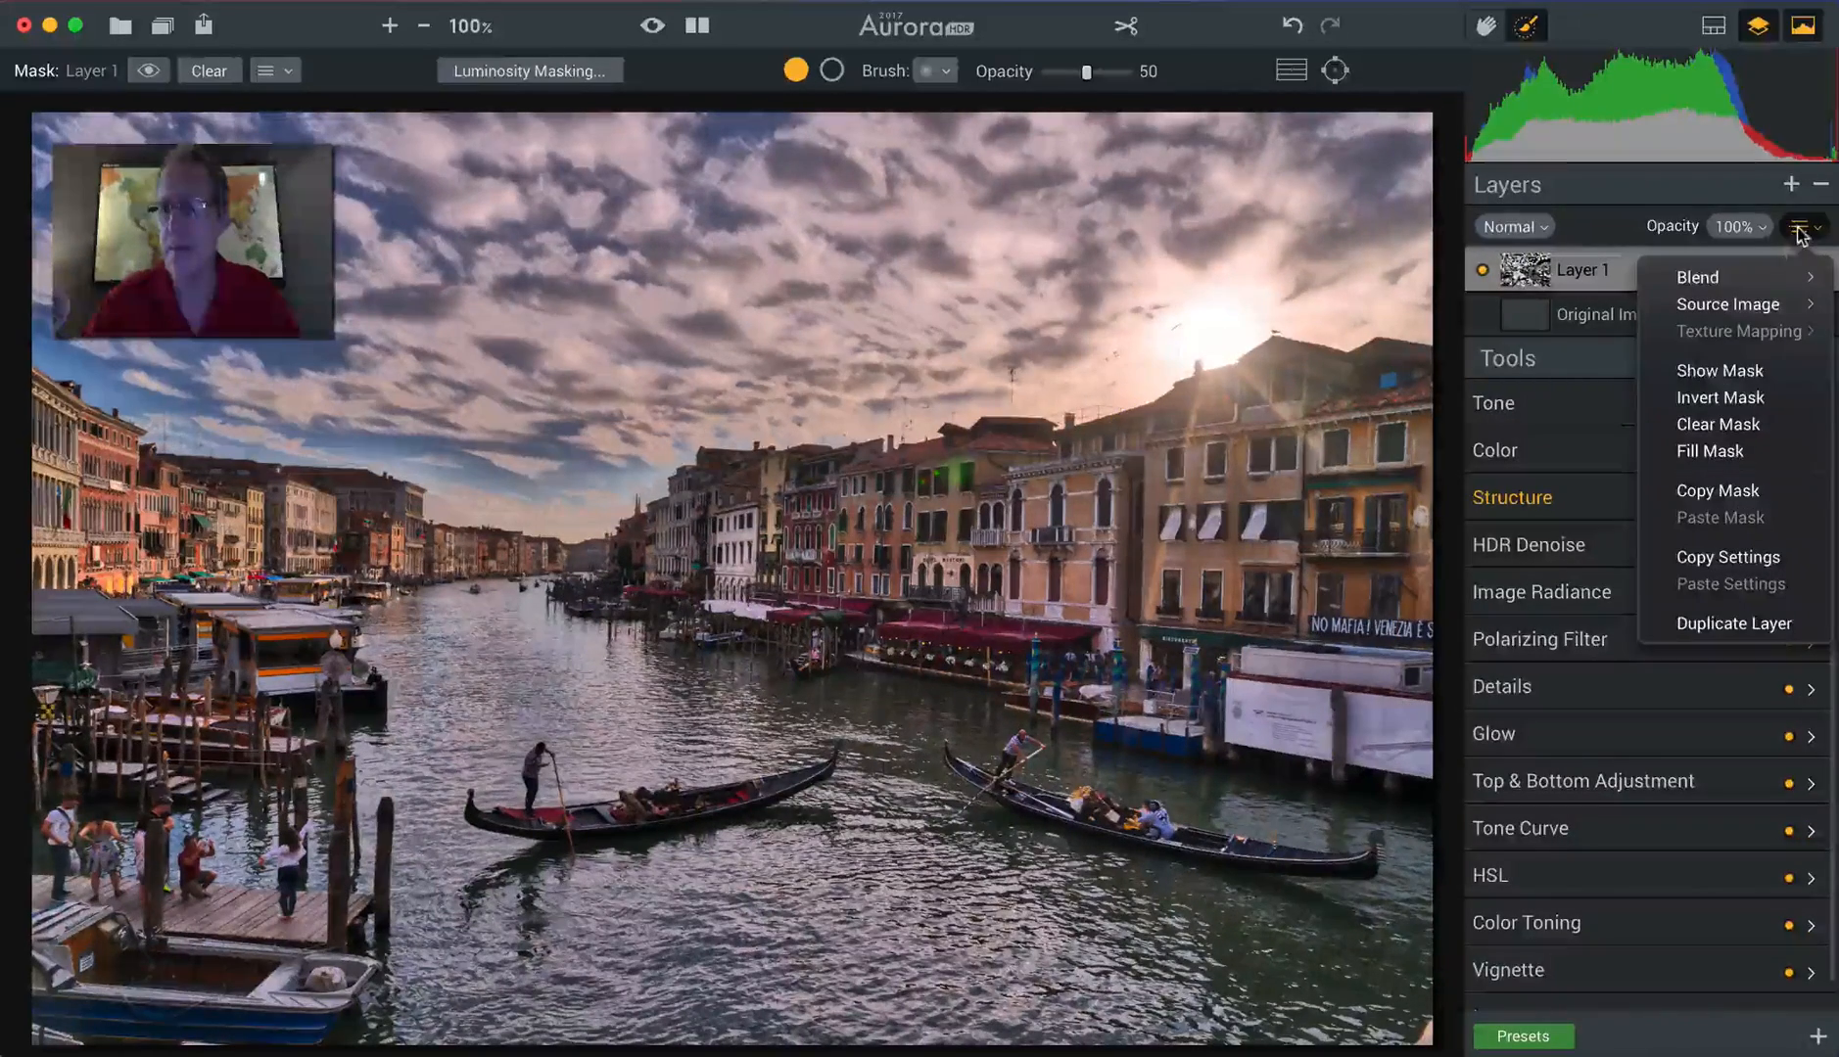
left_click(1718, 370)
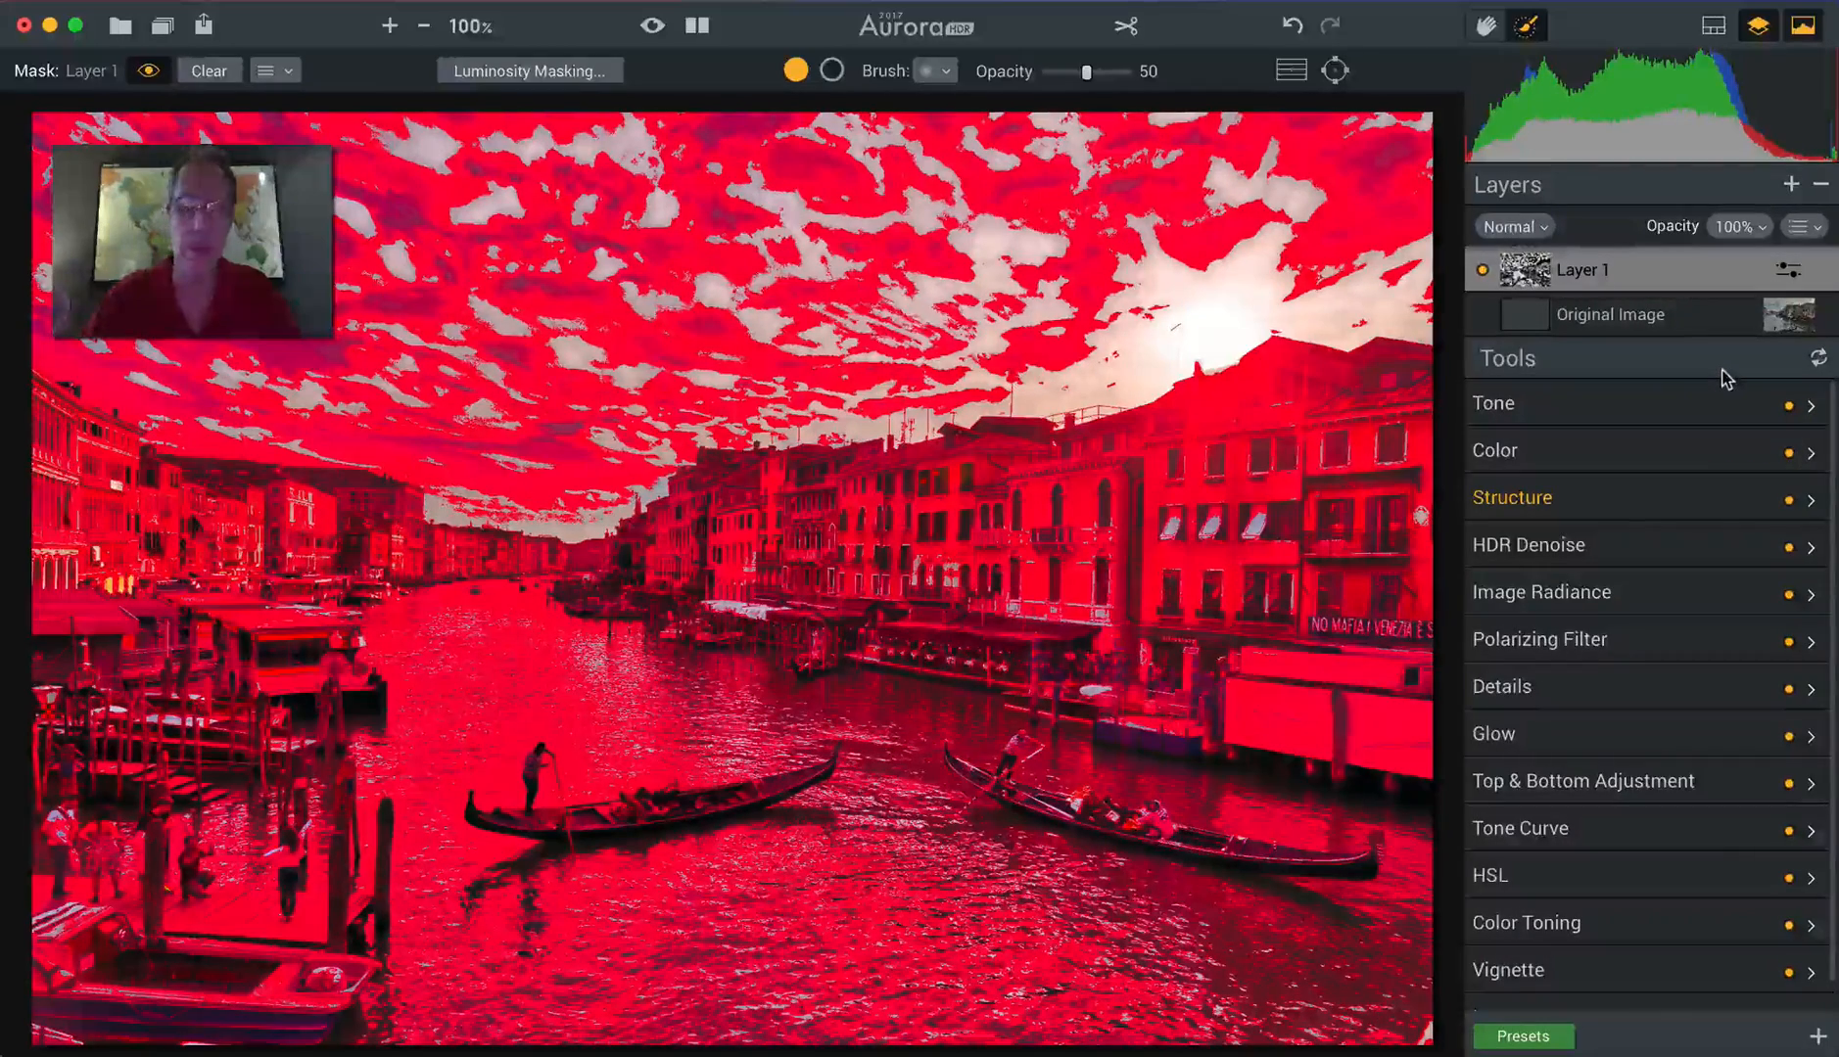
left_click(1803, 227)
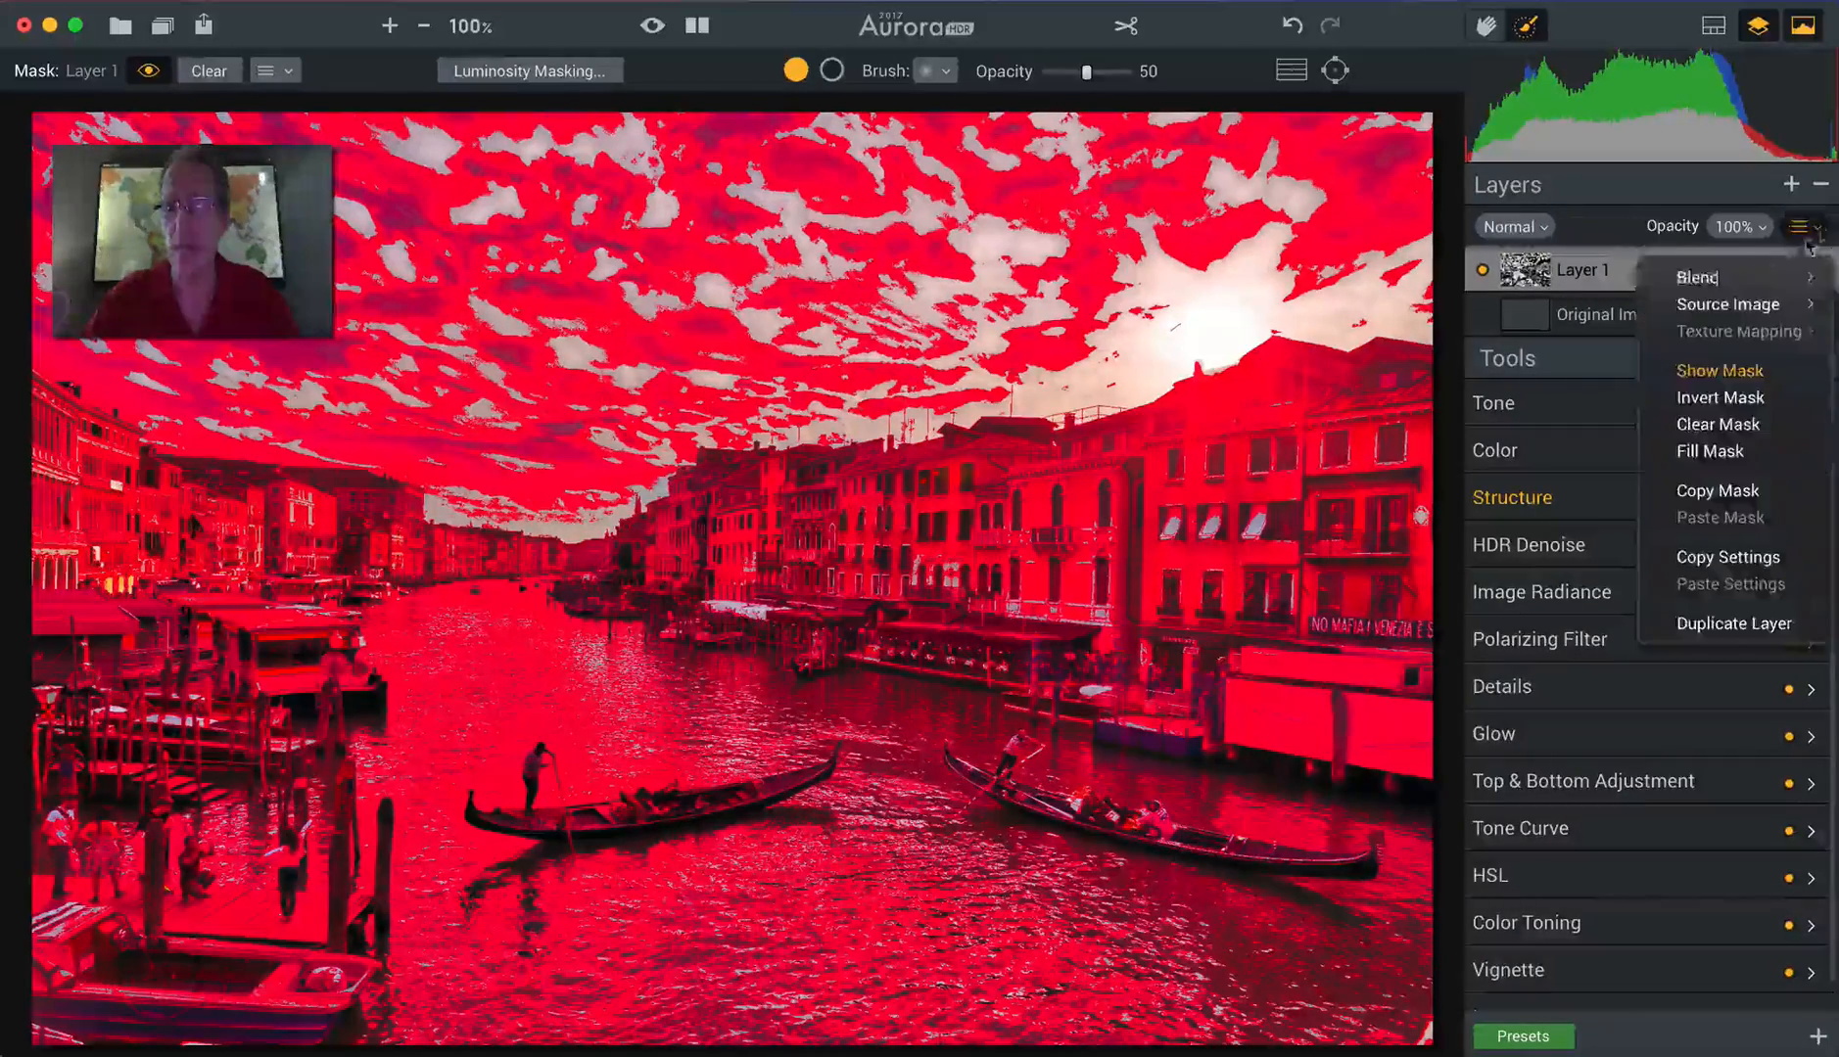
left_click(1721, 370)
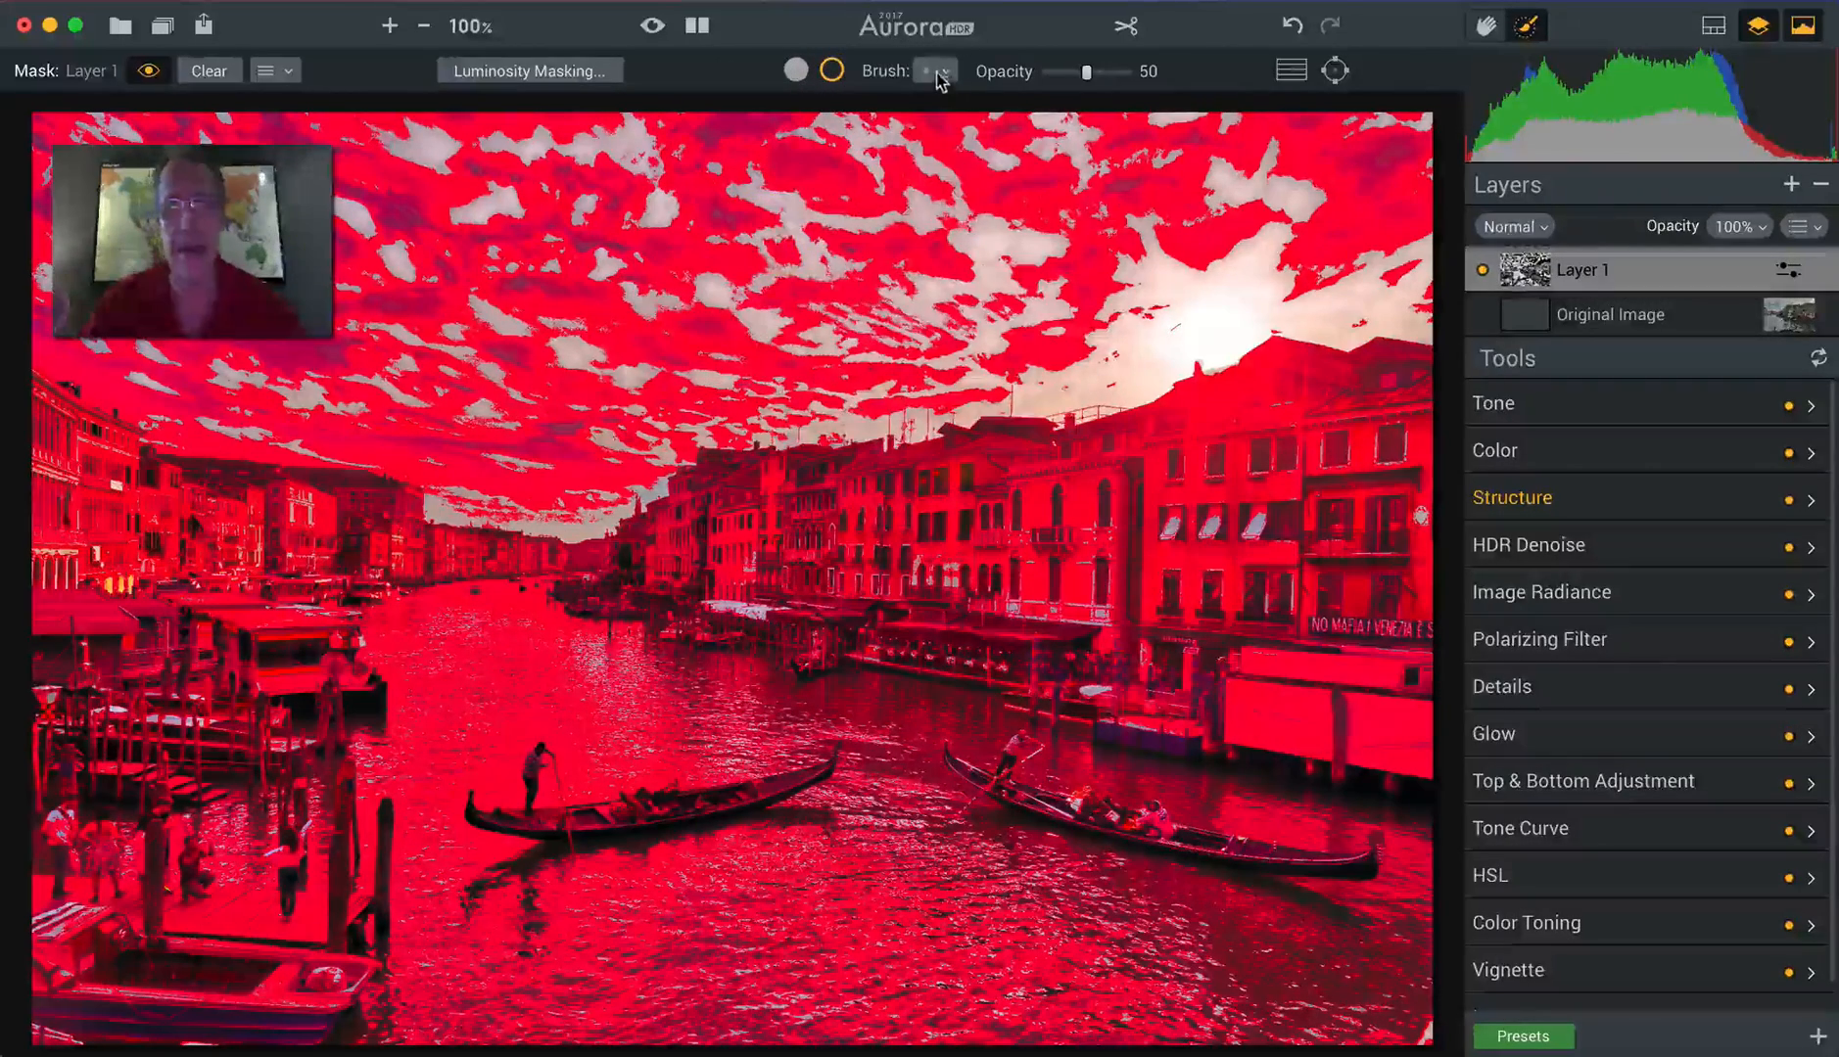
With brush opacity at 100, erase the mask over the sky near the buildings, then hide the red overlay.
left_click(940, 73)
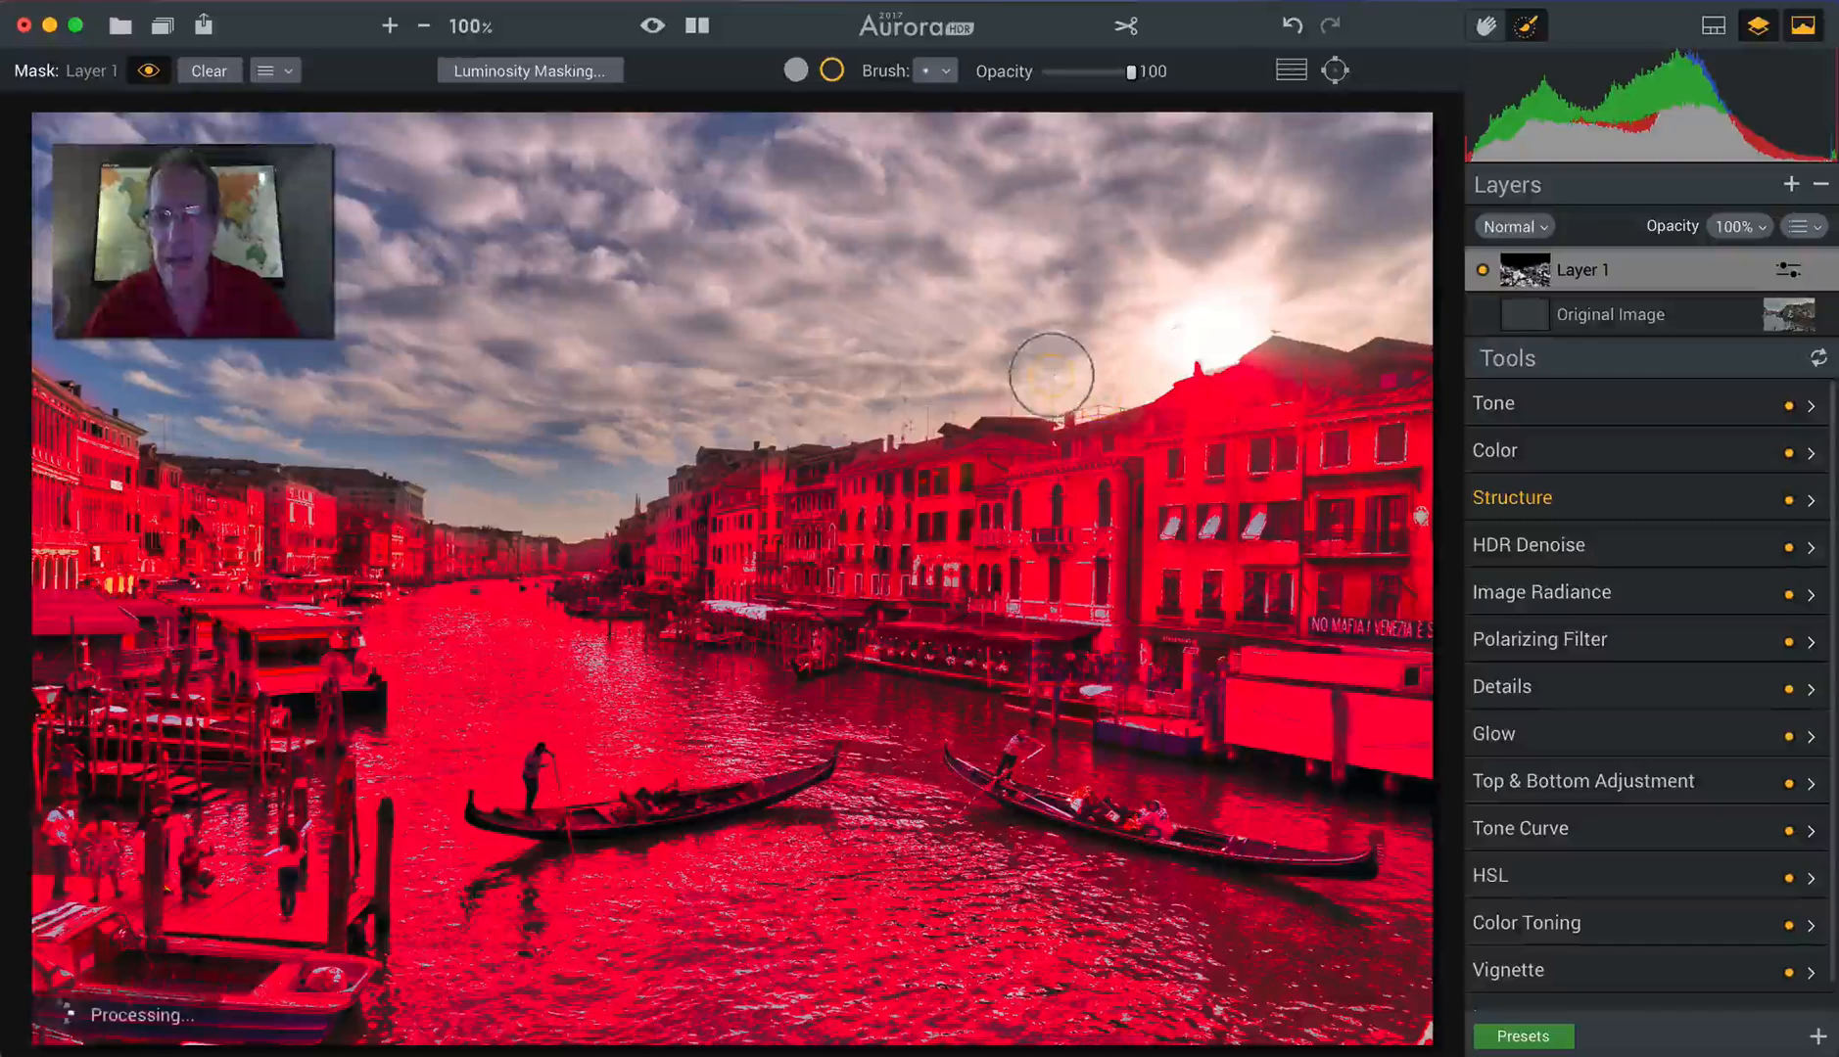
left_click_drag(1049, 376, 1183, 463)
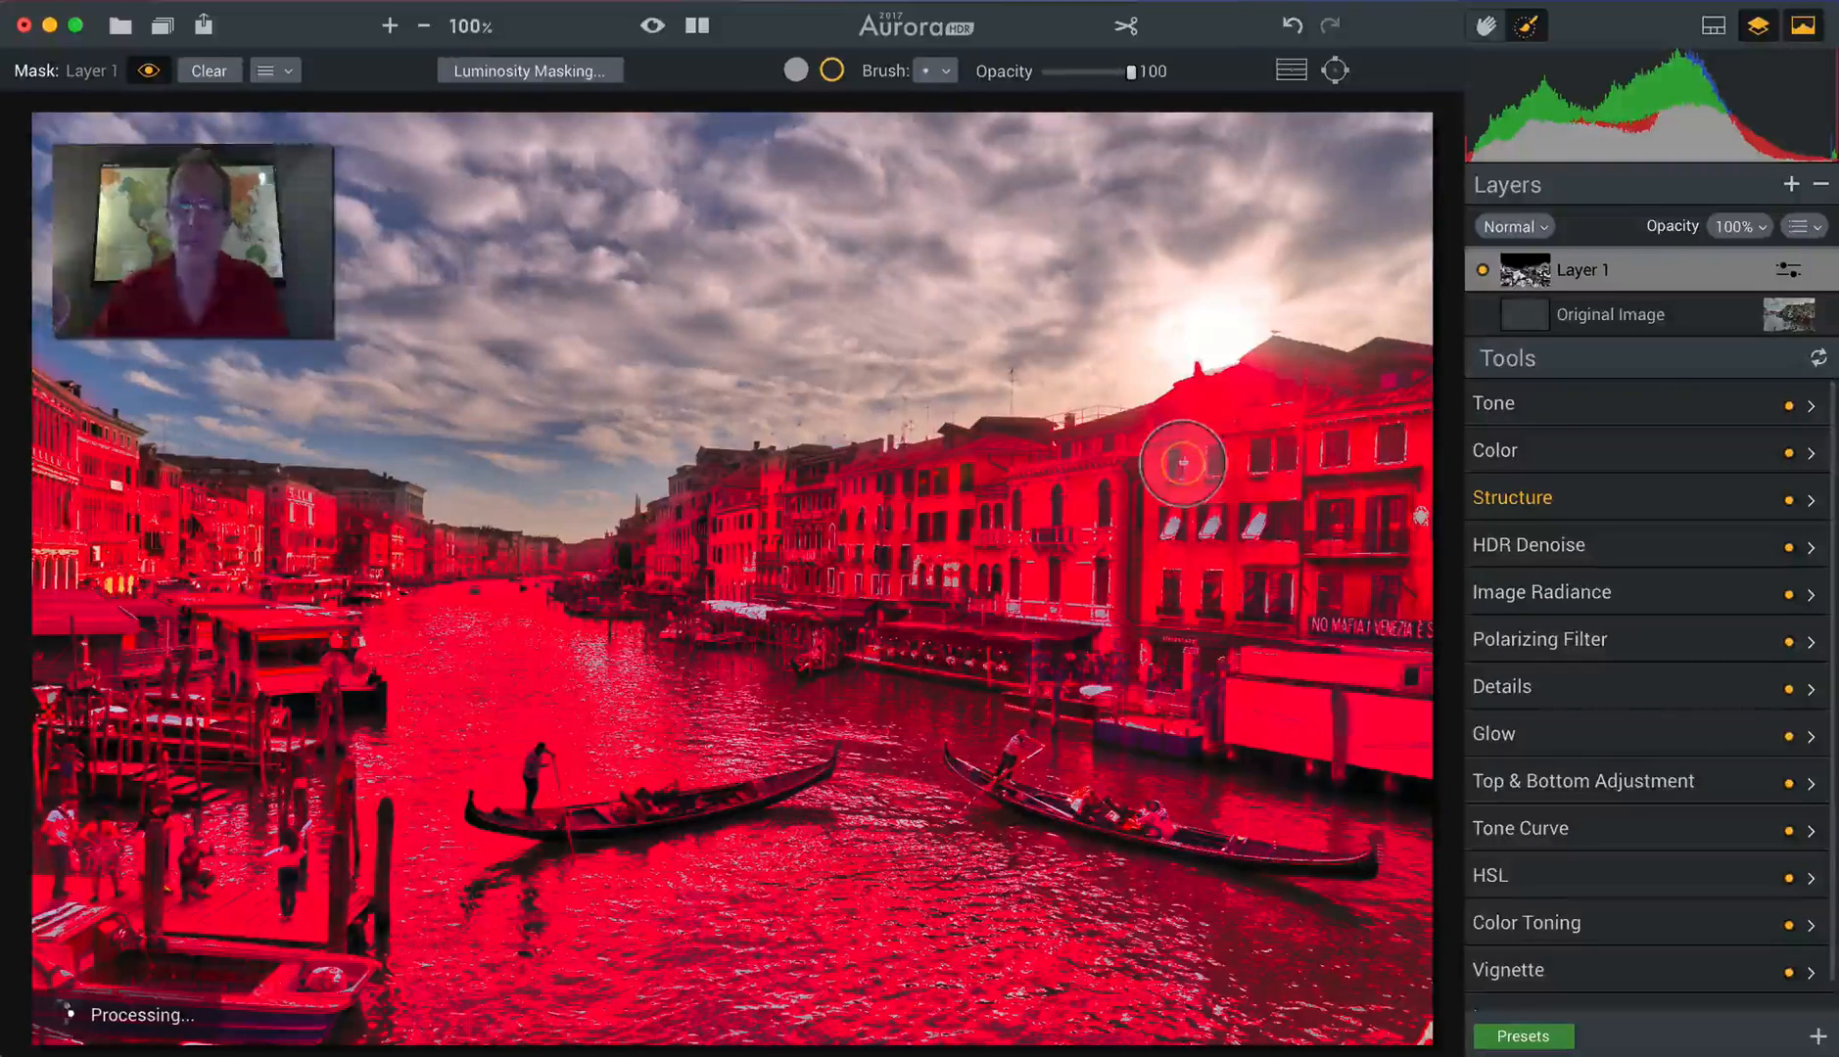
left_click(1804, 227)
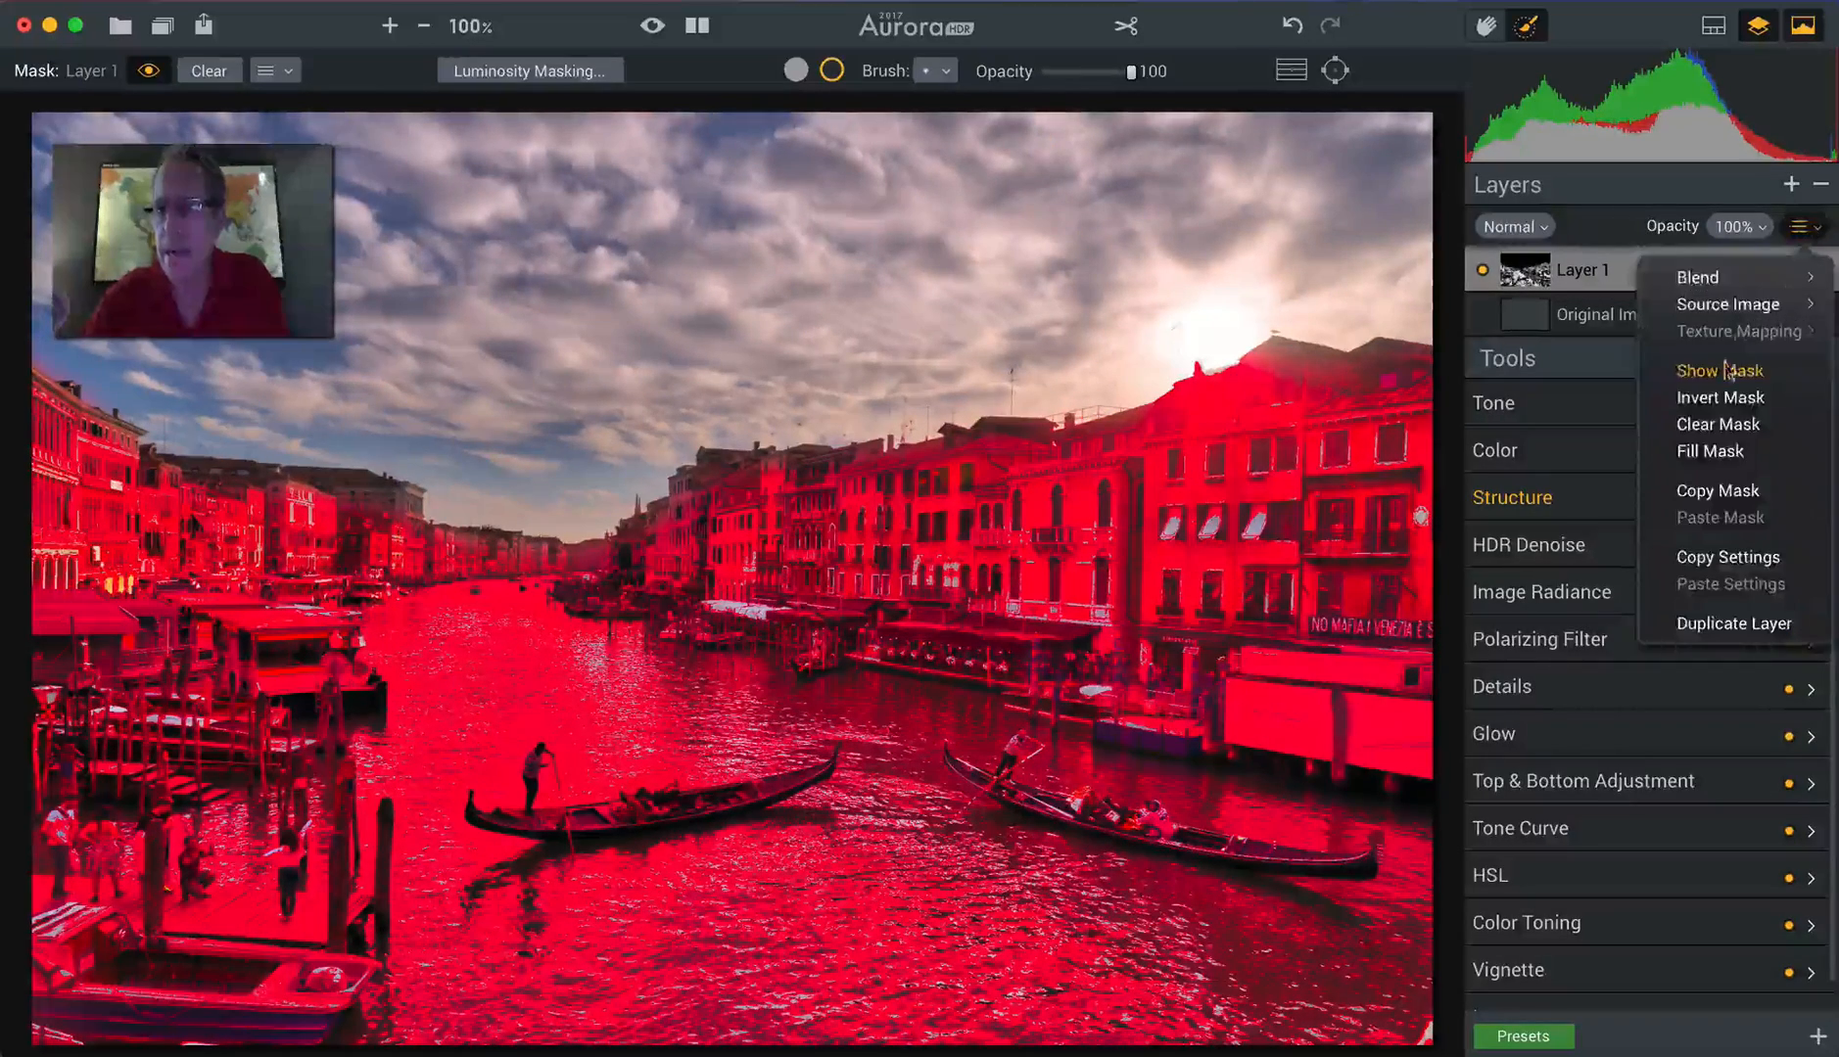
left_click(1719, 370)
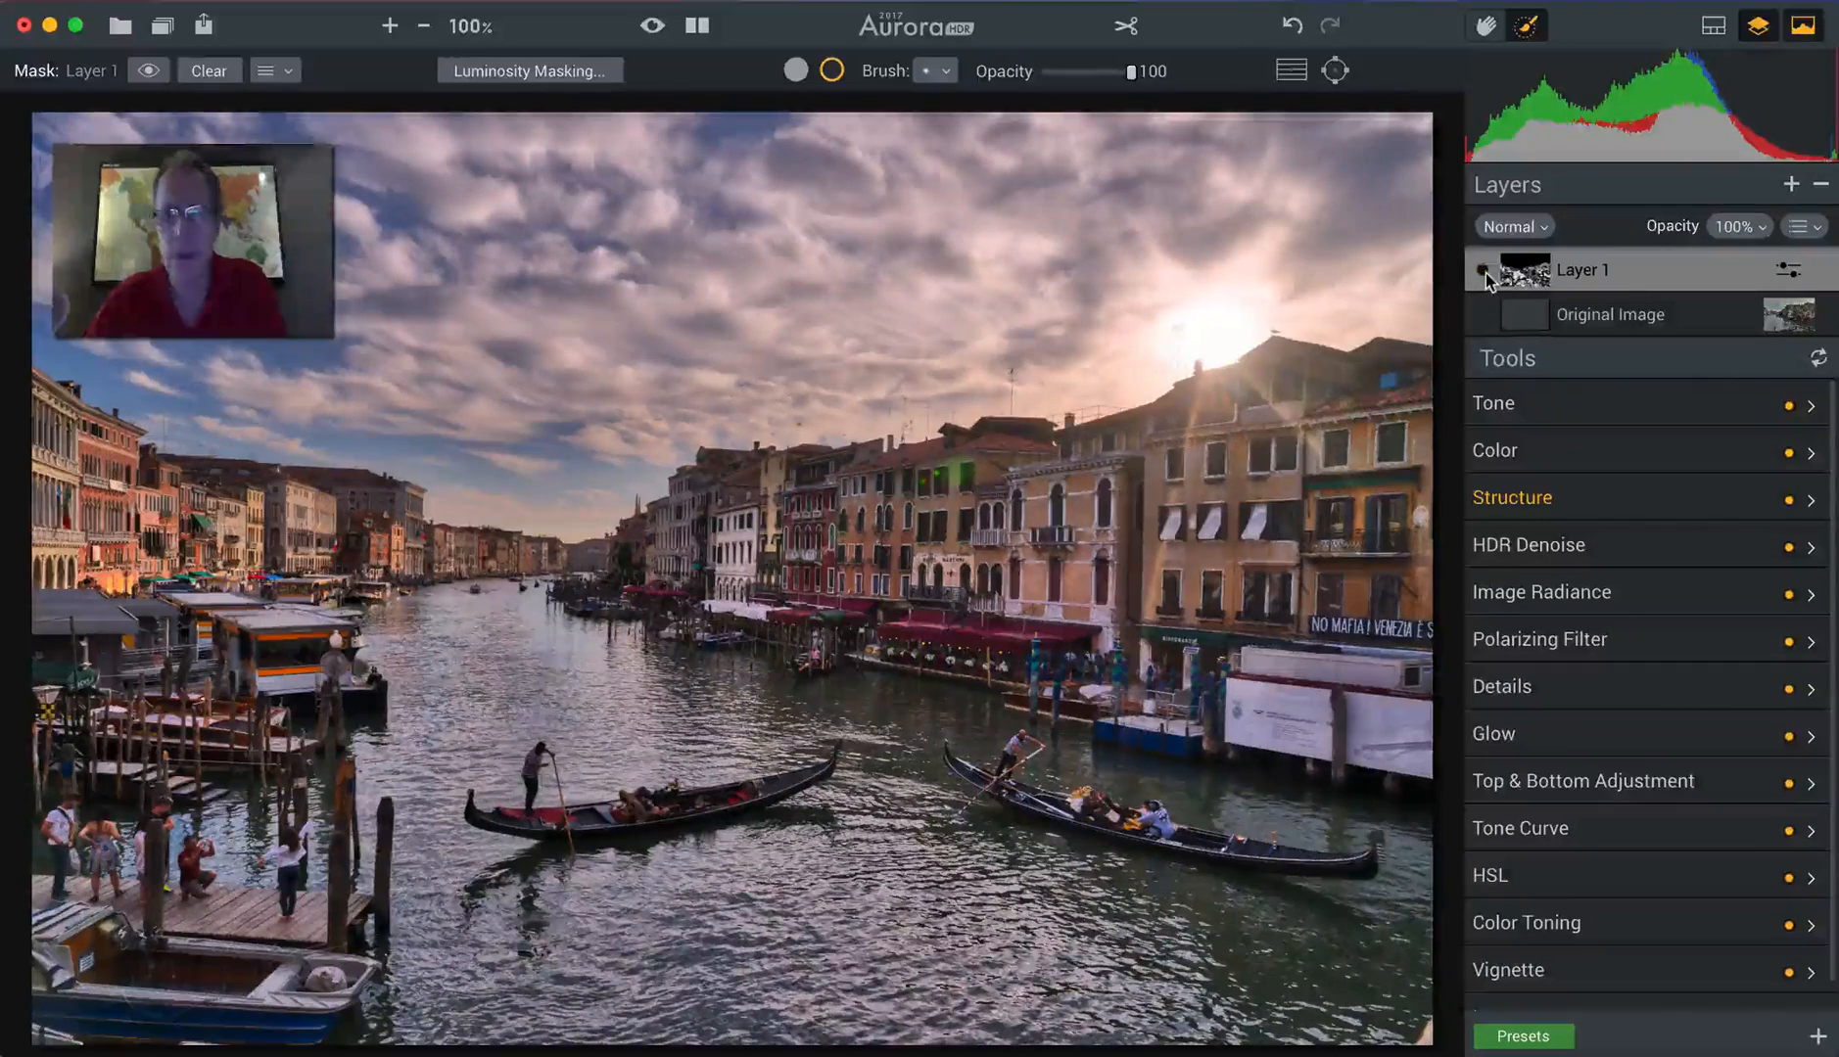
Toggle Layer 1's effect to compare the brushed-out sky against the original.
left_click(1480, 270)
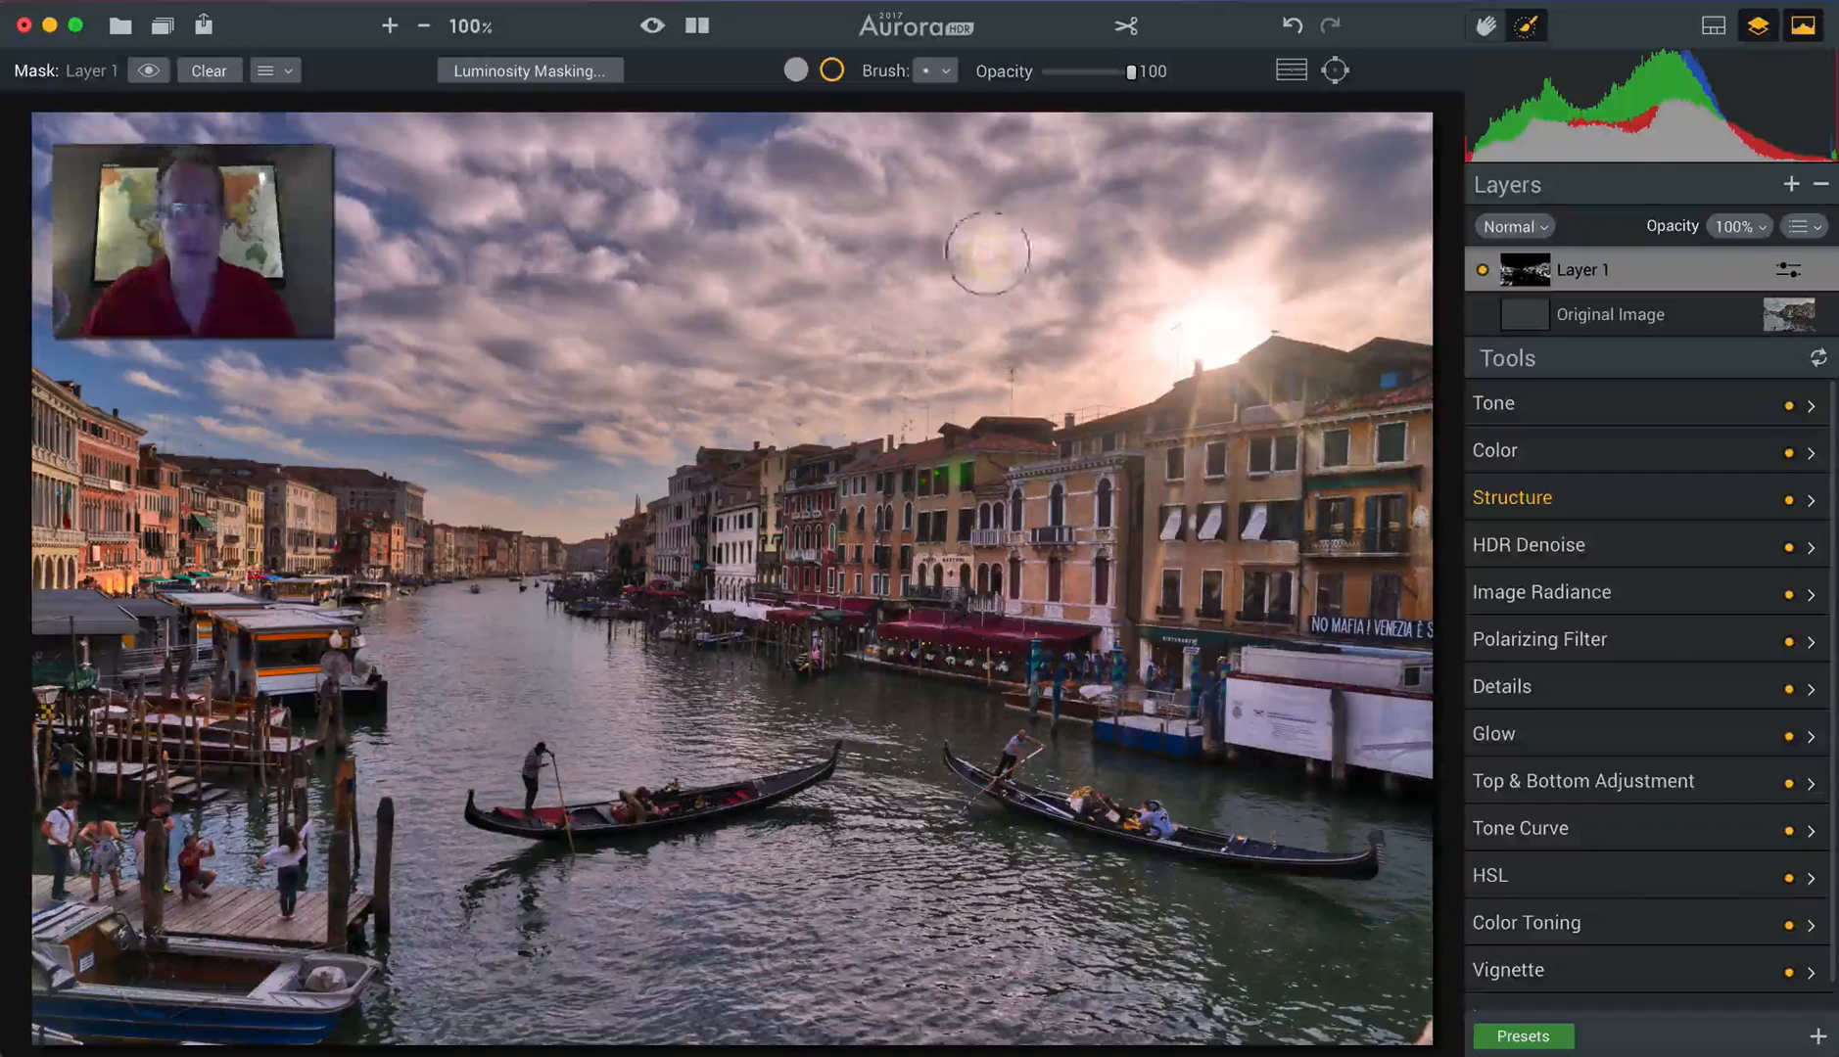
mouse_move(666, 319)
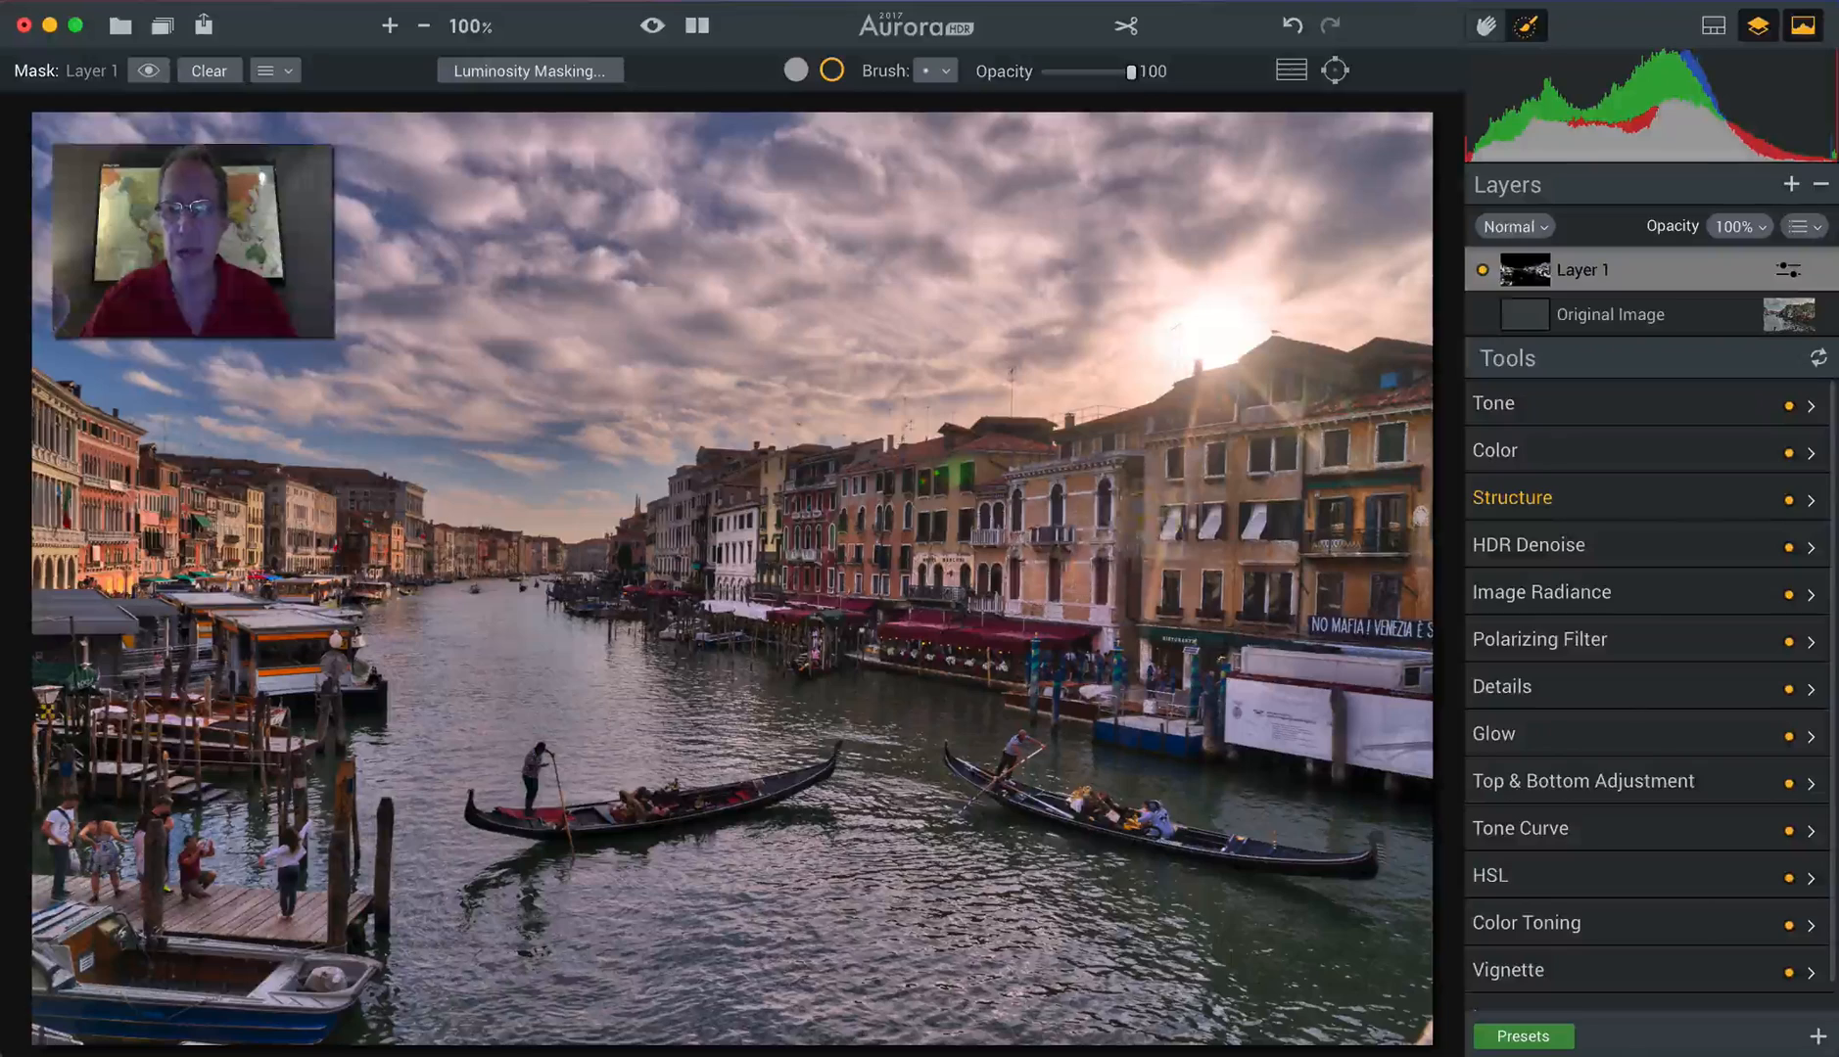
left_click(1804, 225)
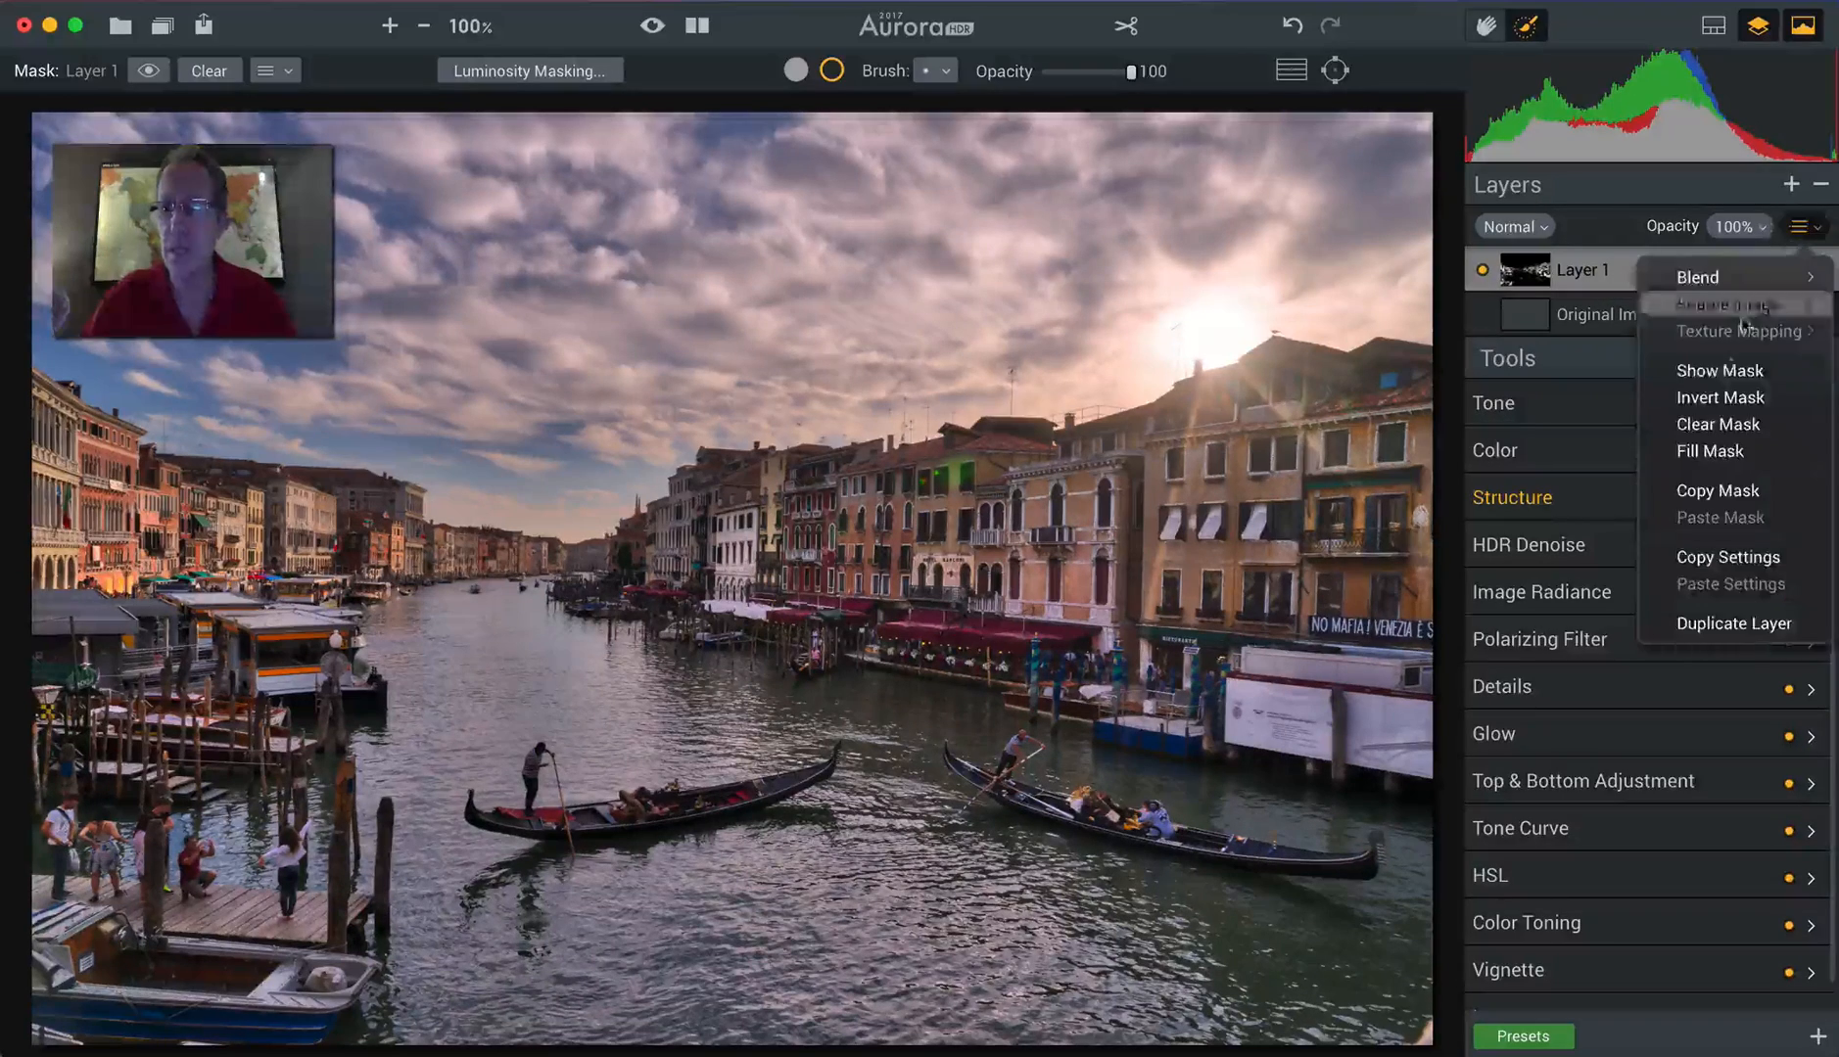
left_click(1721, 371)
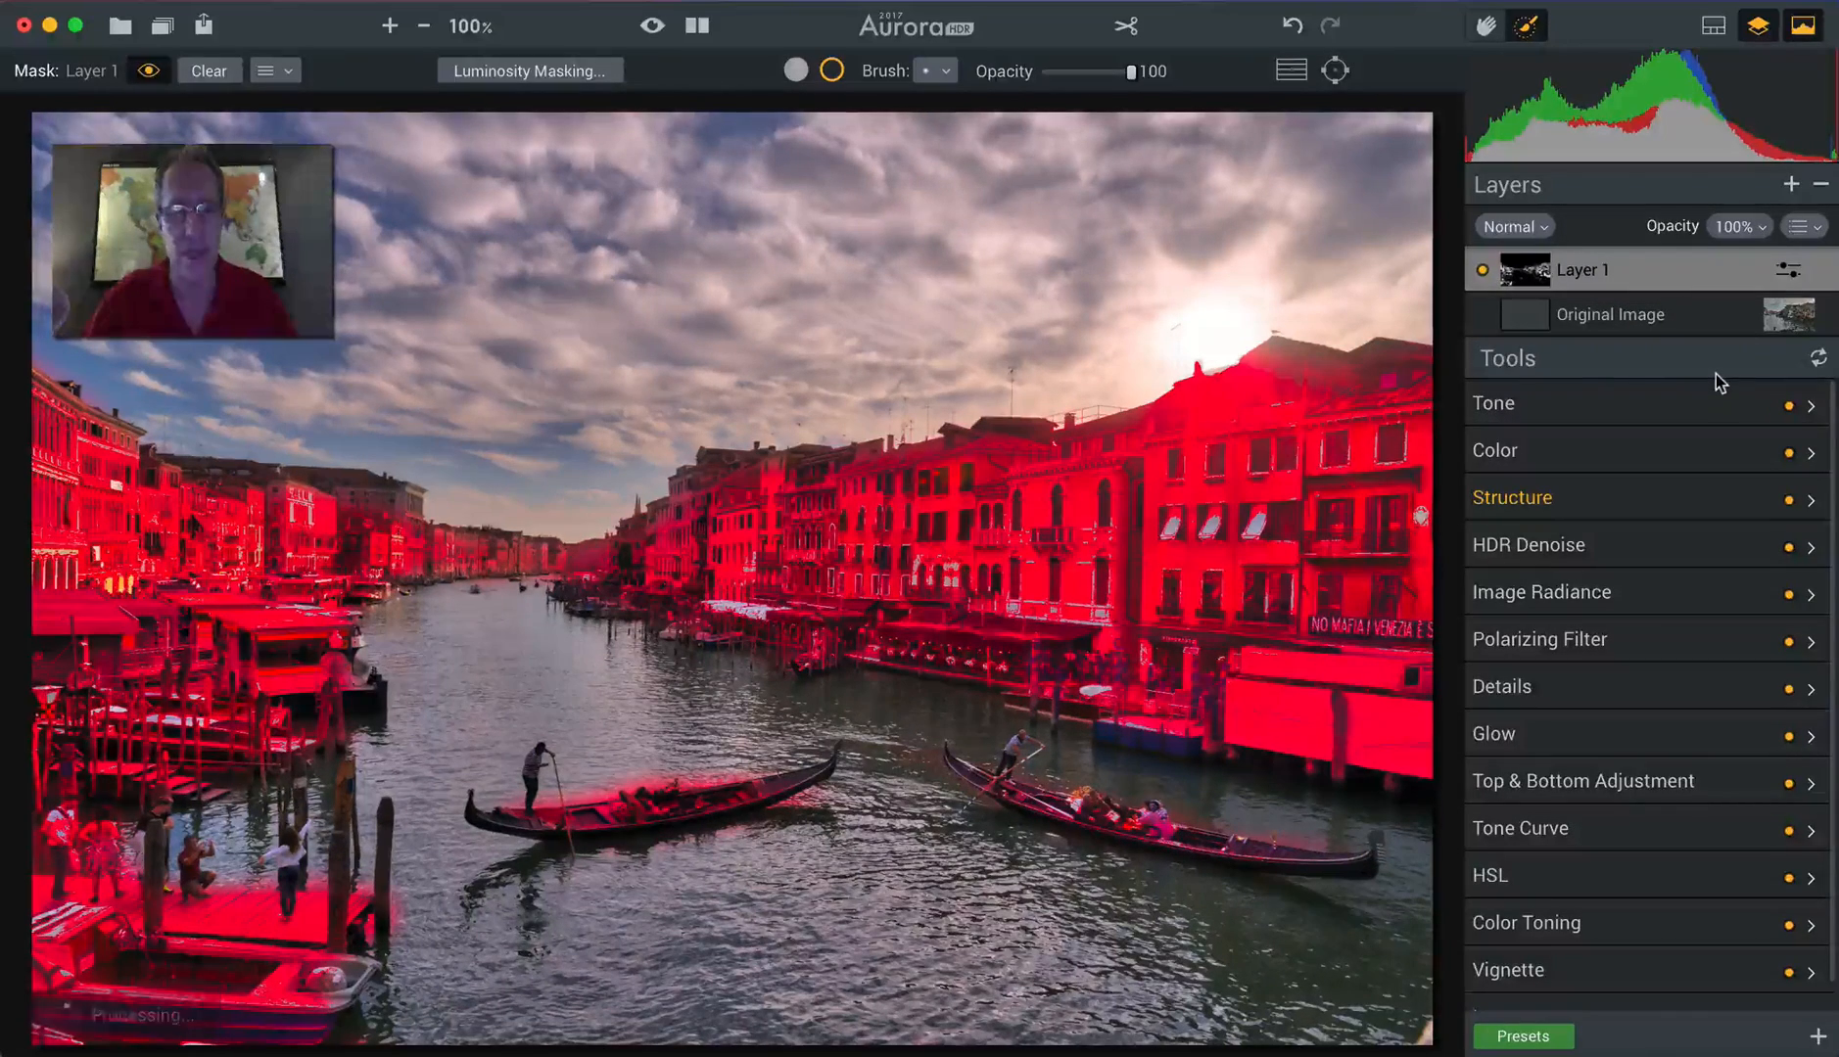
left_click(1801, 225)
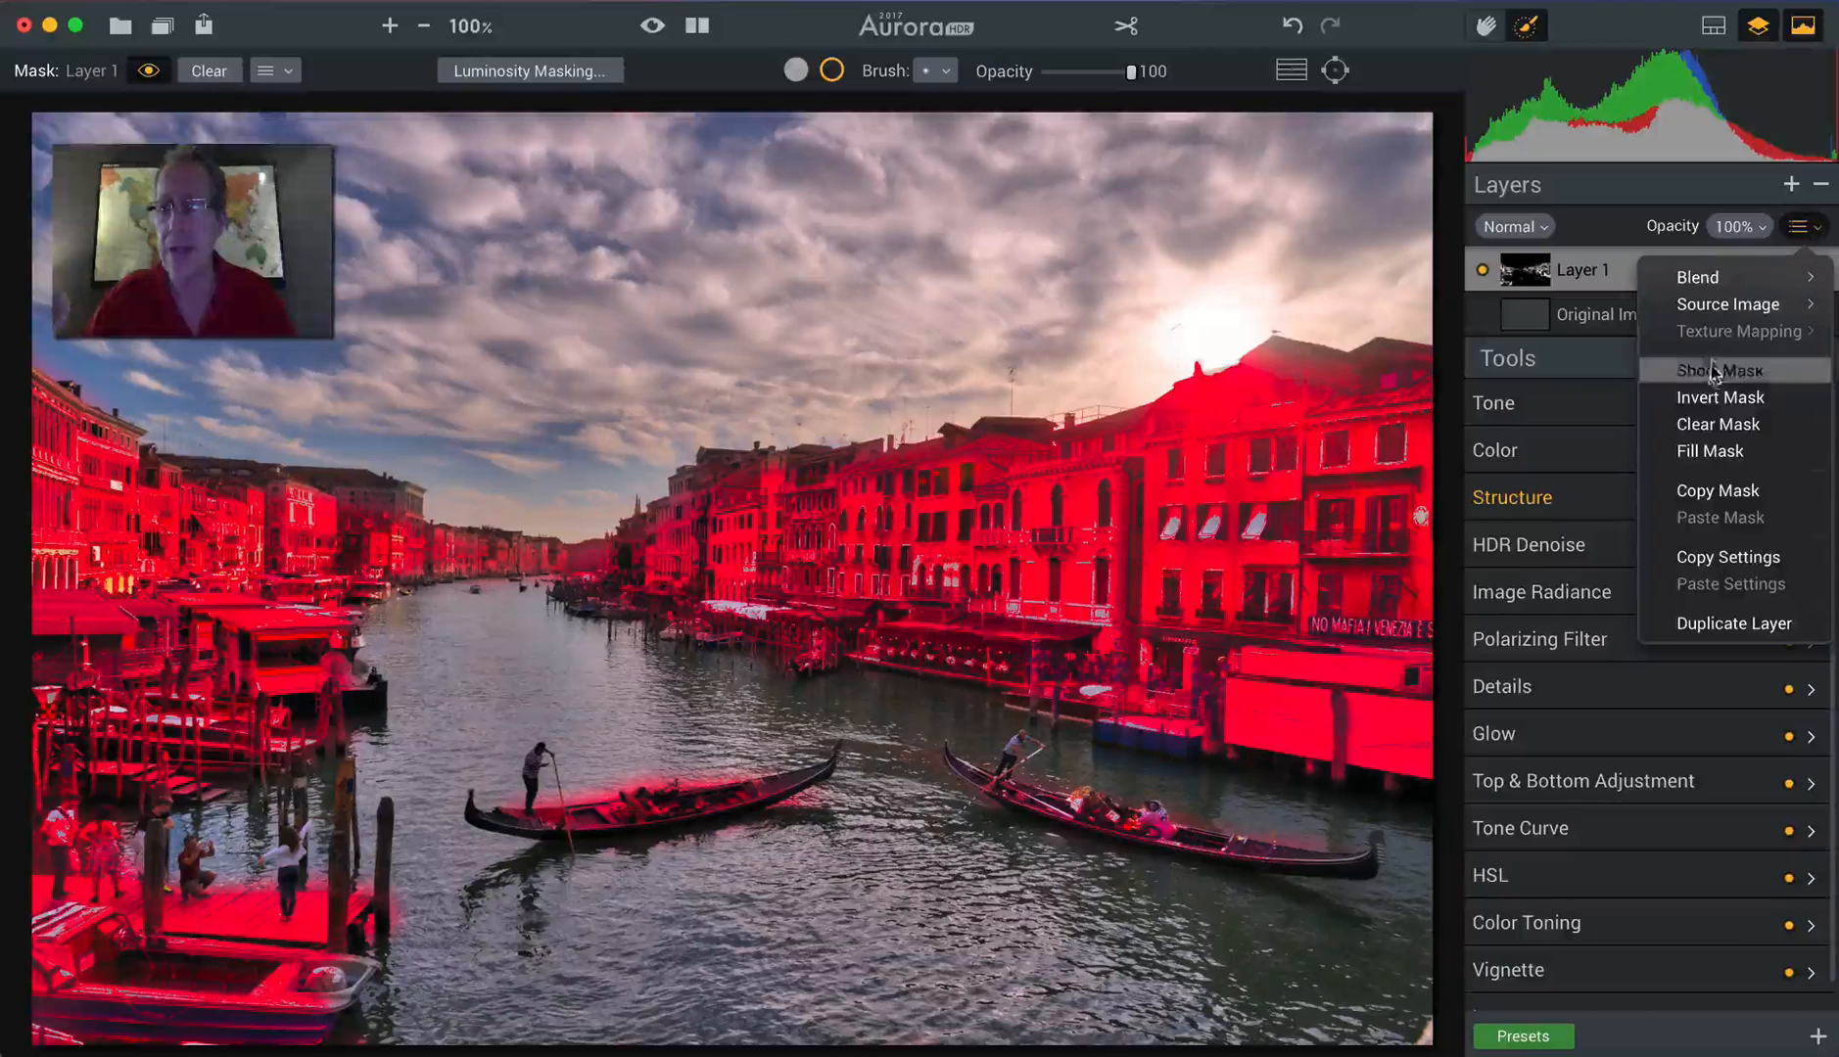
left_click(1719, 370)
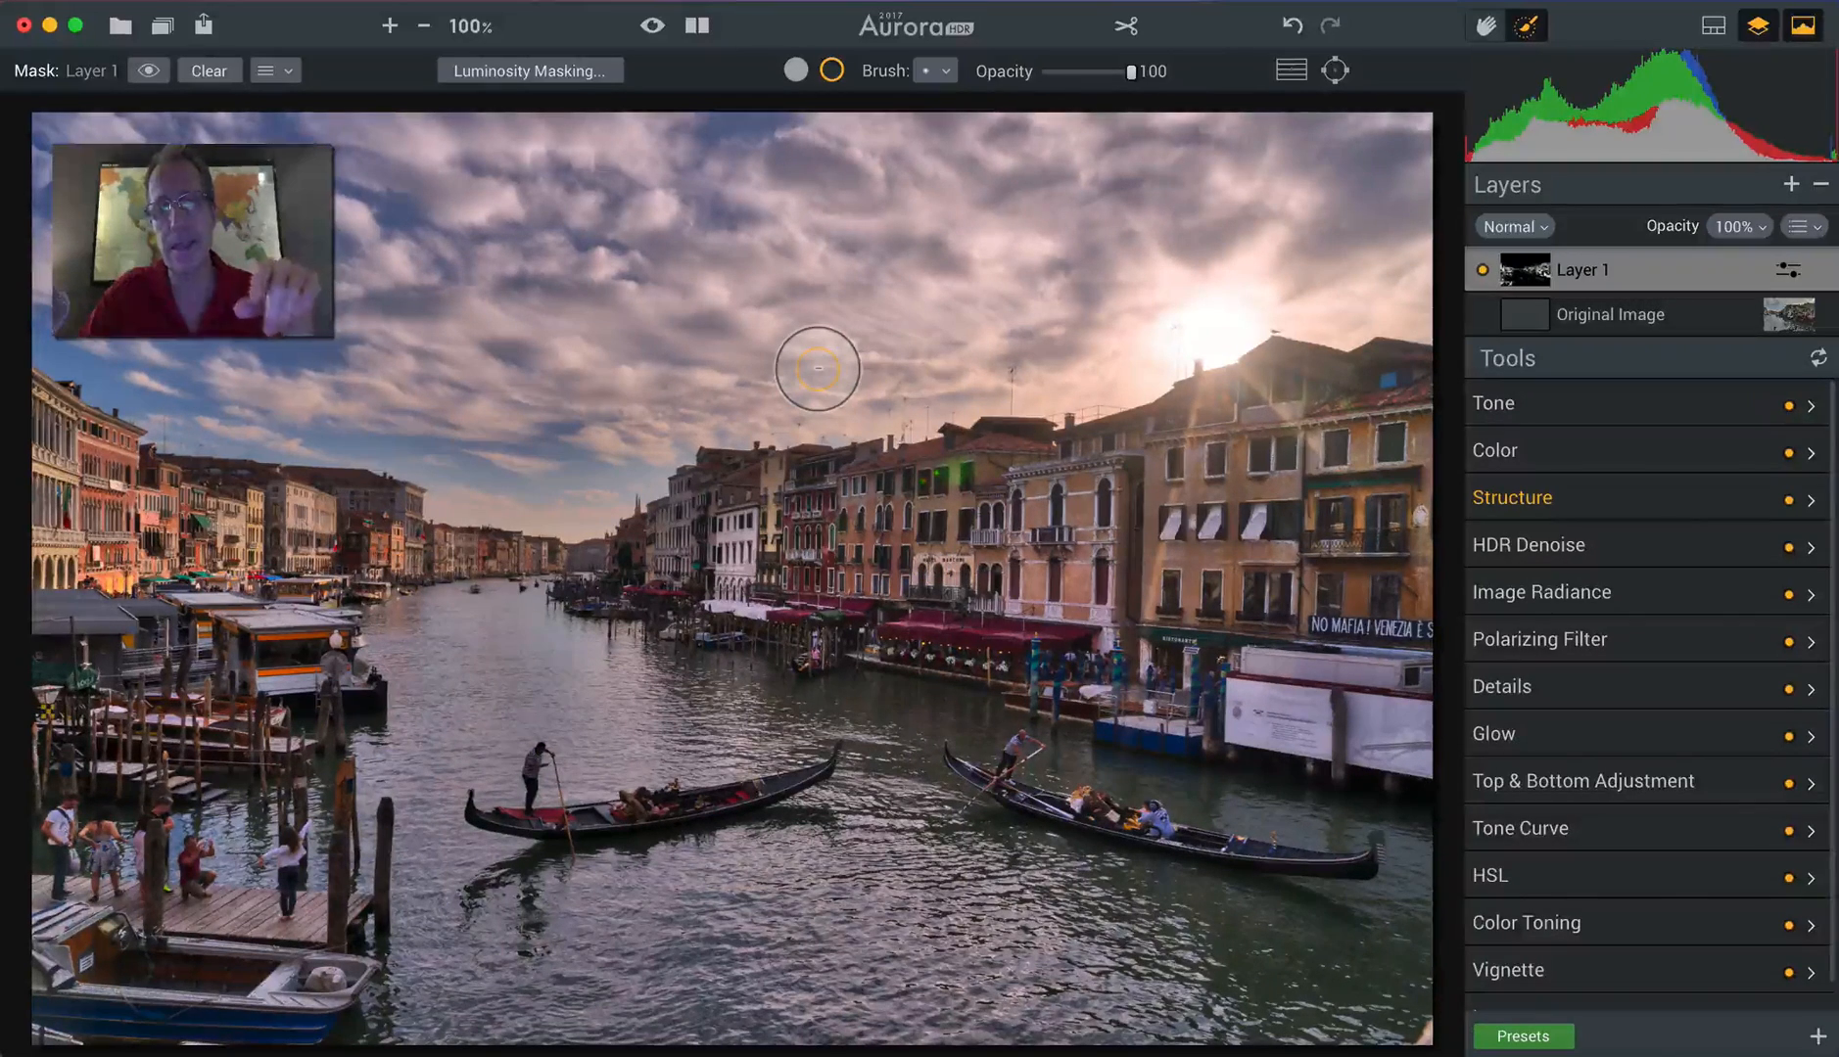
mouse_move(1426, 411)
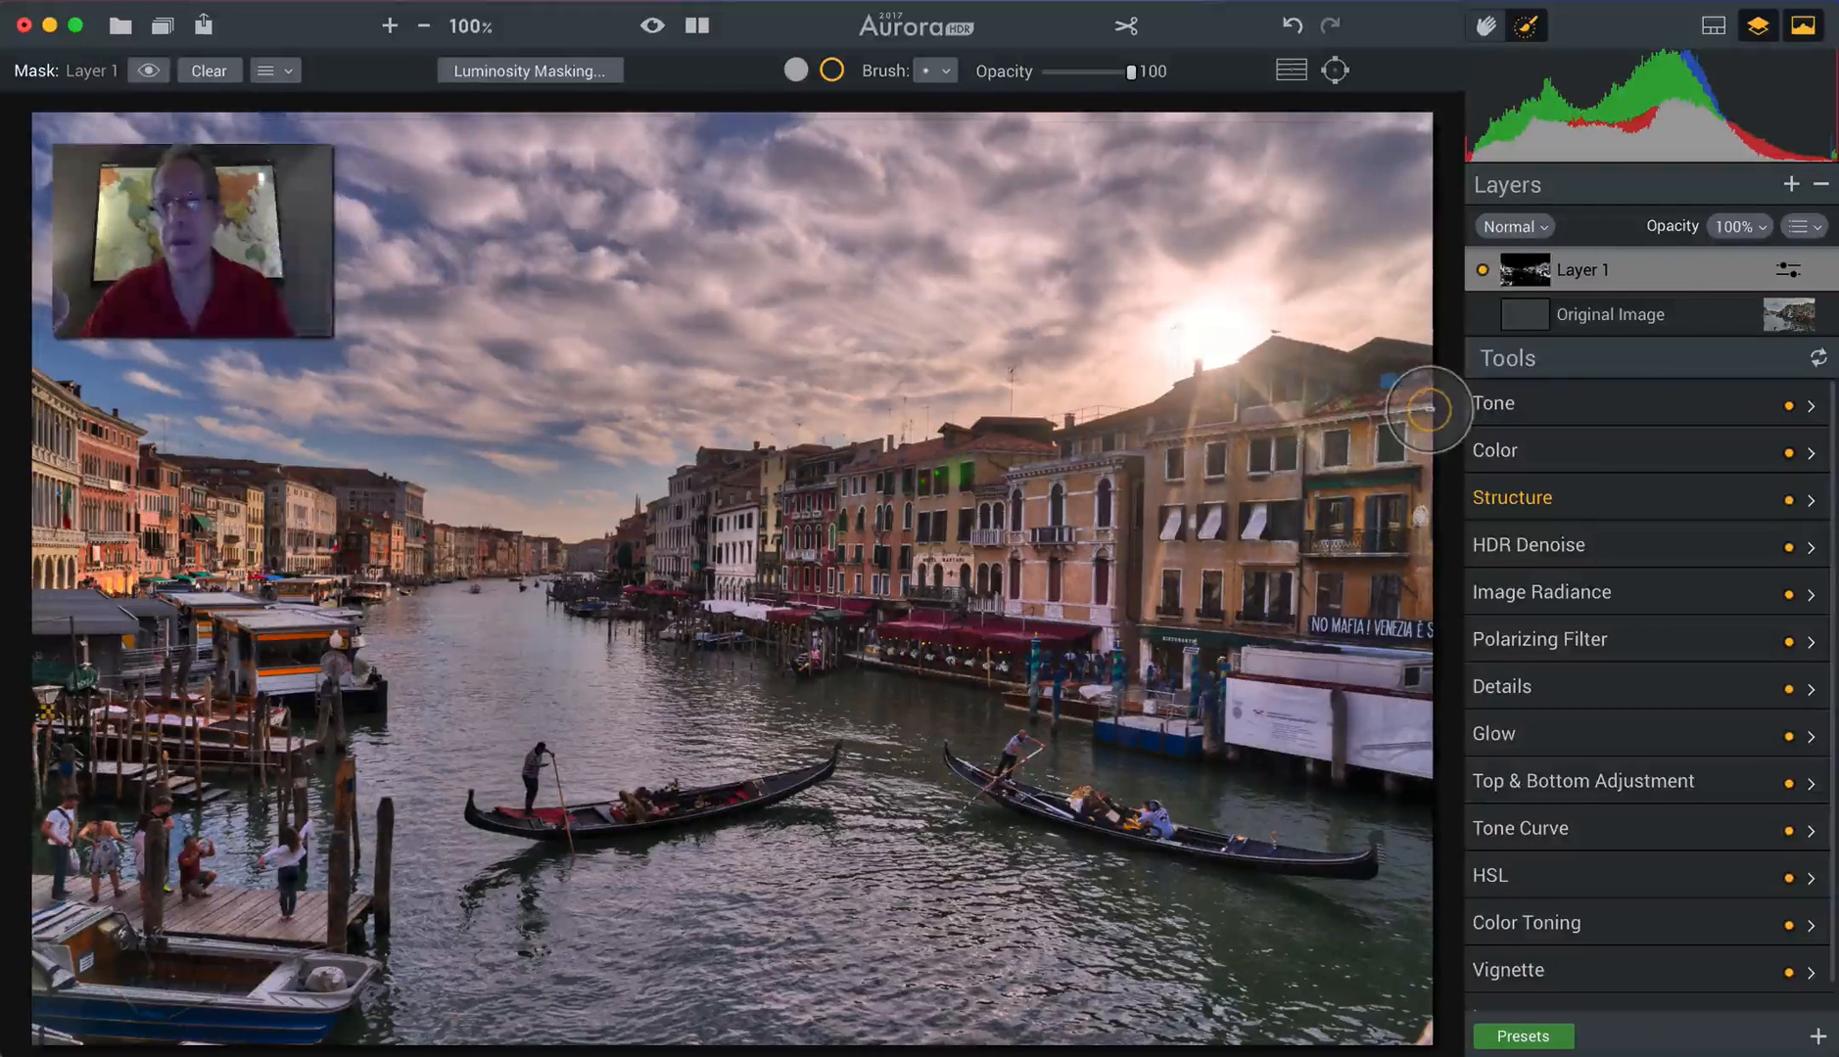
Add Layer 2 with a vivid colour preset and lower its opacity to 55%.
left_click(1790, 184)
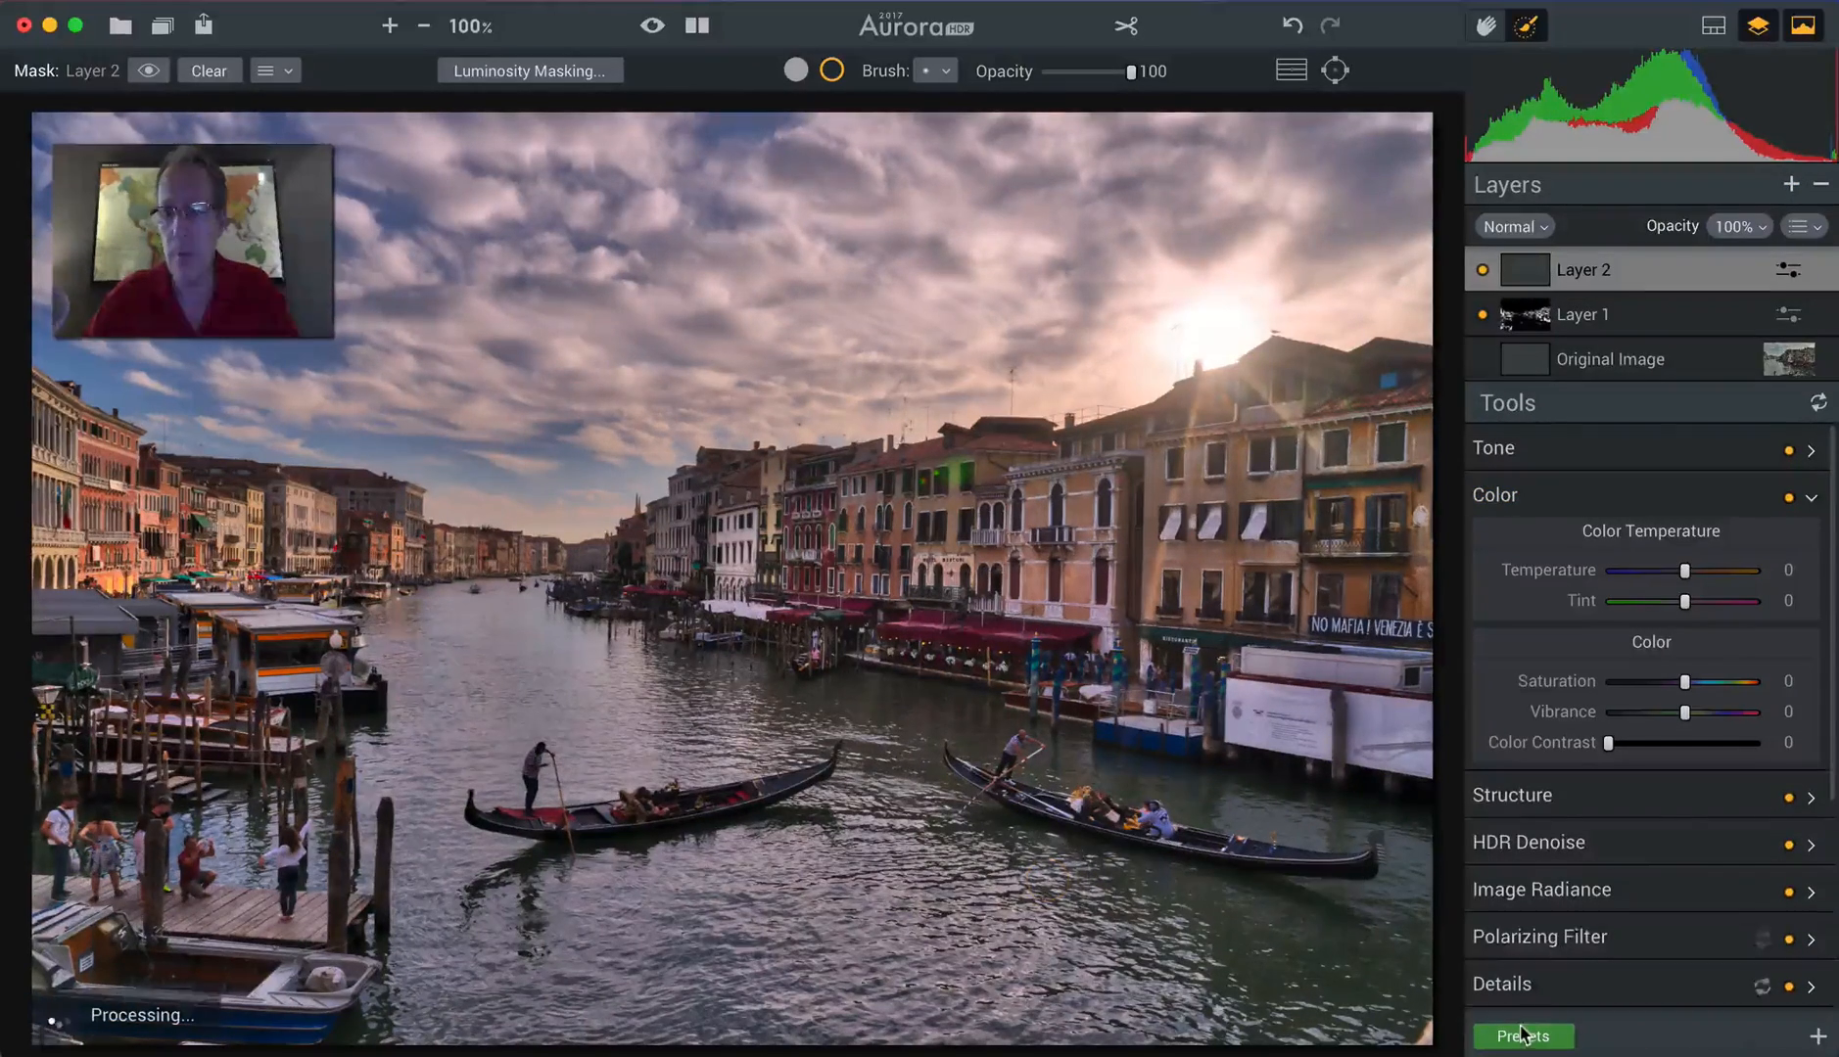
left_click(1521, 1035)
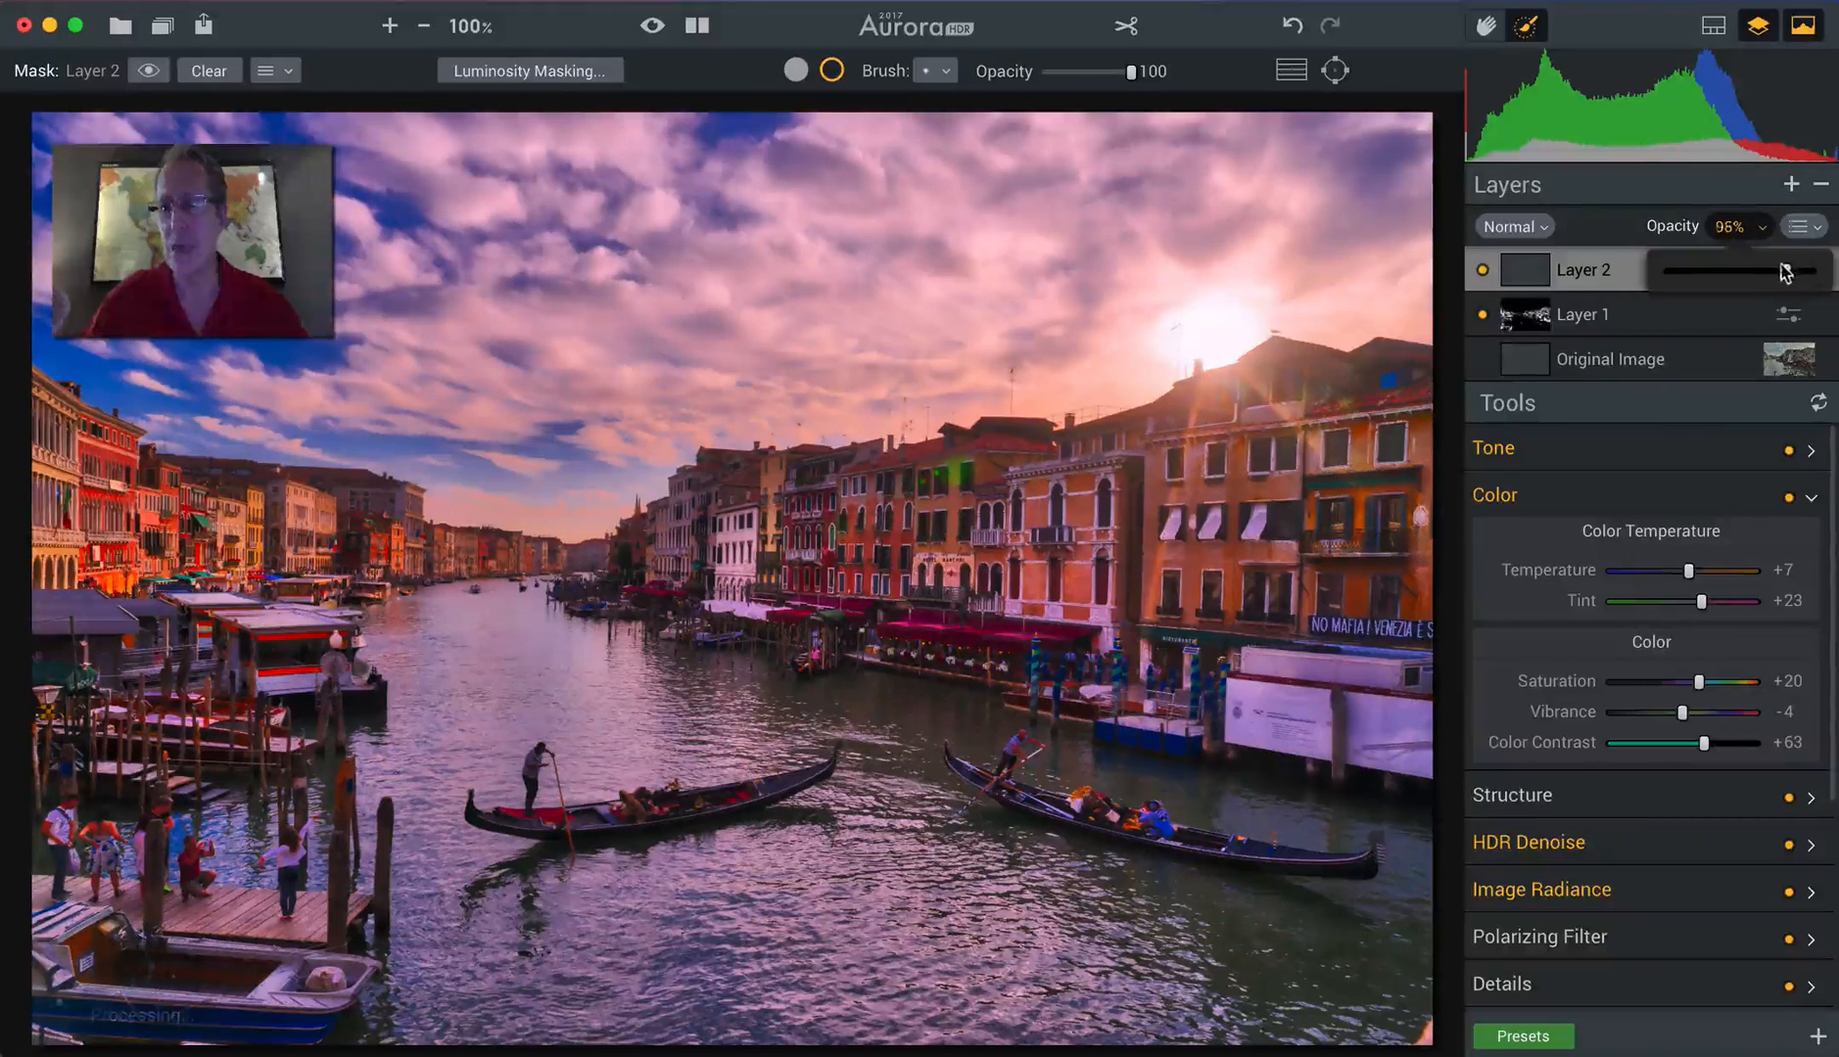
left_click_drag(1793, 270, 1747, 278)
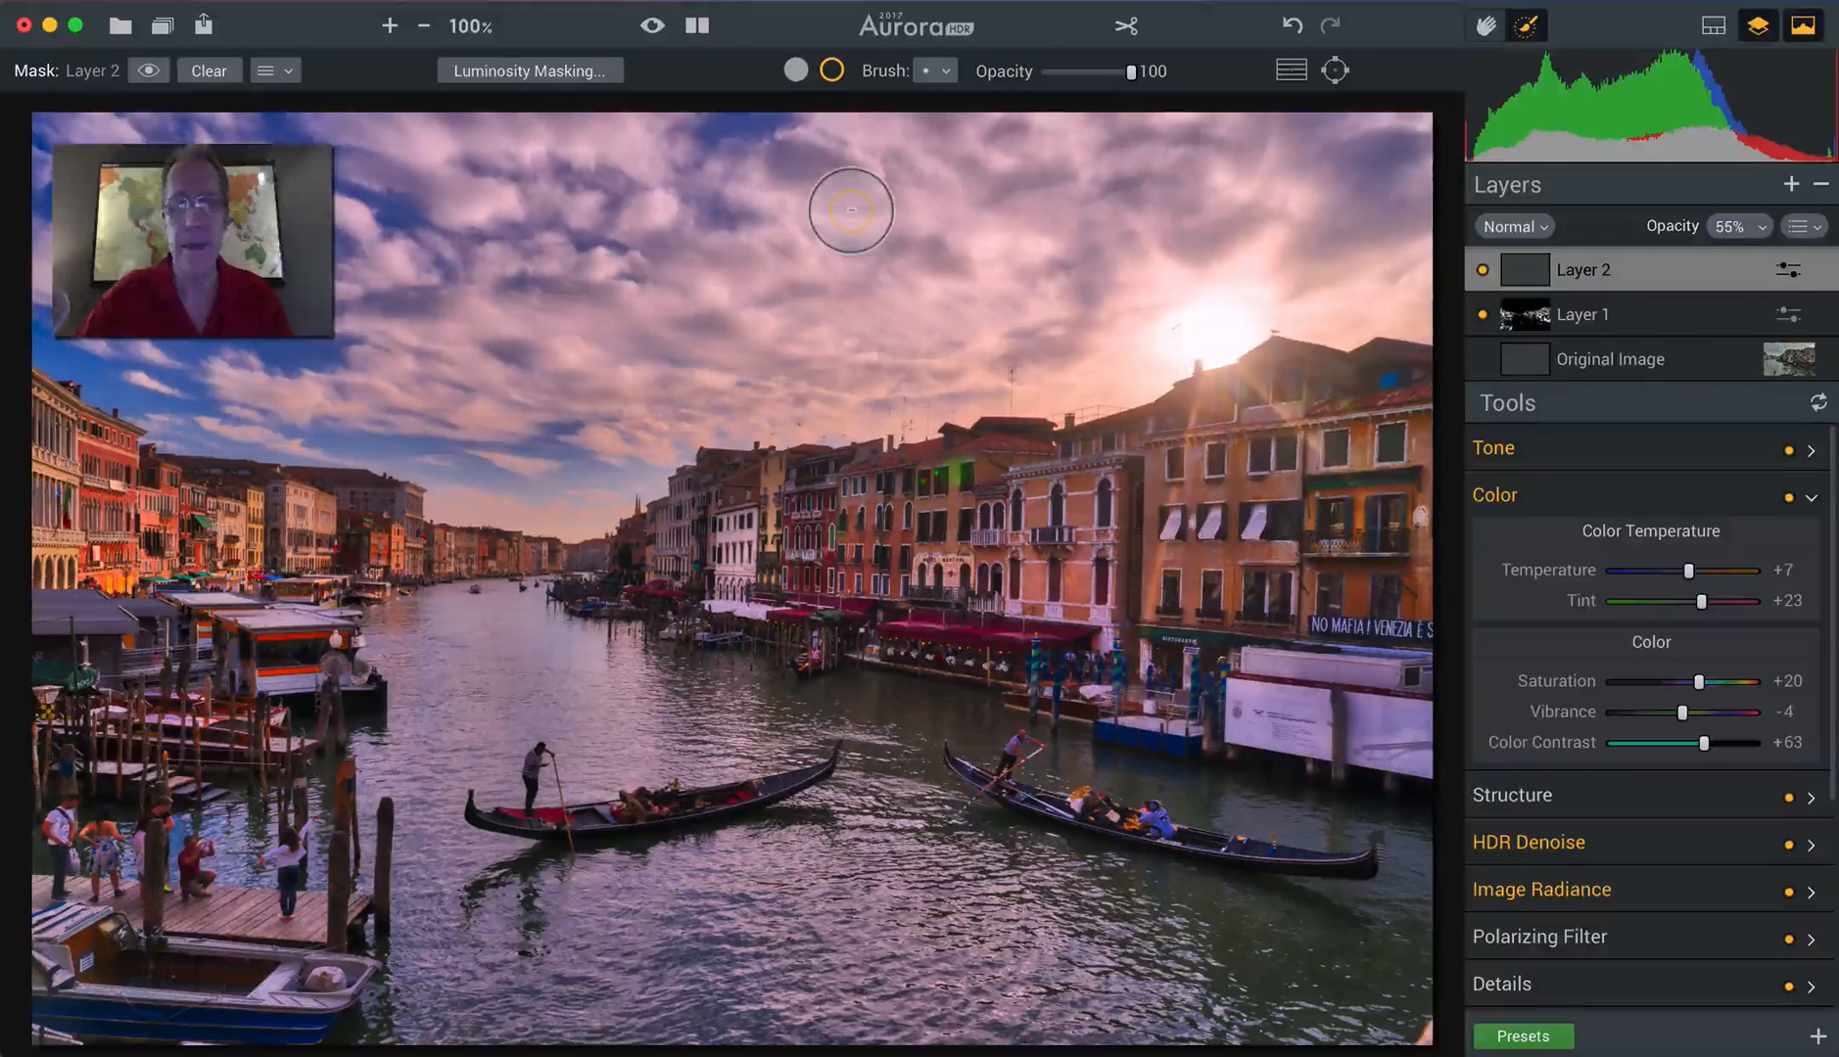
mouse_move(821, 584)
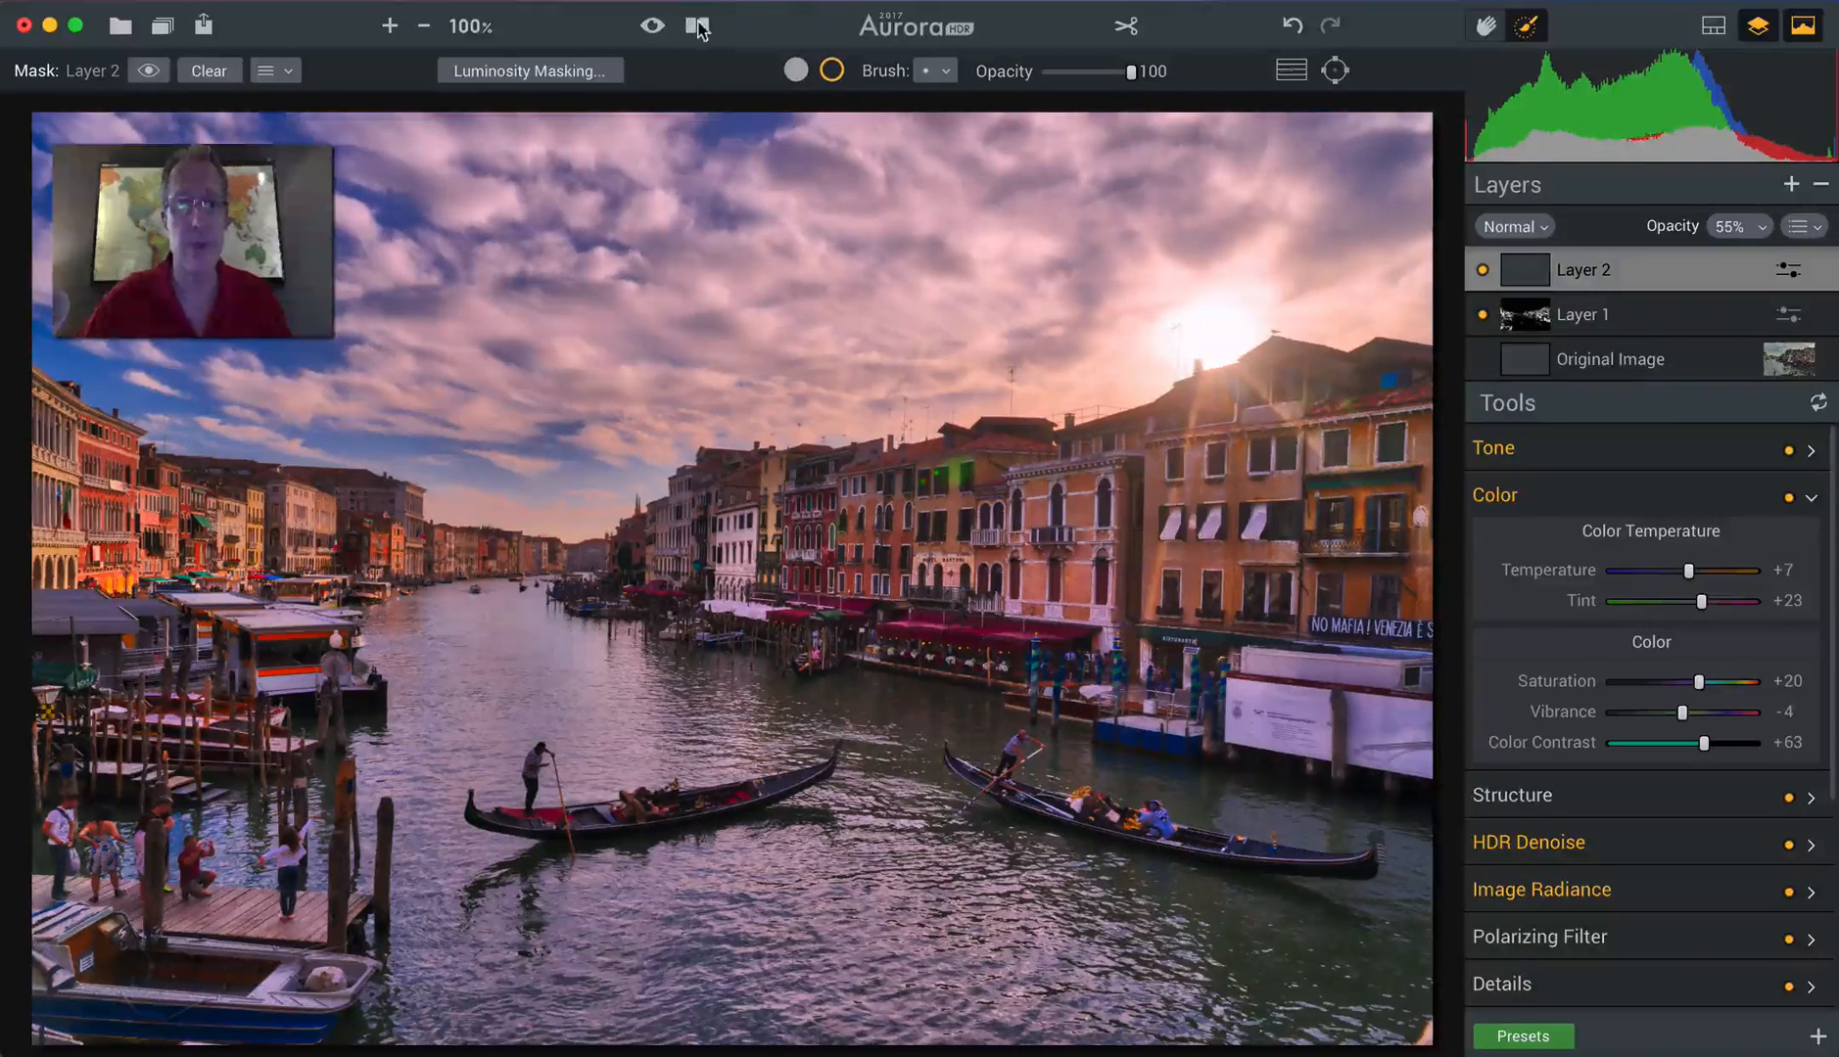
left_click(697, 26)
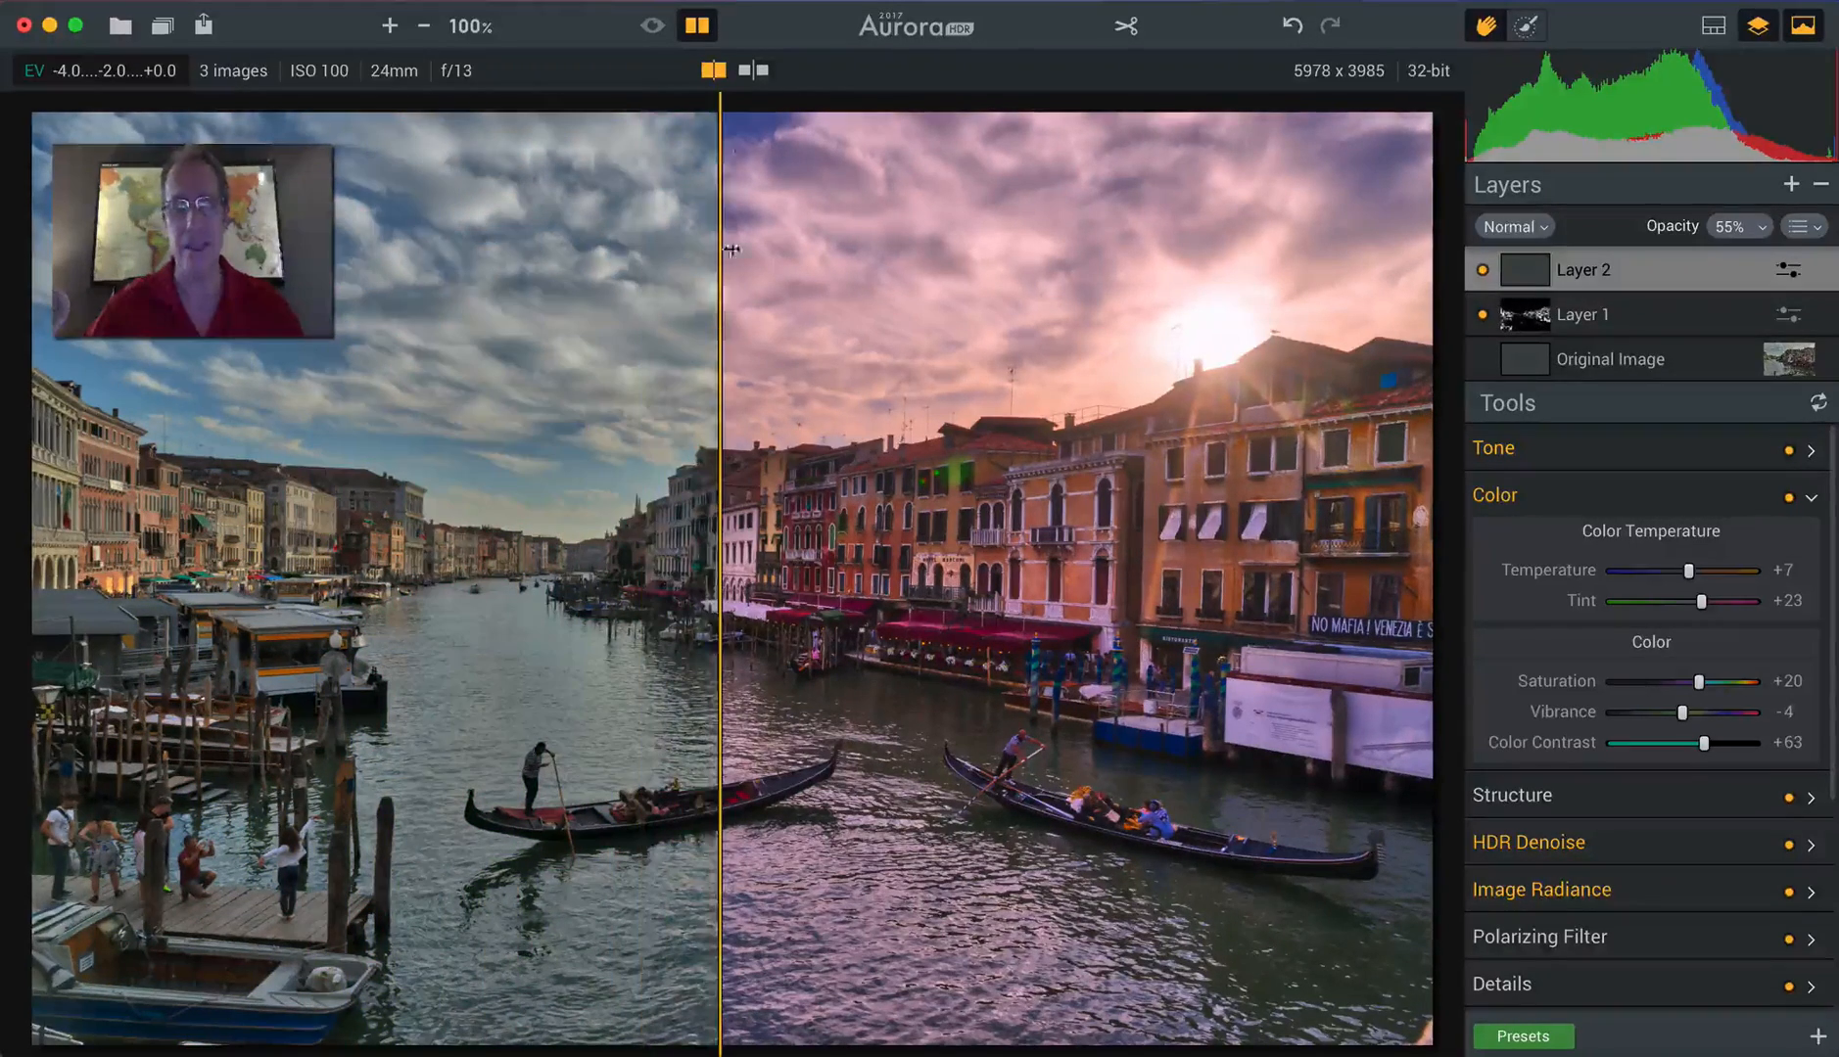
left_click(1528, 25)
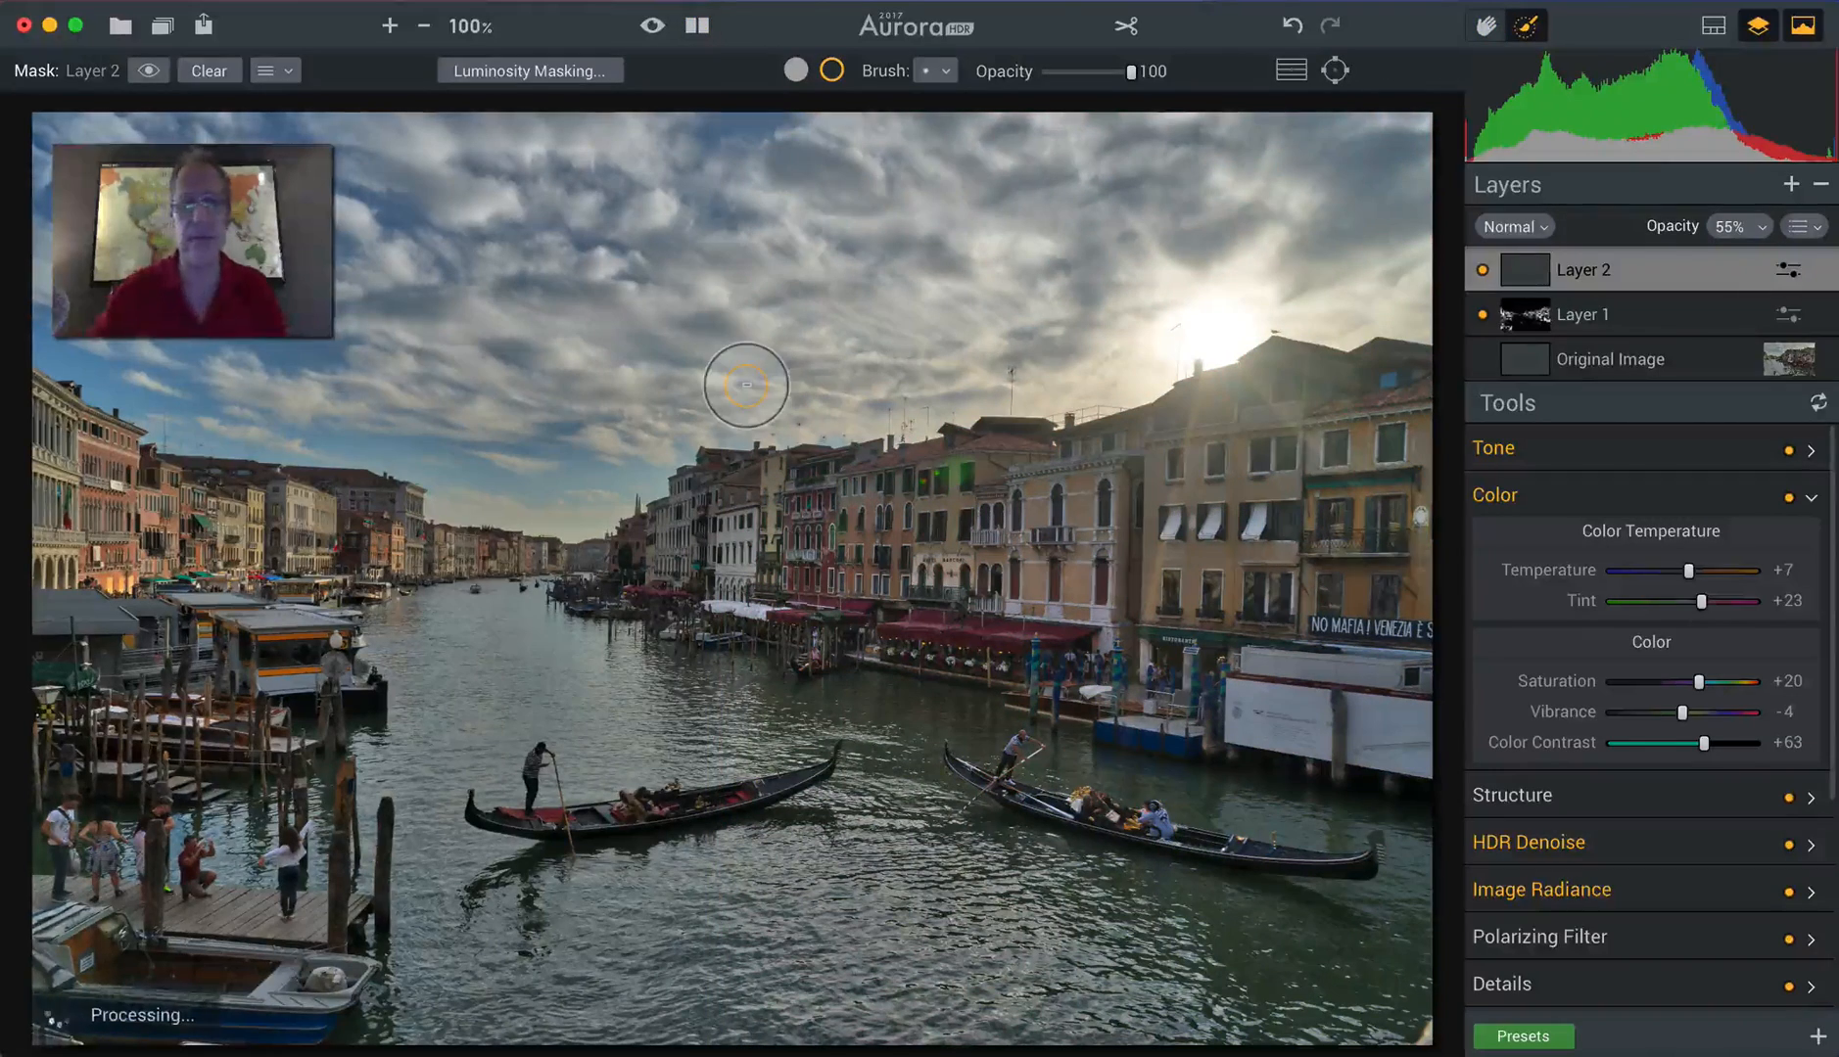